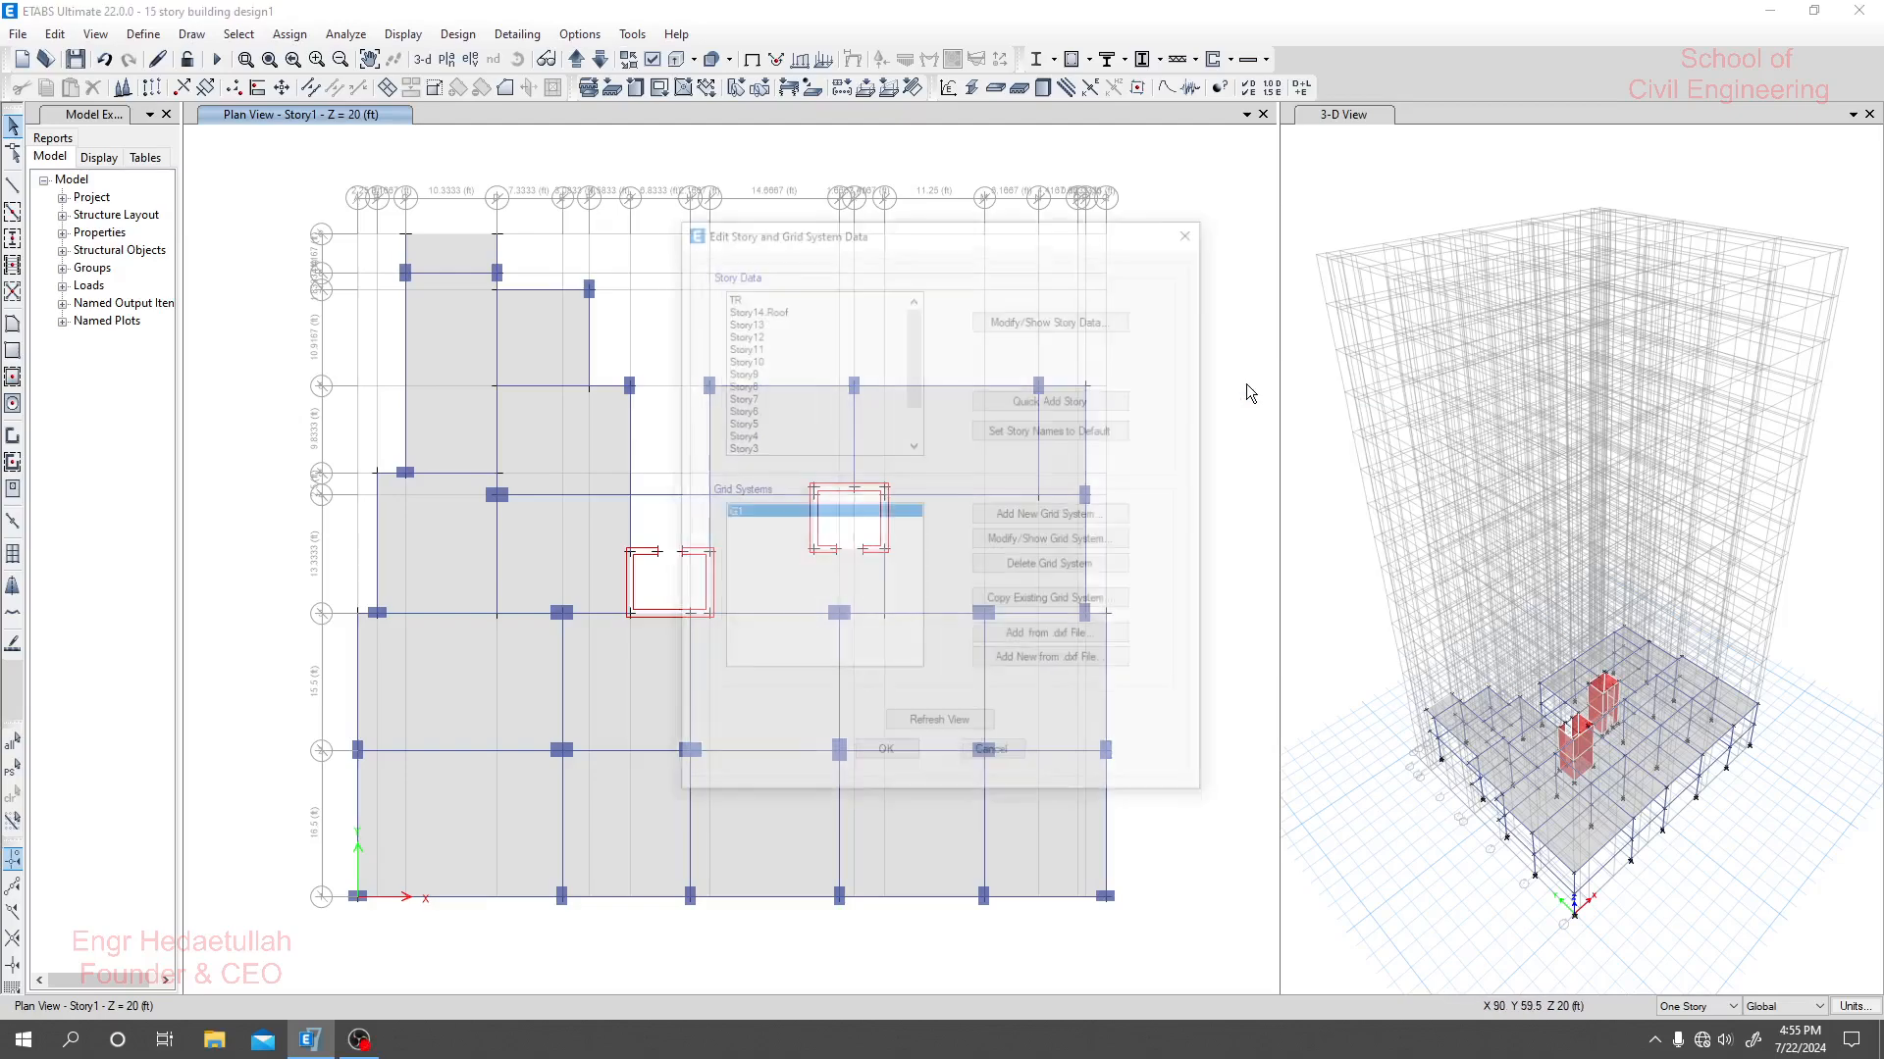
In the story data table, change the C.GF height to 8 ft and confirm.
click(1047, 322)
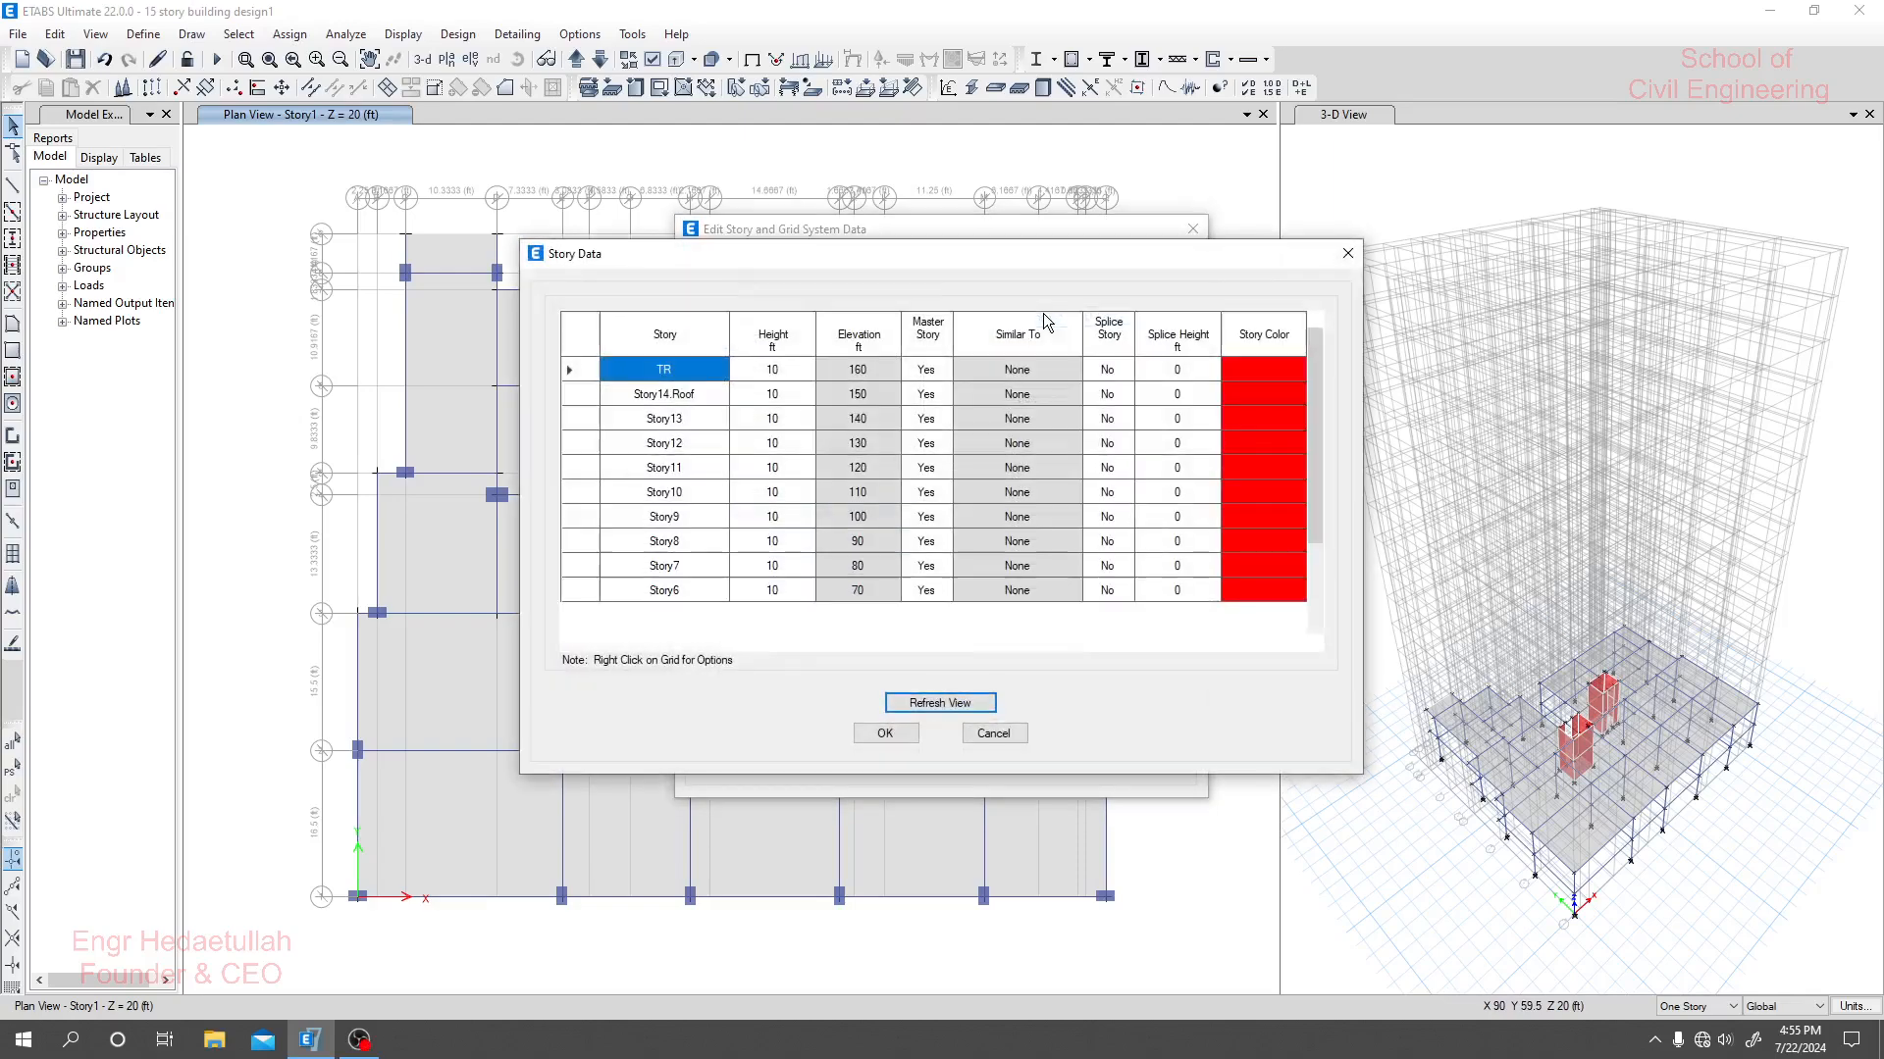
scroll(down, 3)
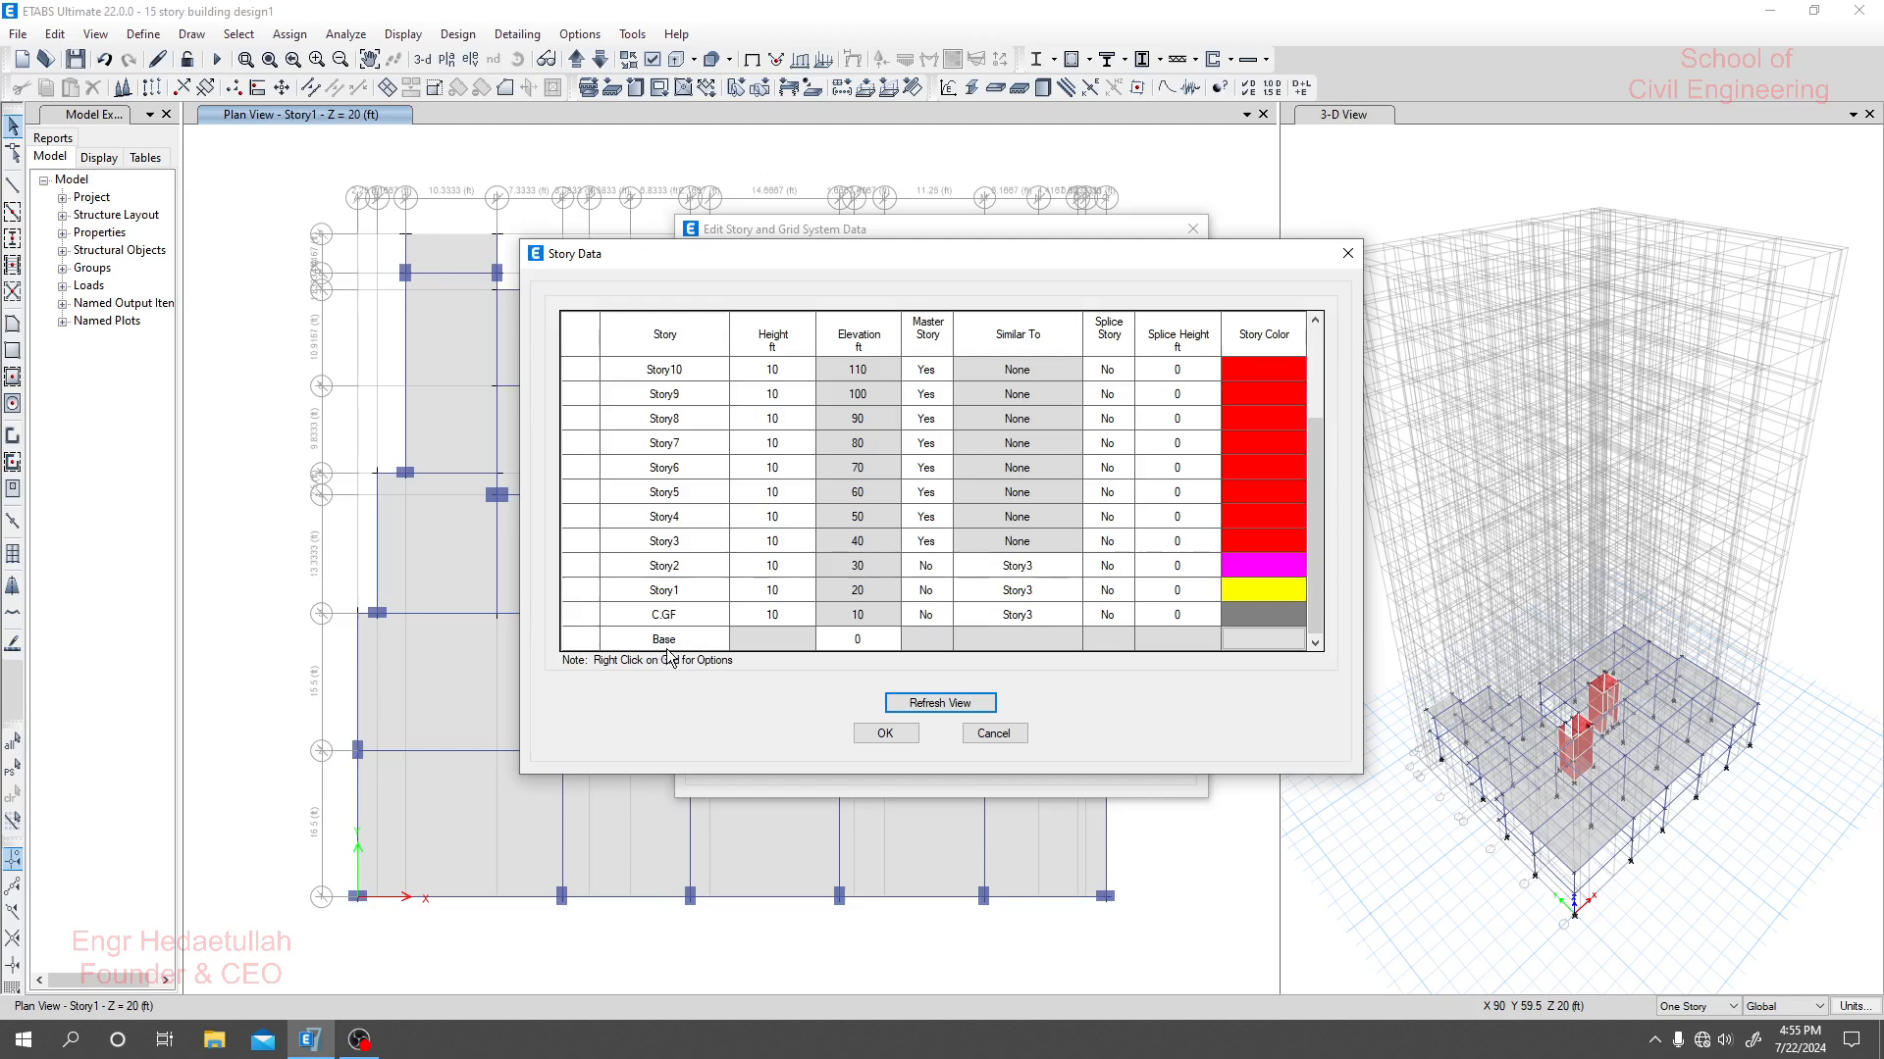
click(772, 614)
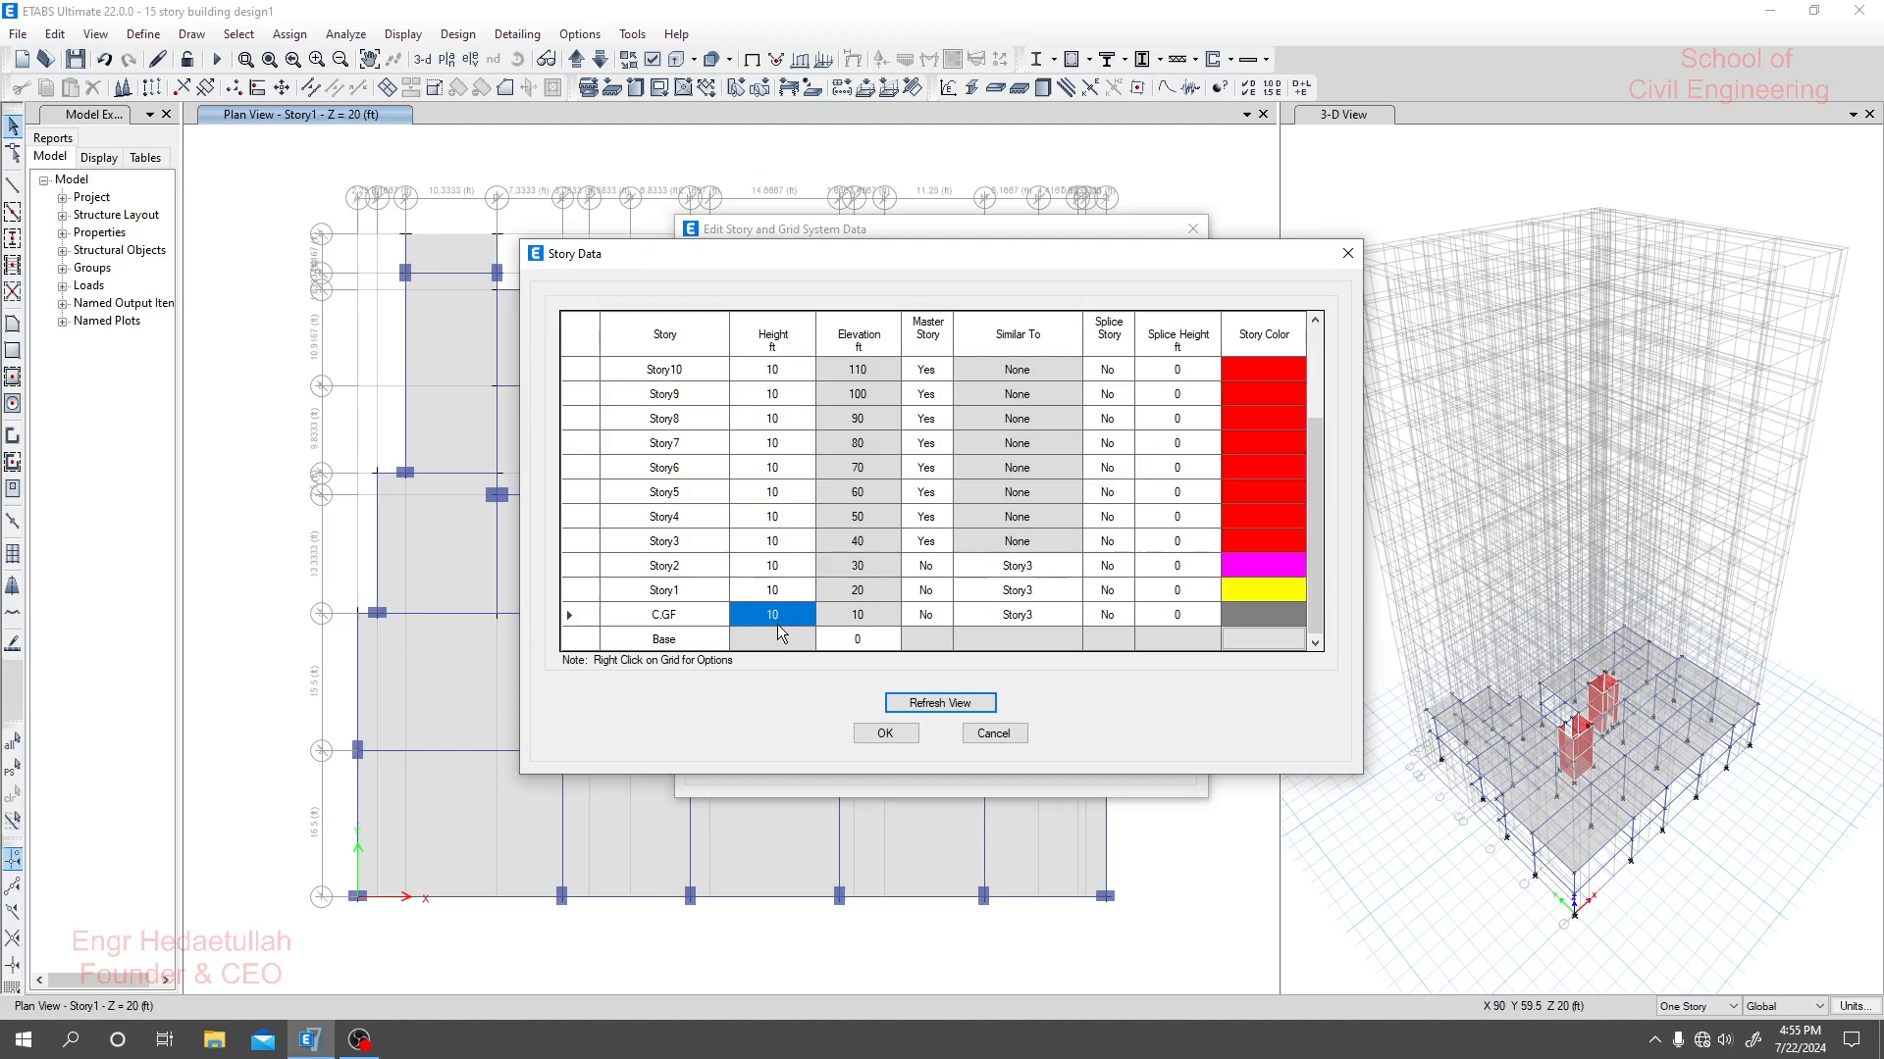
mouse_move(780, 635)
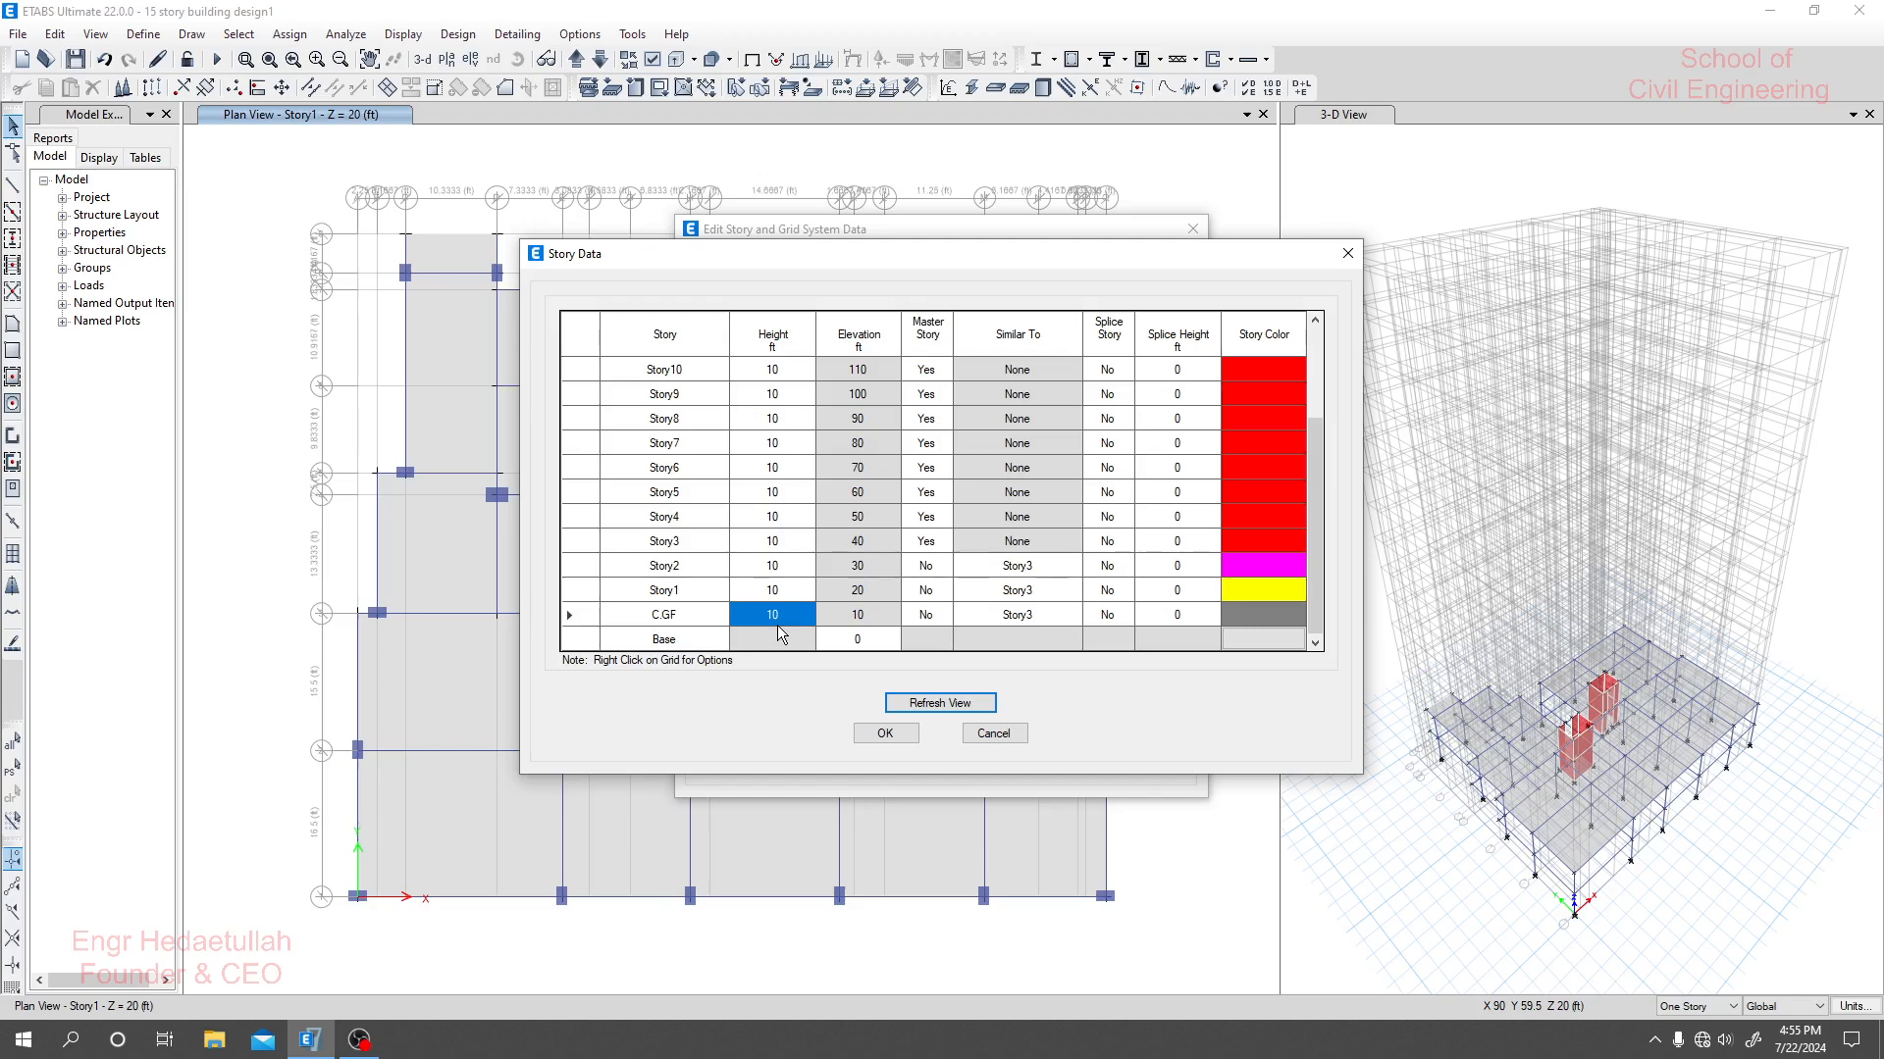
click(771, 614)
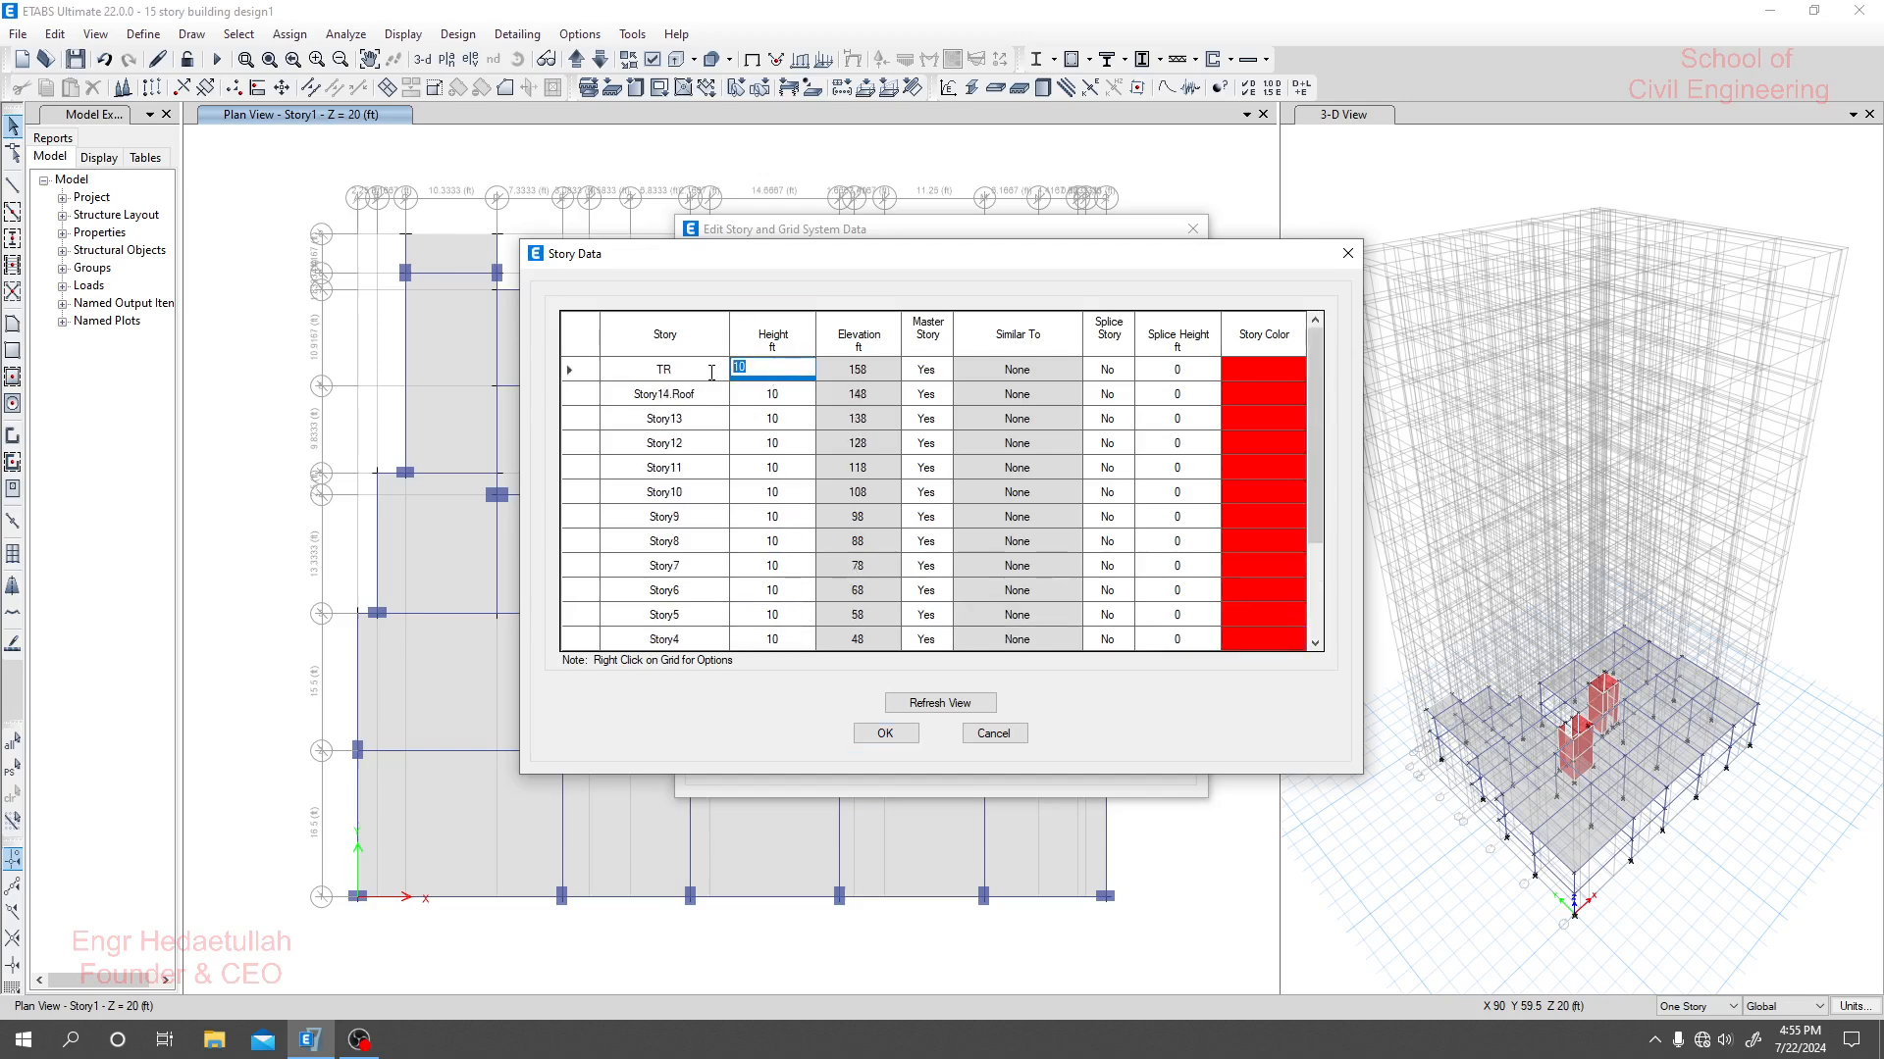
text(8)
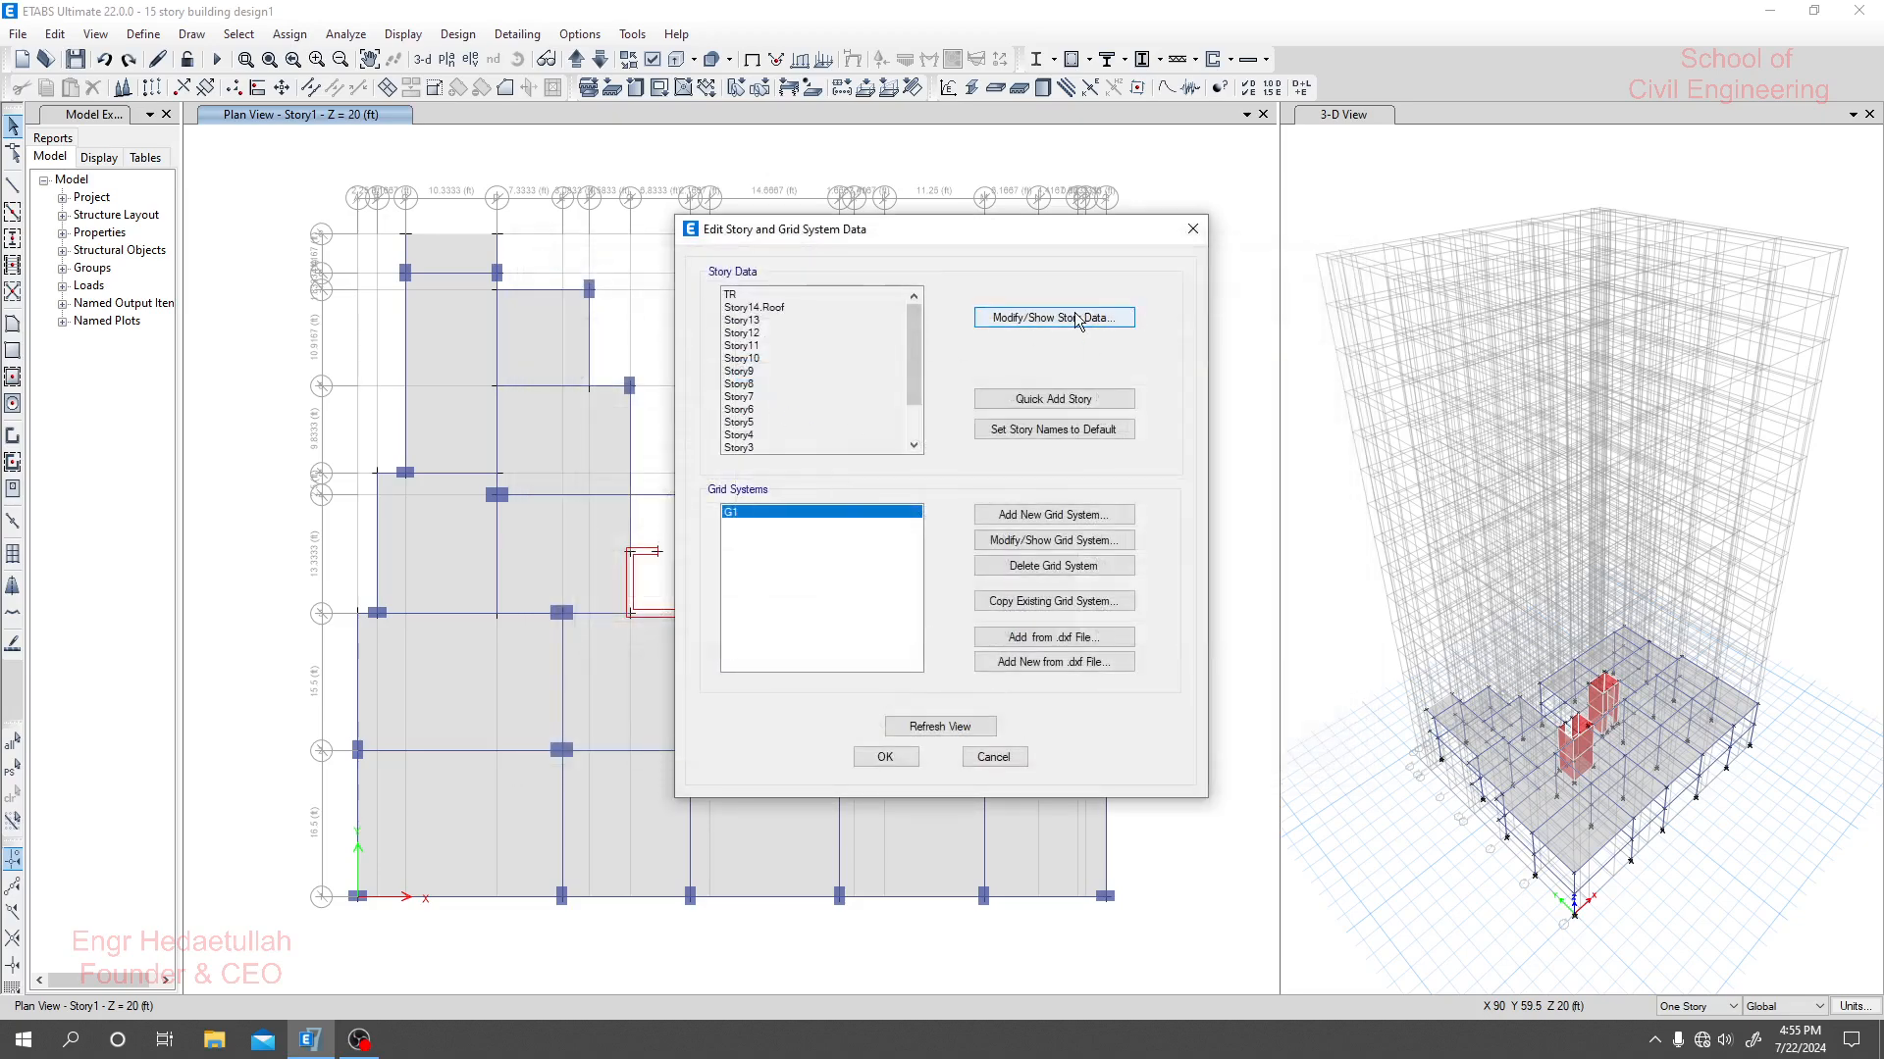
click(1052, 317)
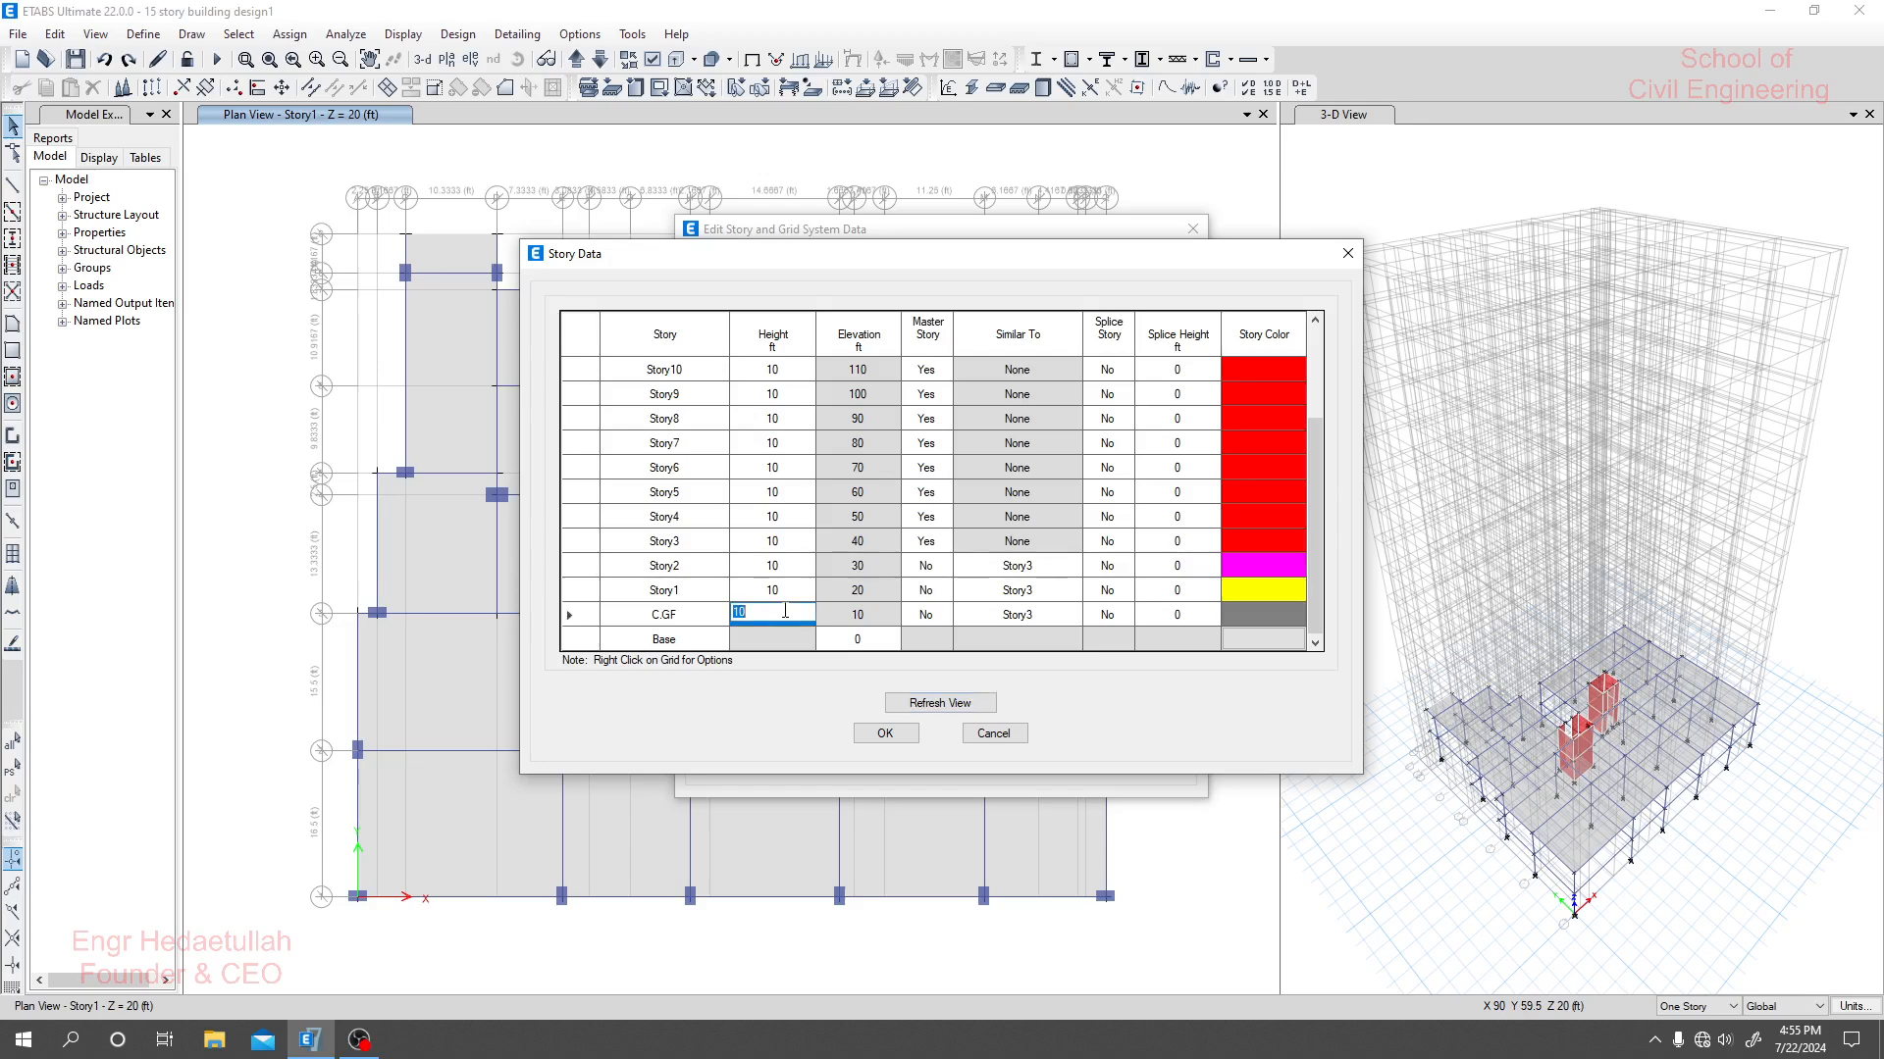
text(8)
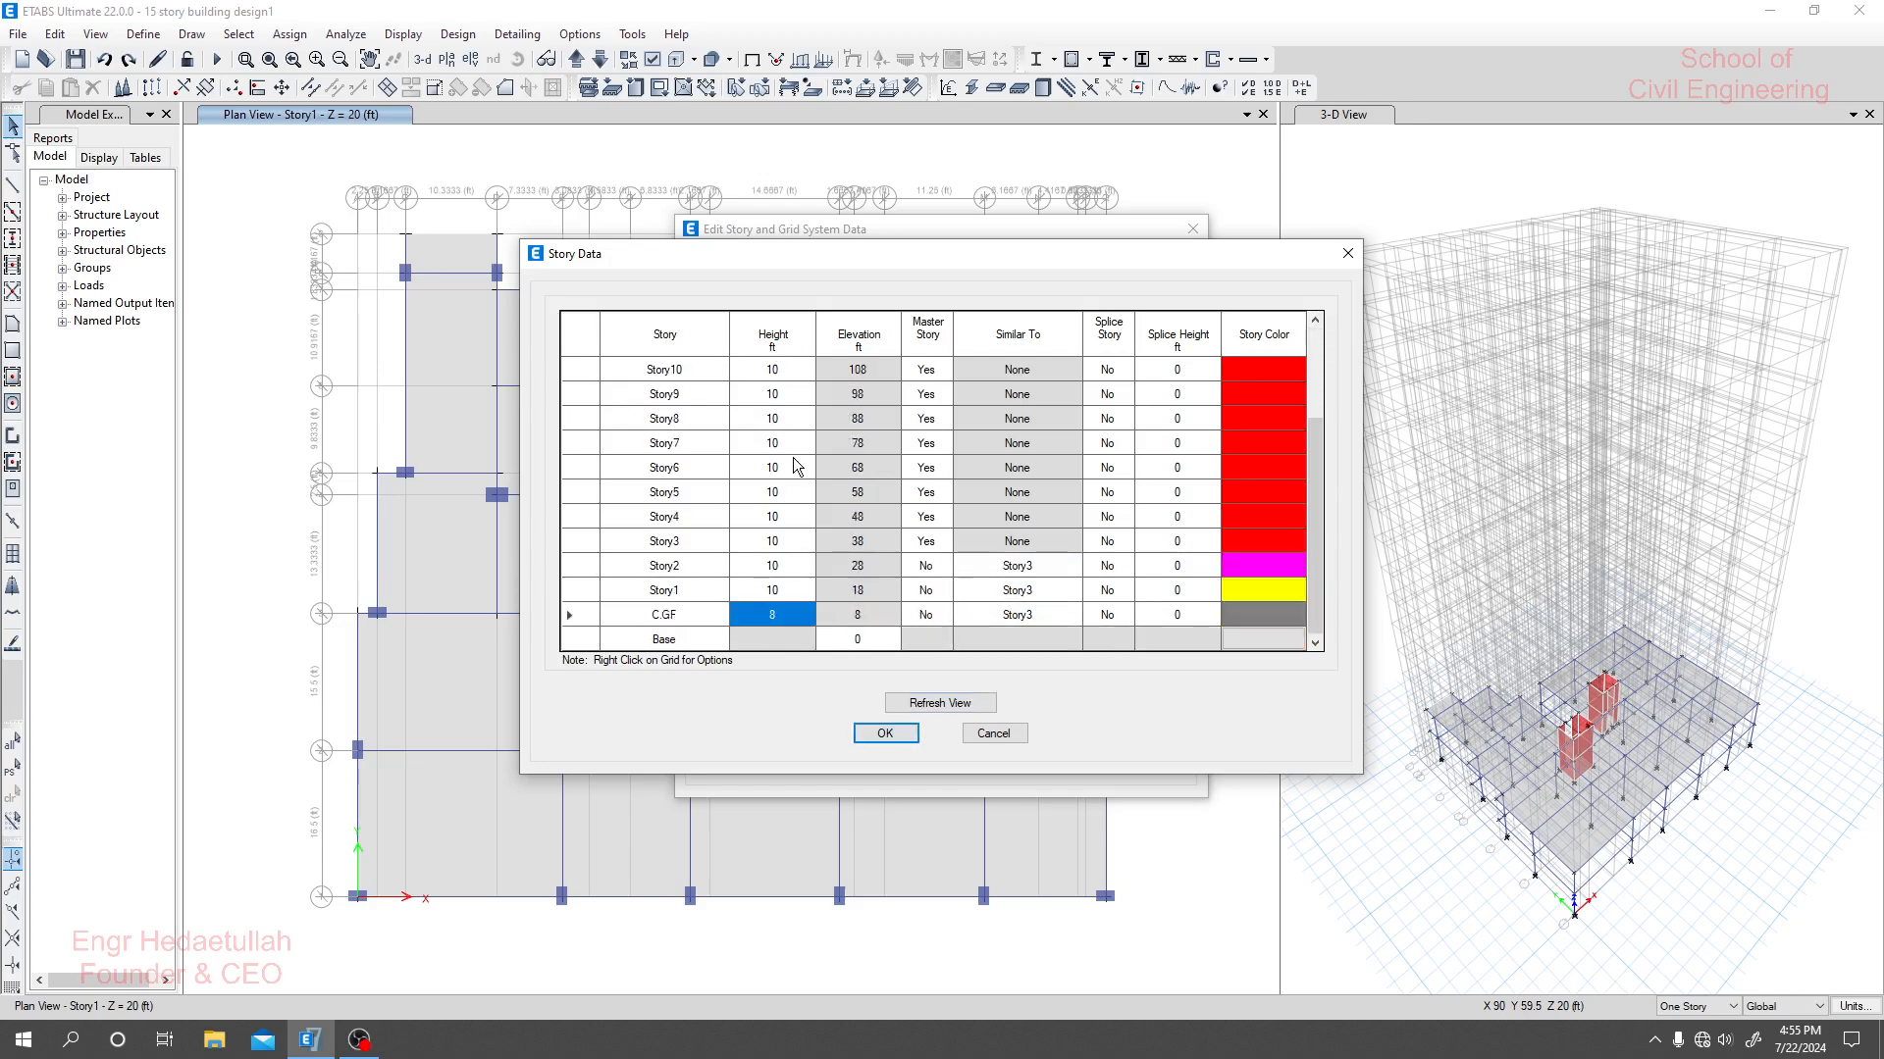
click(940, 703)
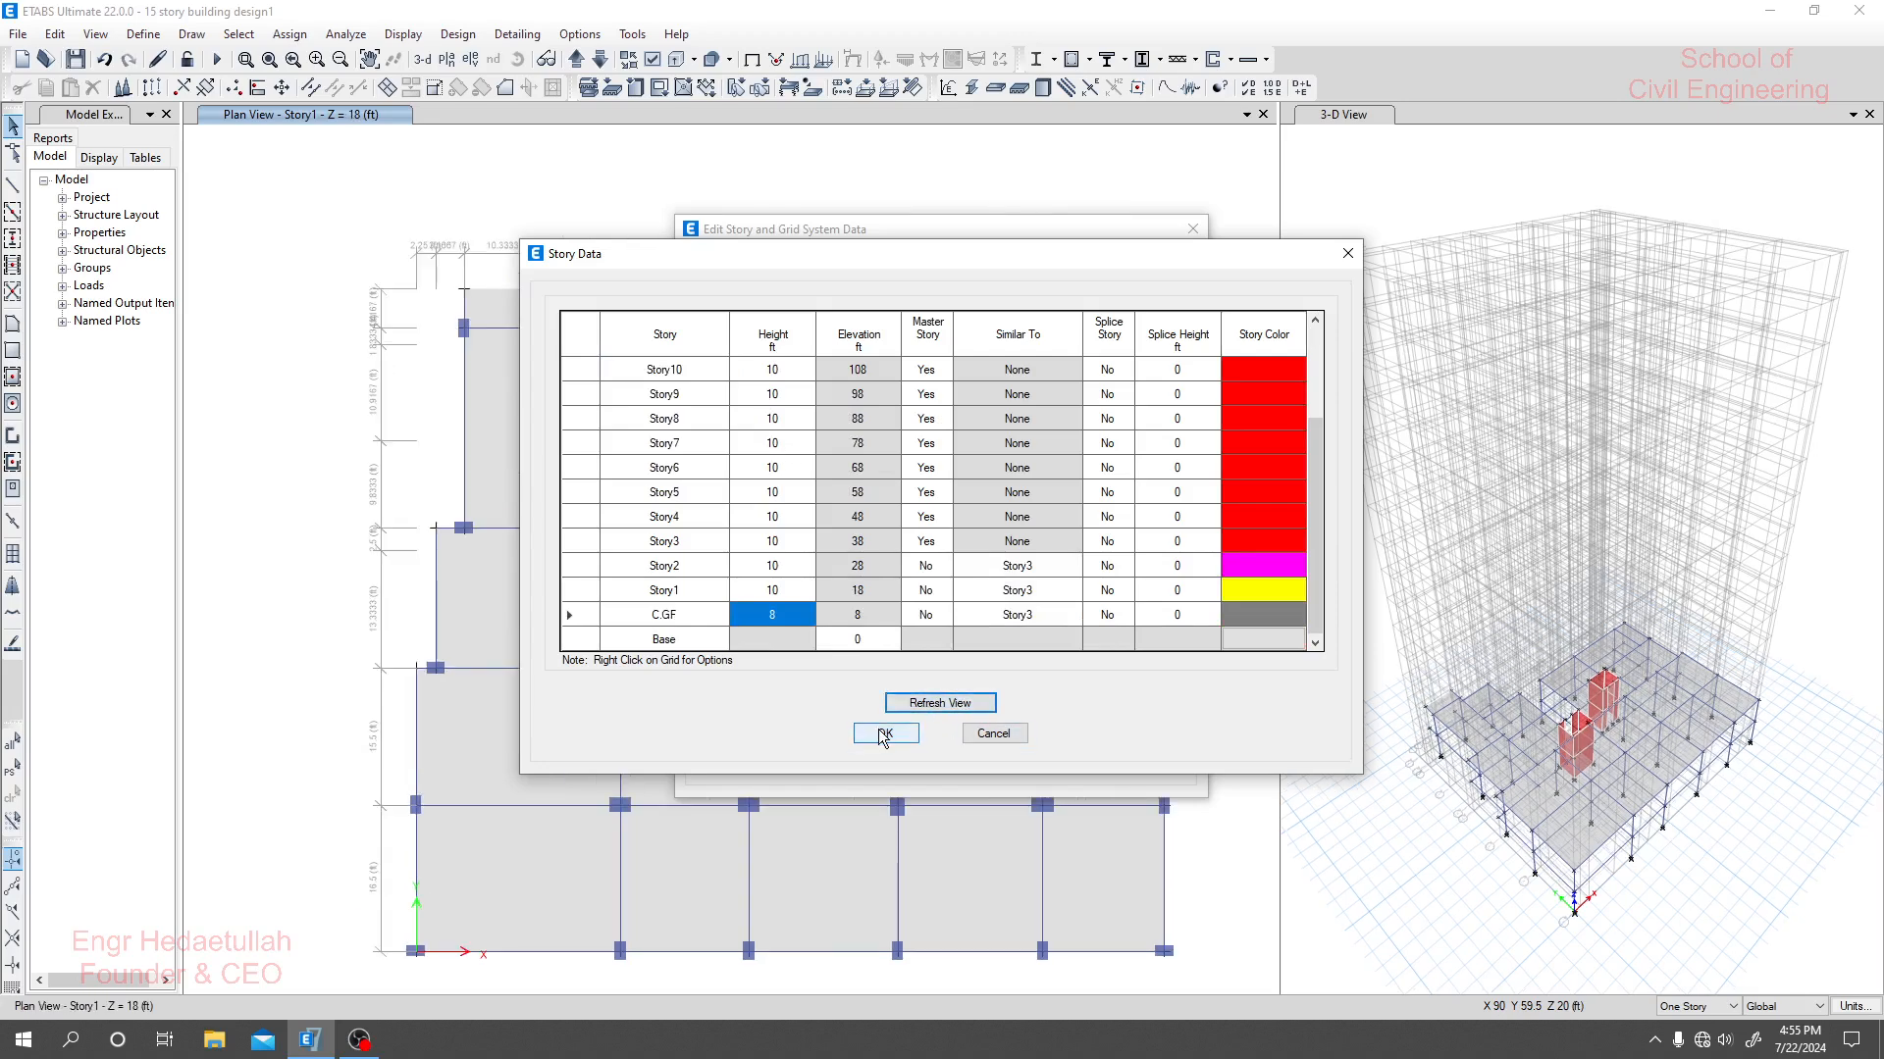
click(885, 734)
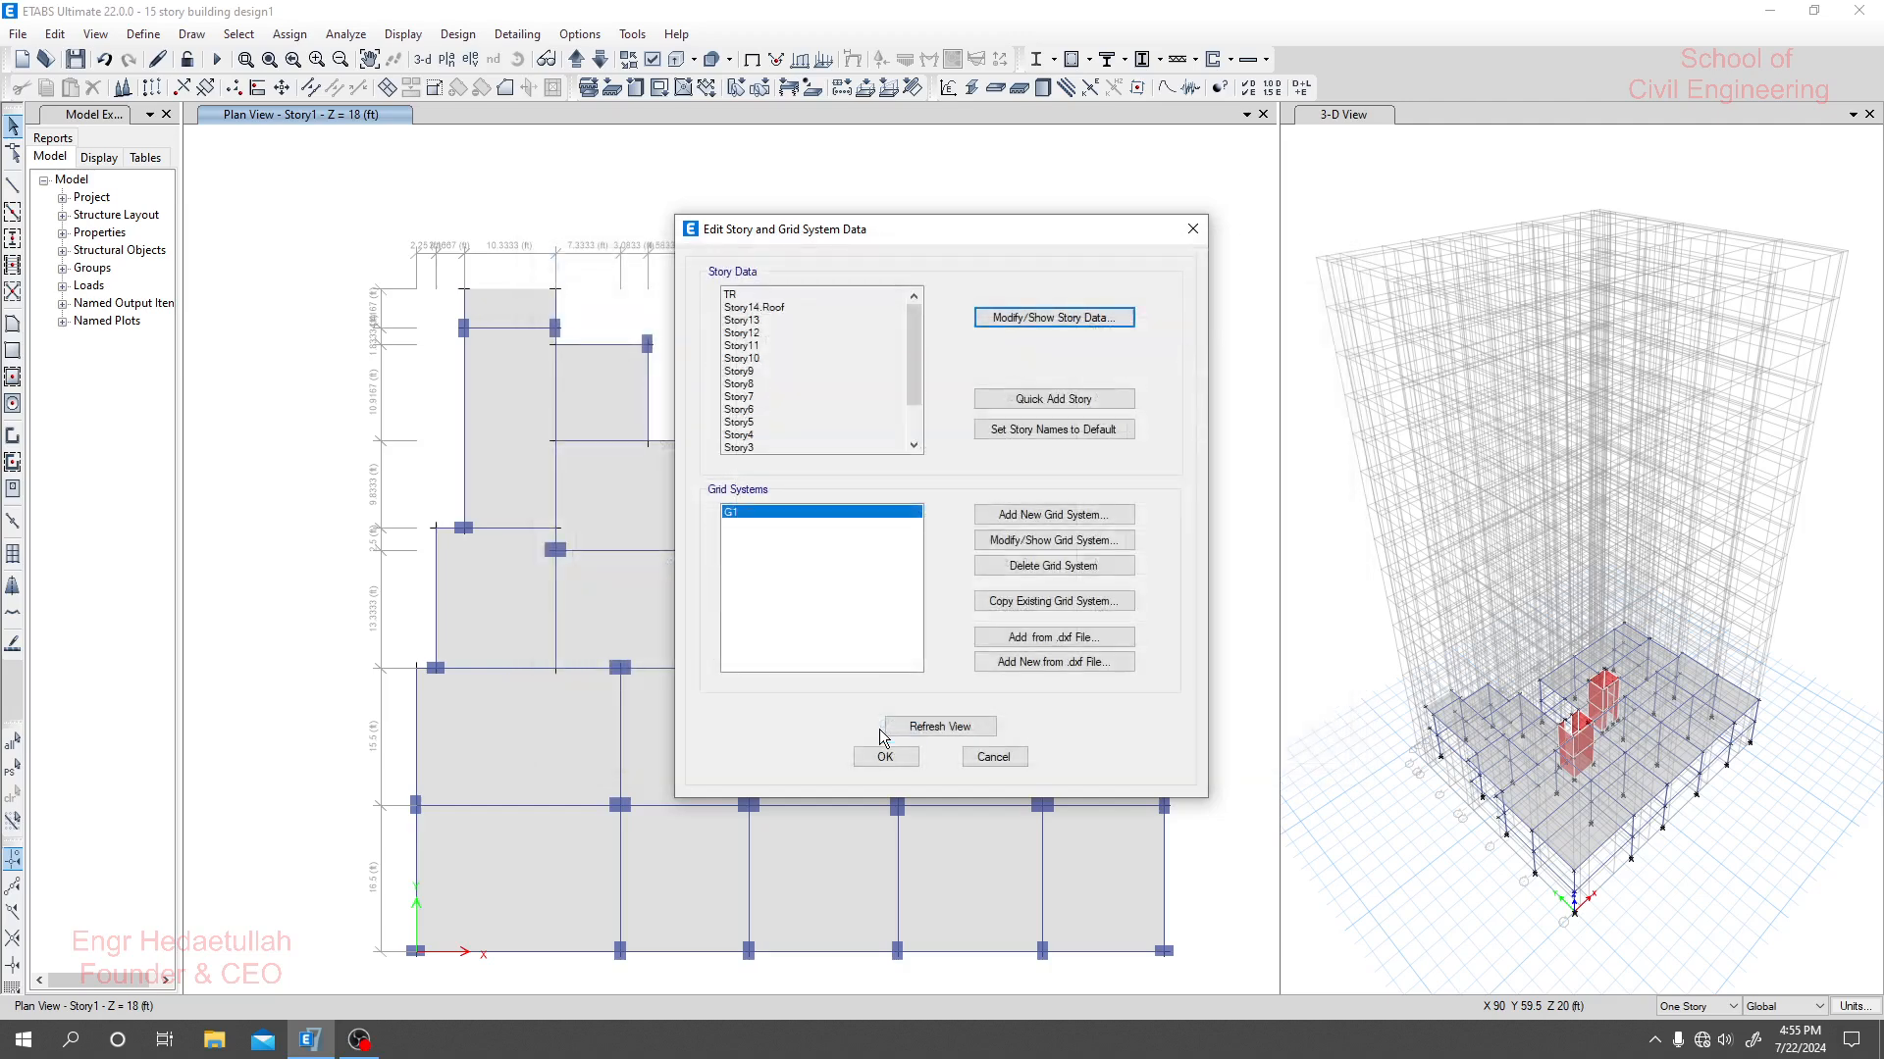
drag(940, 230, 777, 213)
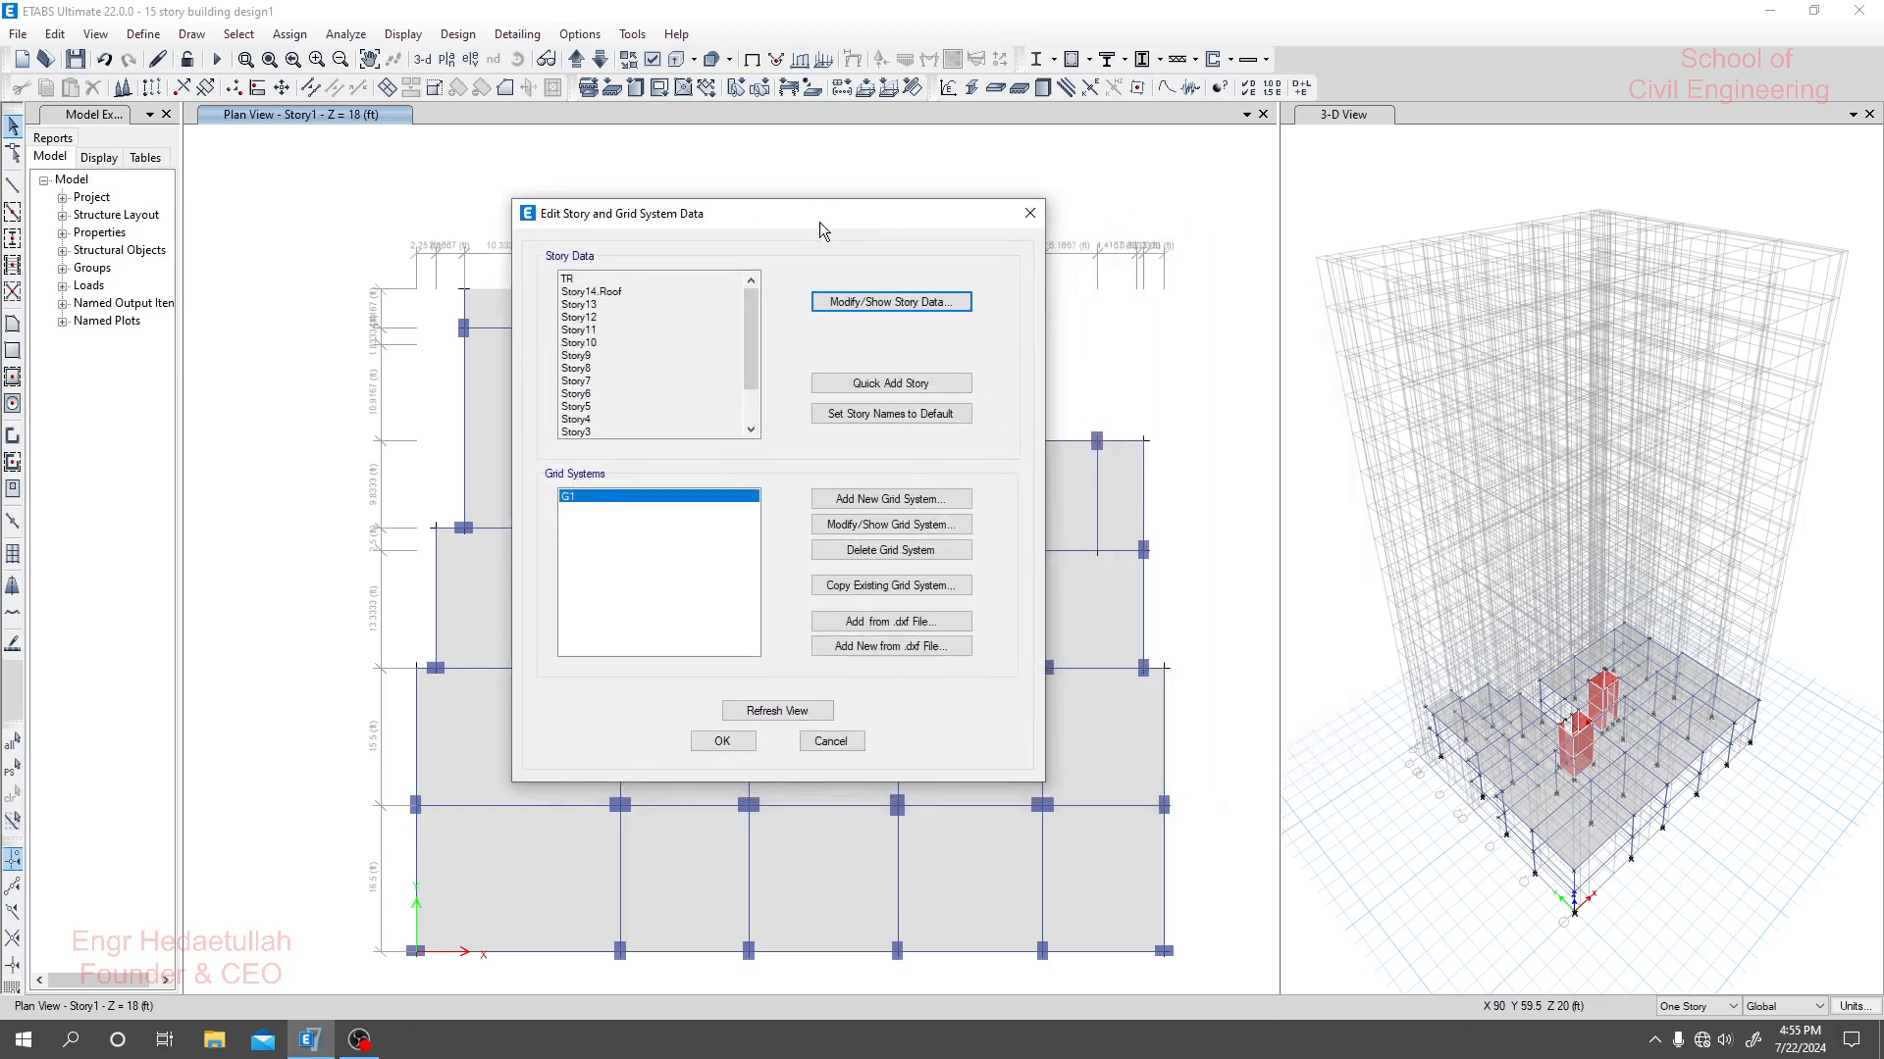
mouse_move(1552, 735)
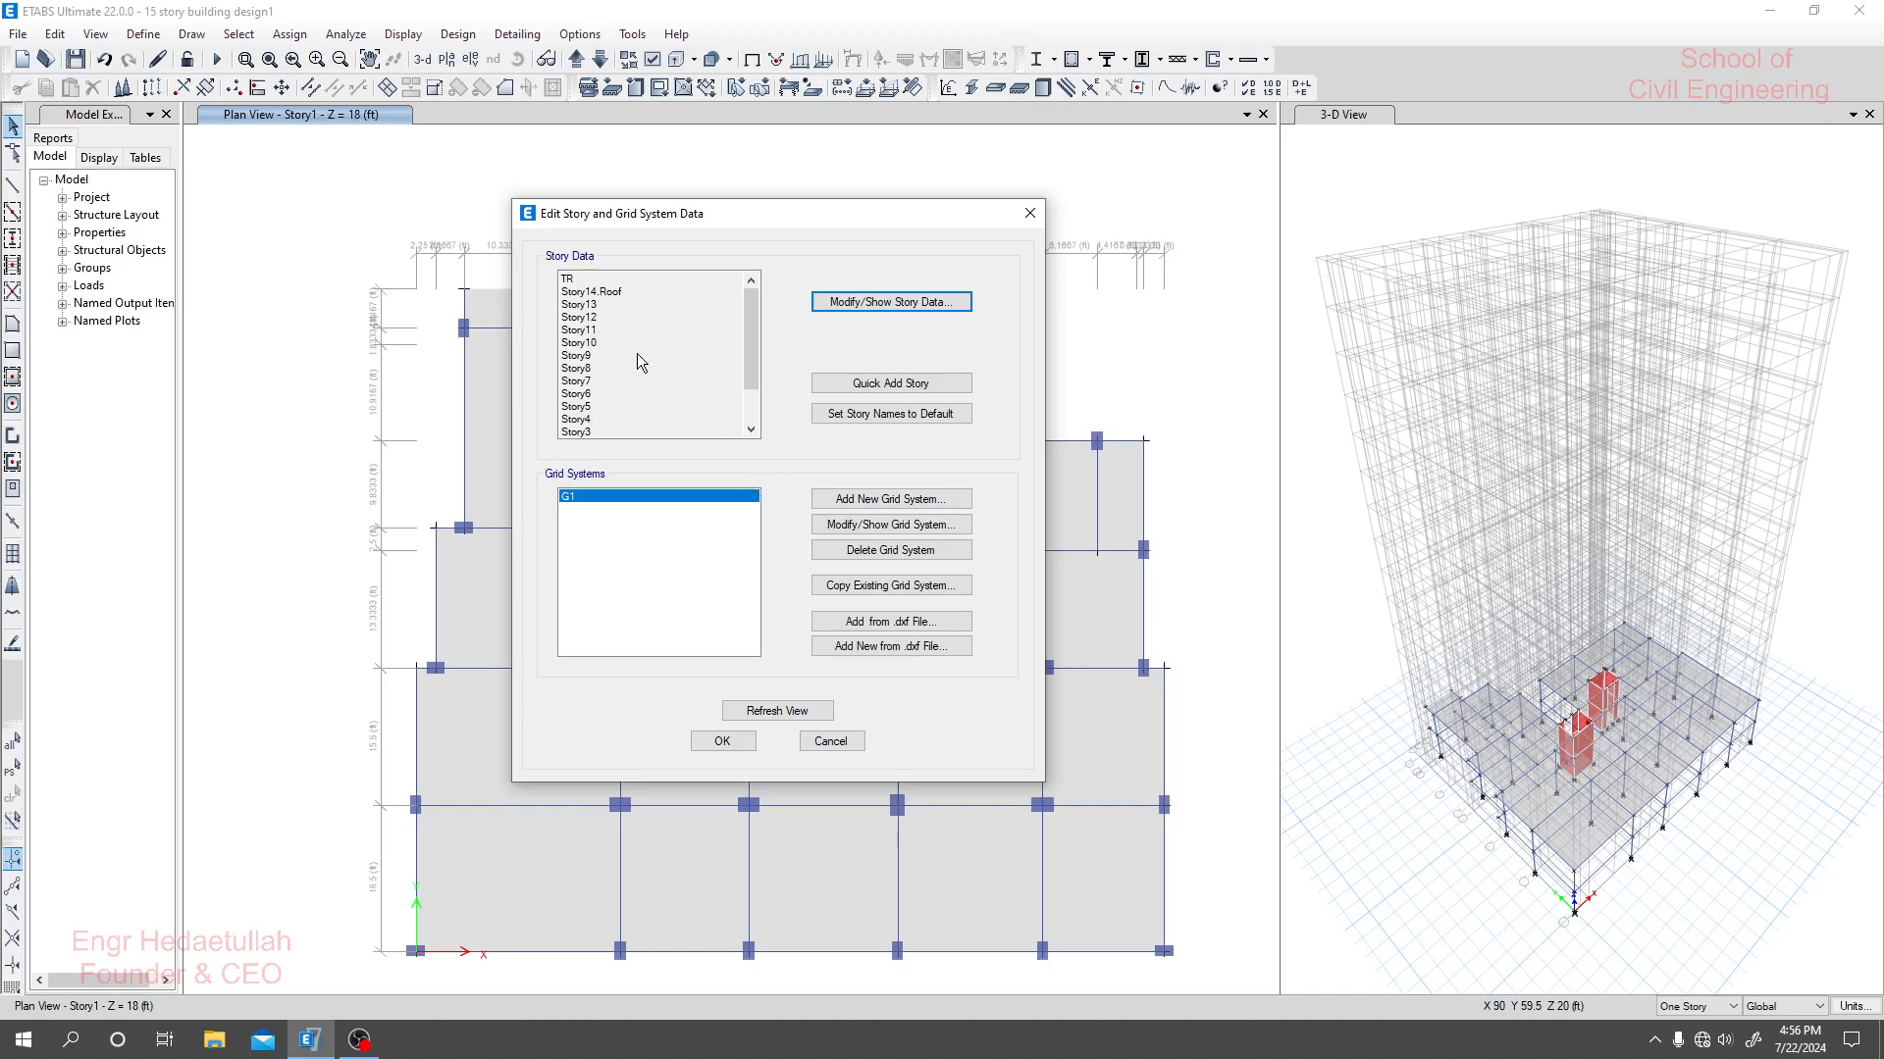
mouse_move(759, 467)
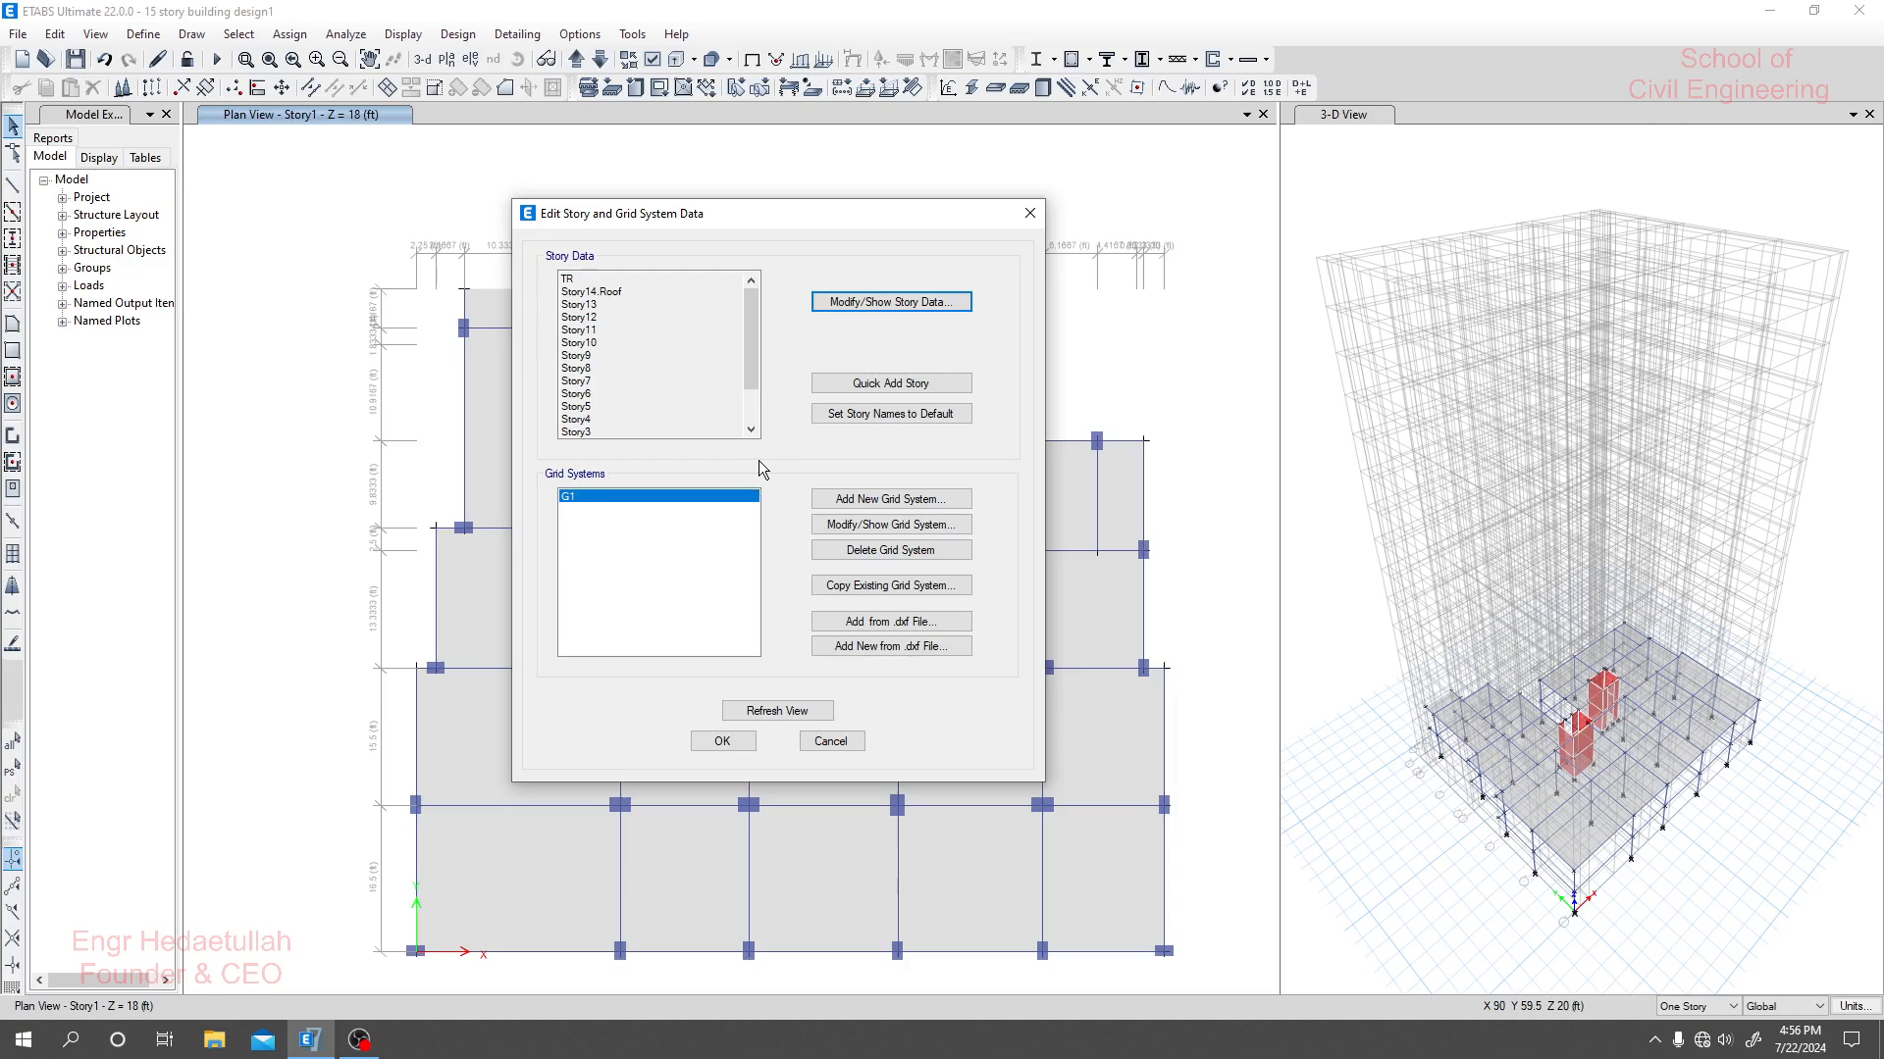
Open Grid System Data for G1 to review its X and Y ordinates.
click(890, 525)
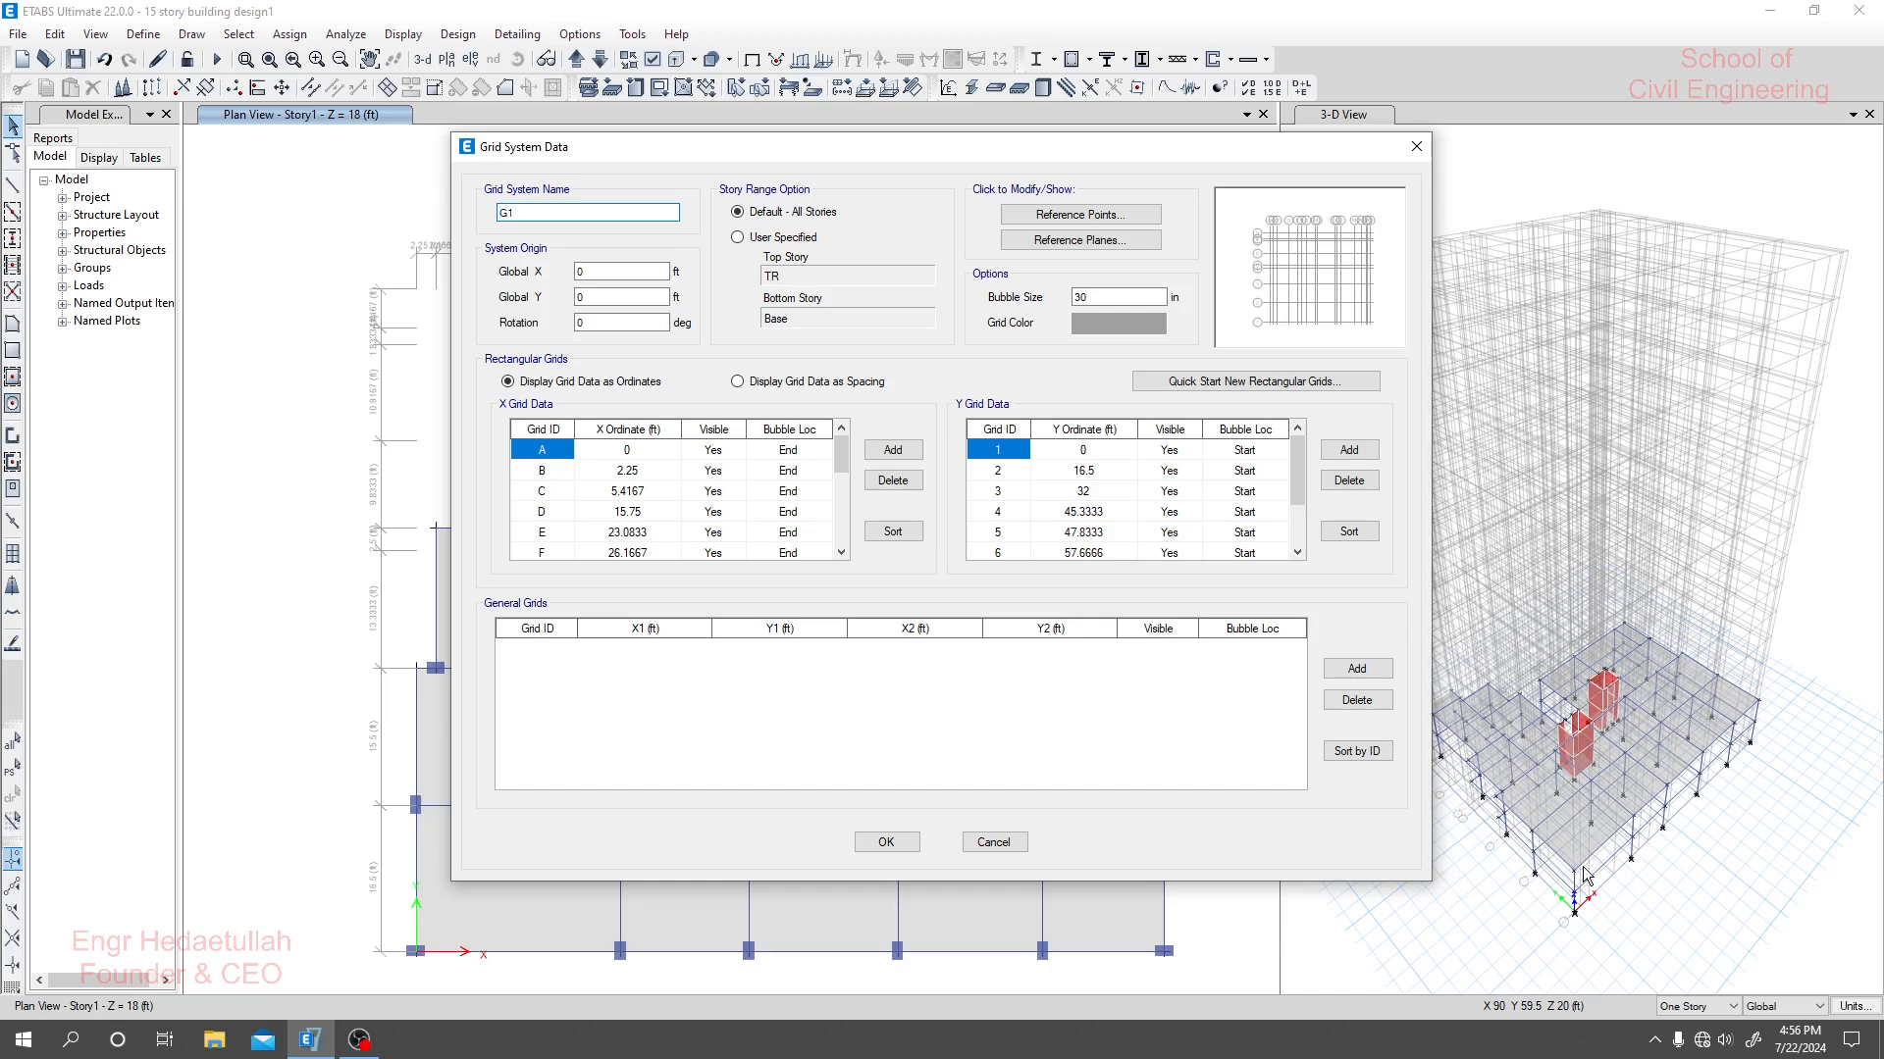
mouse_move(1271, 173)
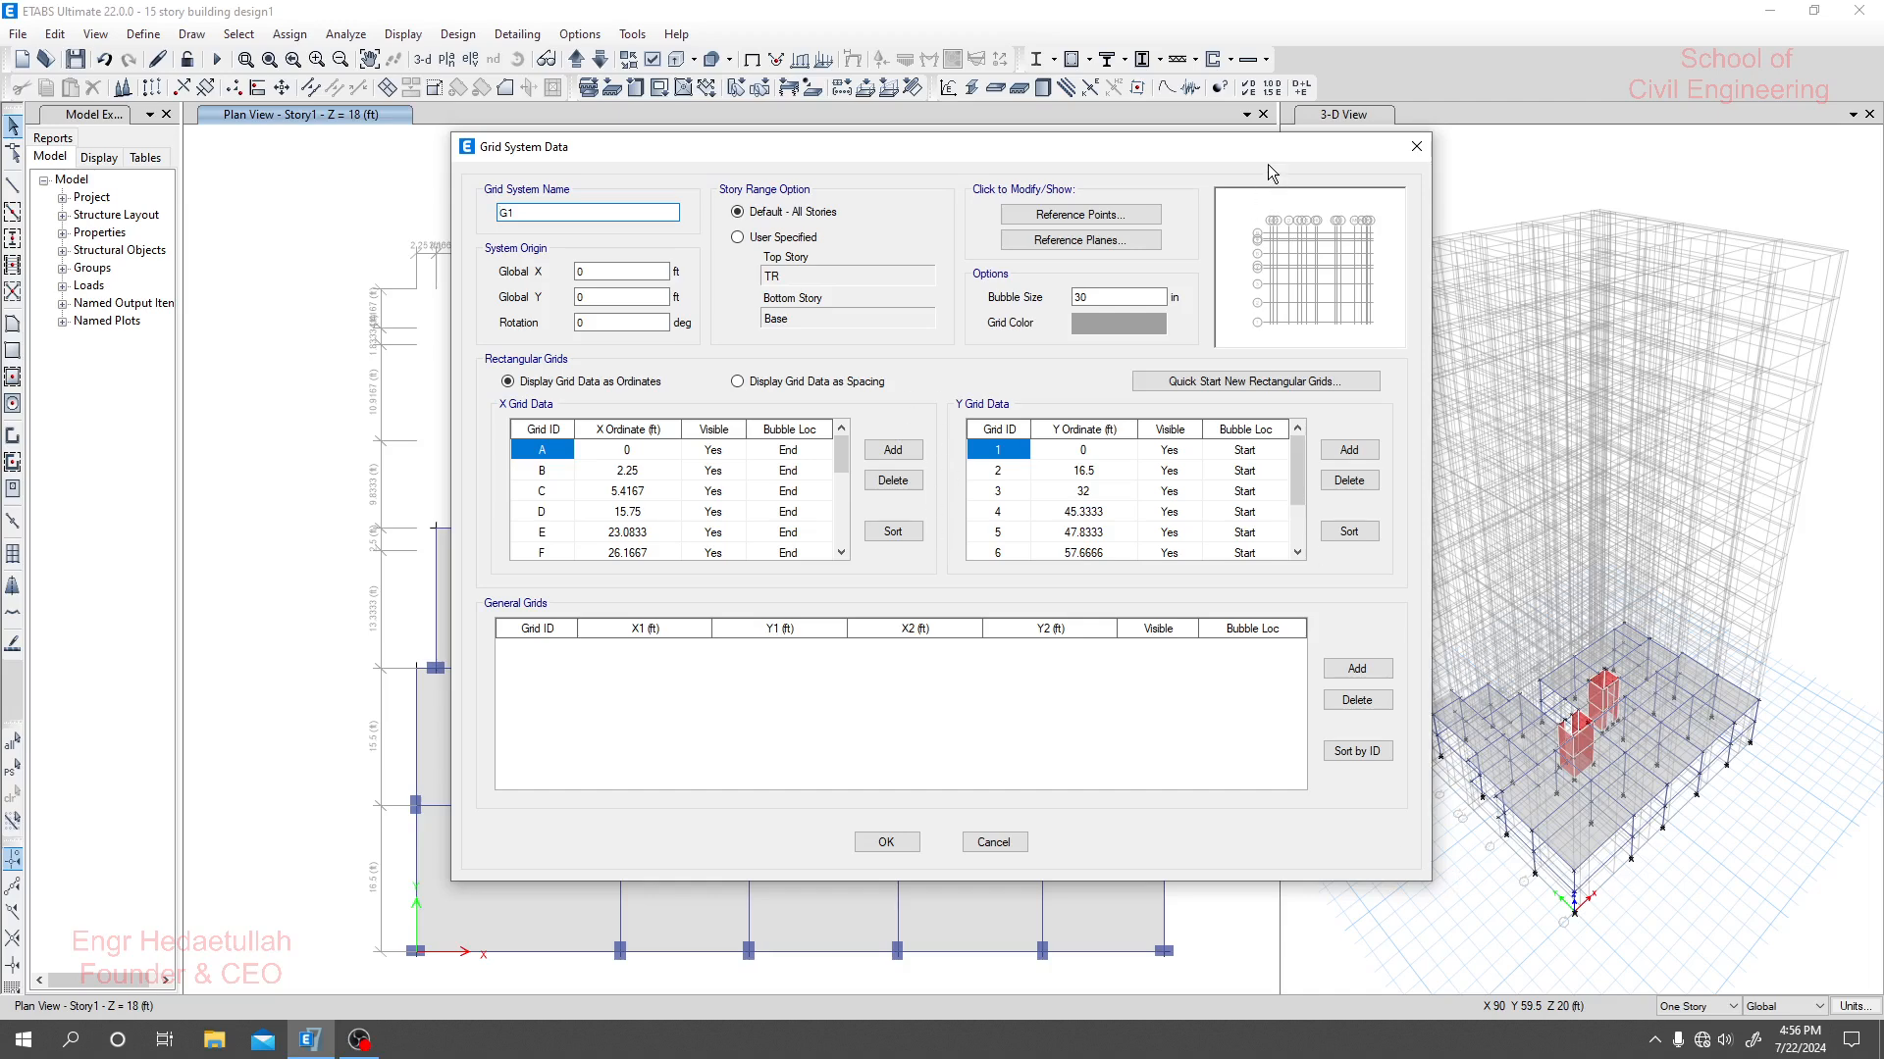
click(586, 213)
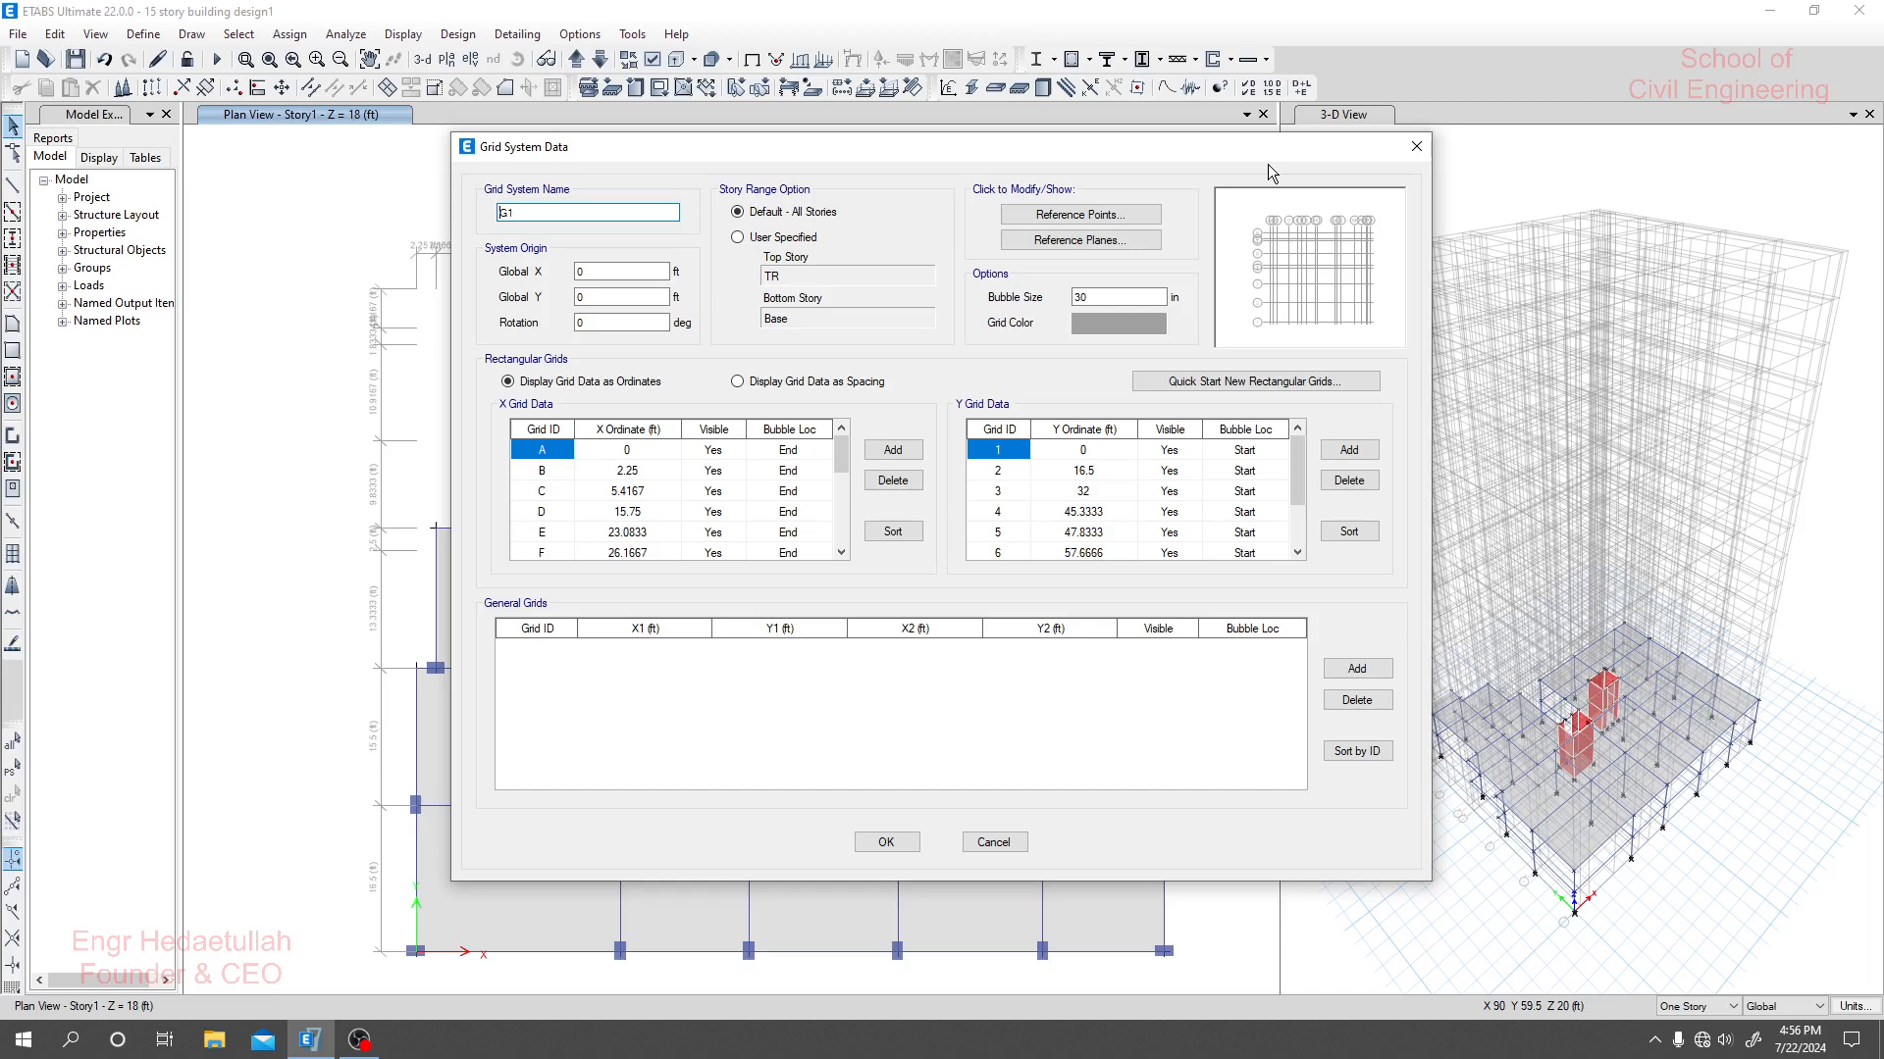
mouse_move(1266, 173)
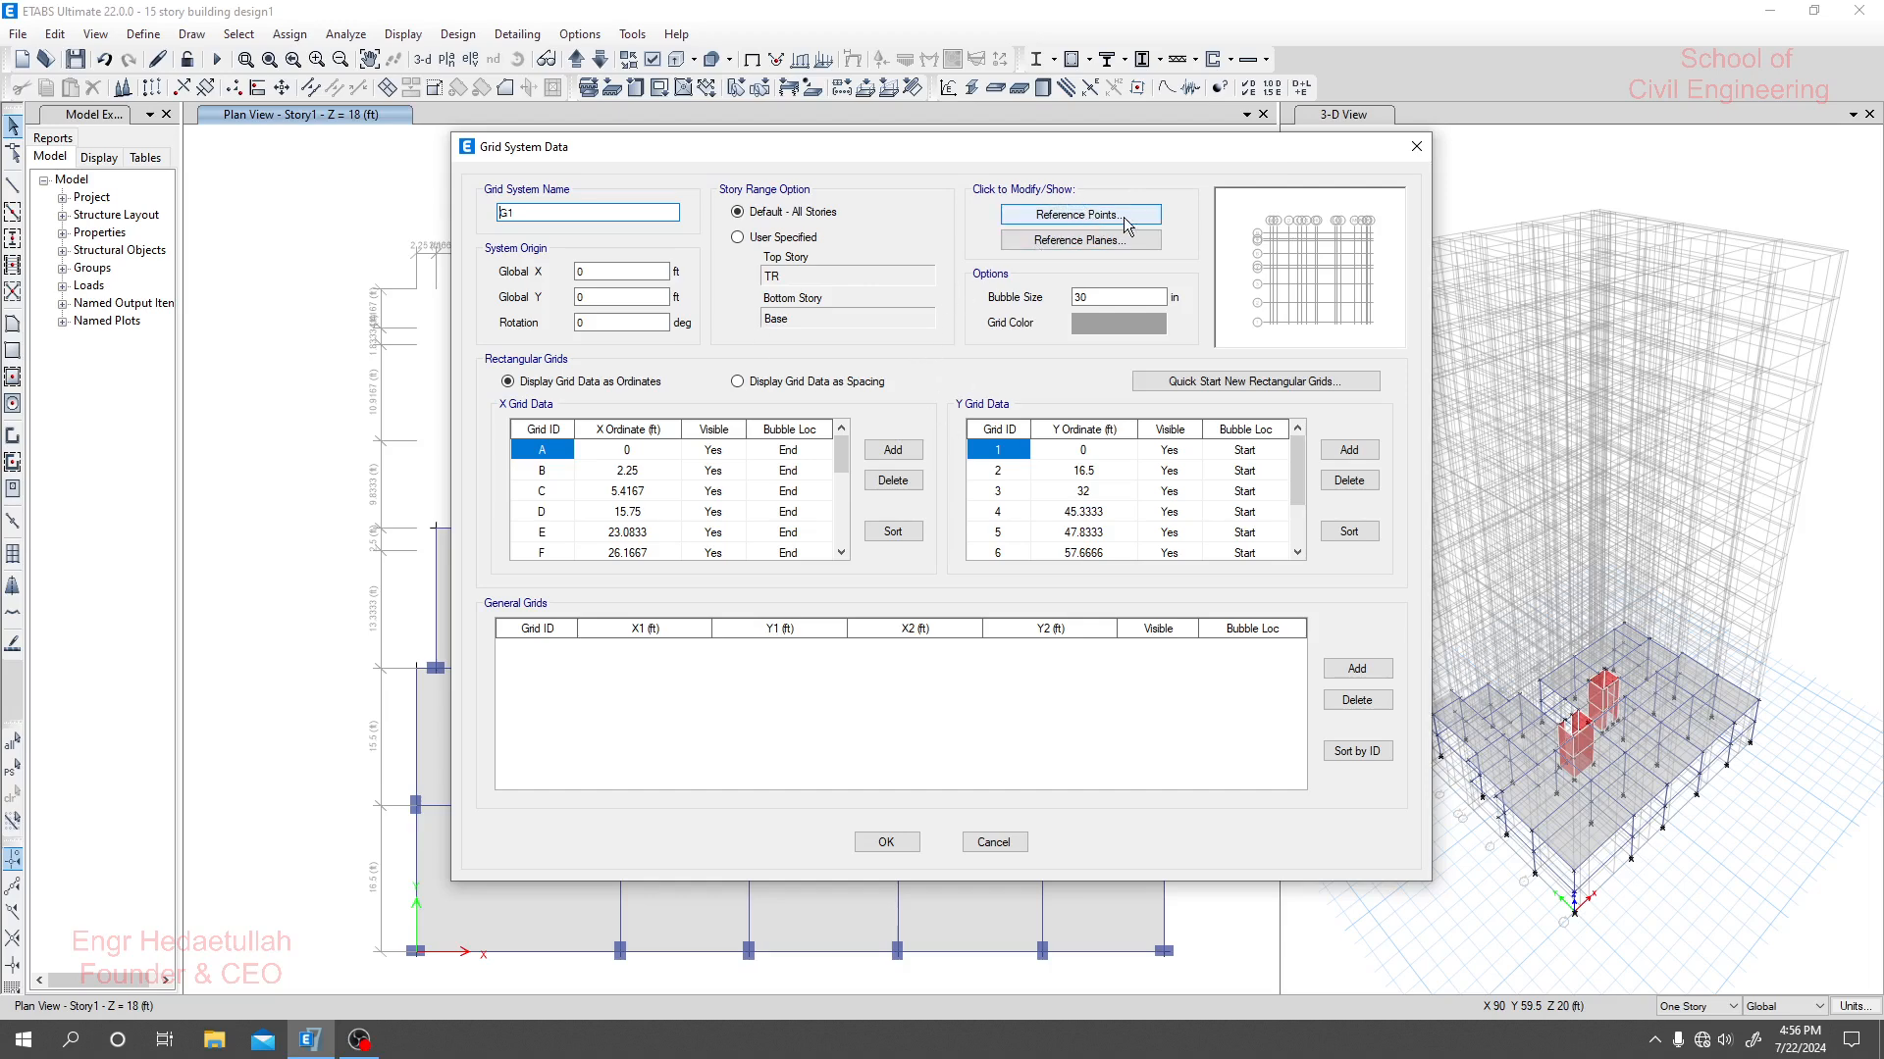
Add reference plane R1 at Z = 13 ft and confirm the grid changes.
click(1079, 239)
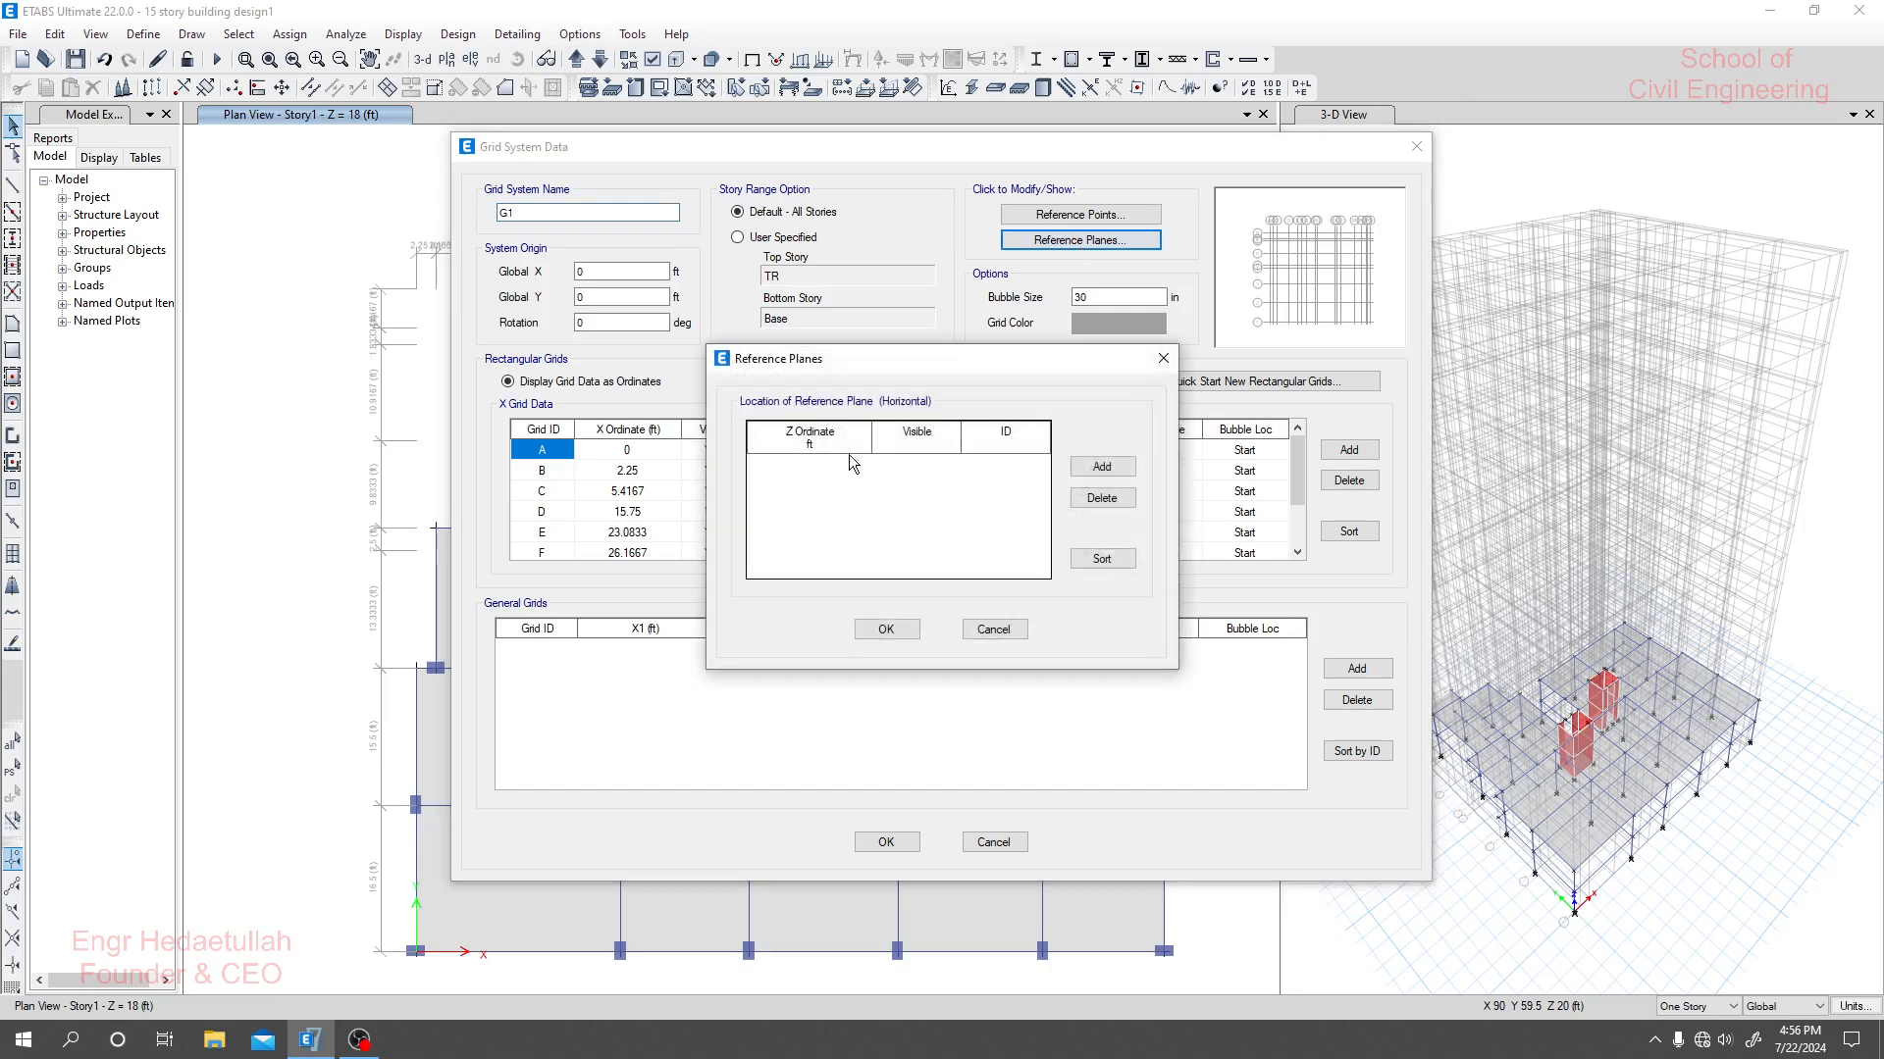
click(1099, 466)
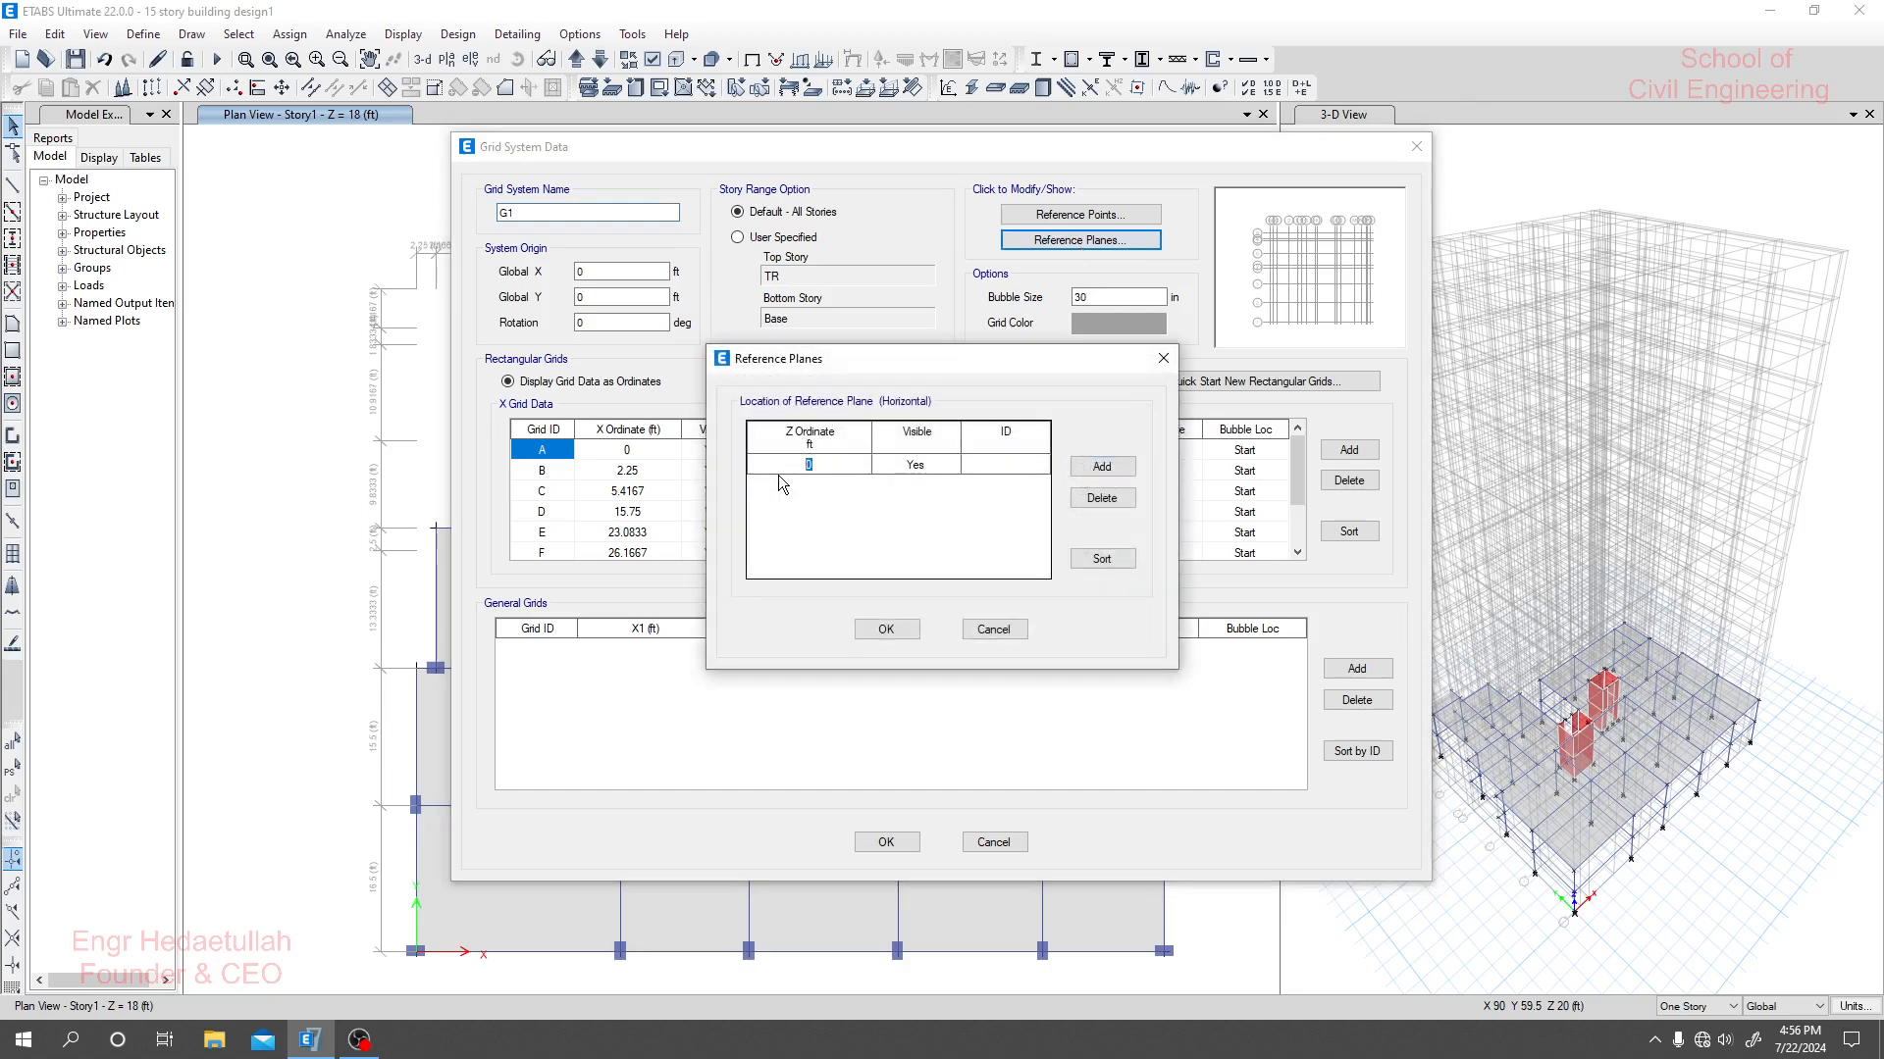
text(13)
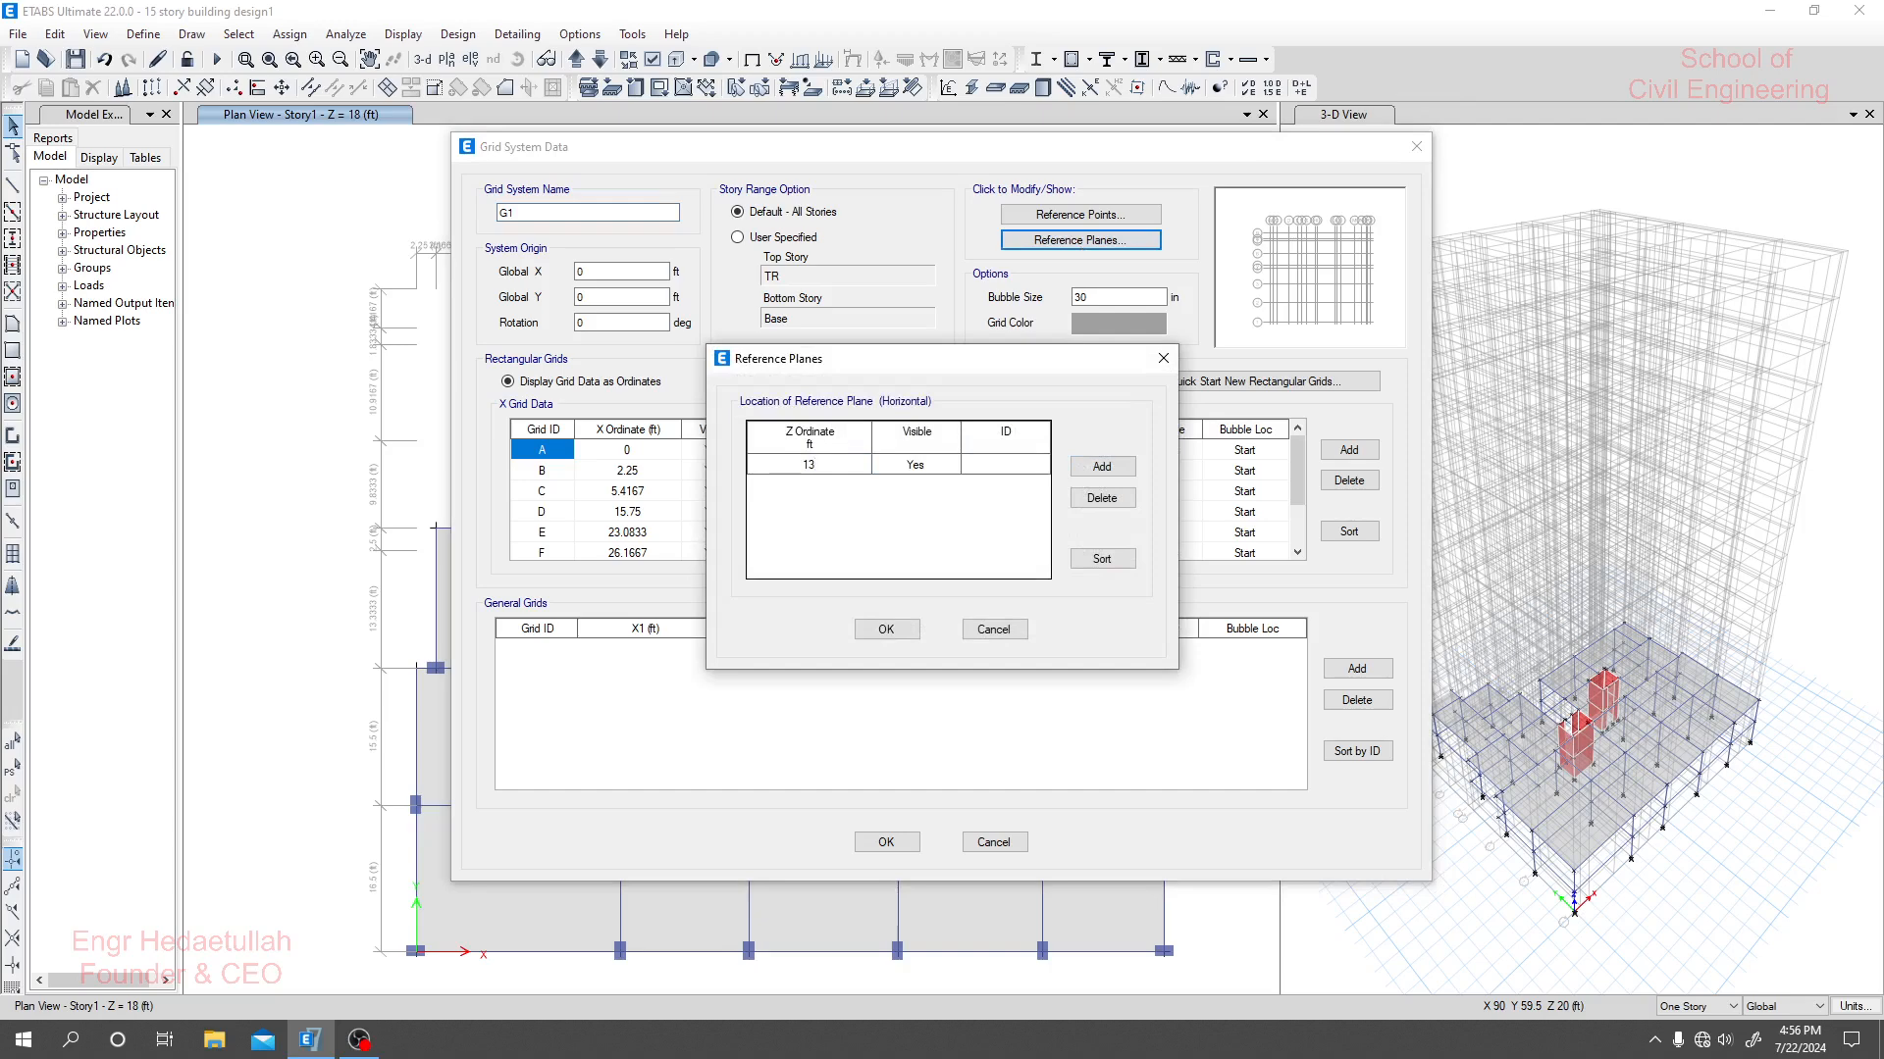
click(1005, 465)
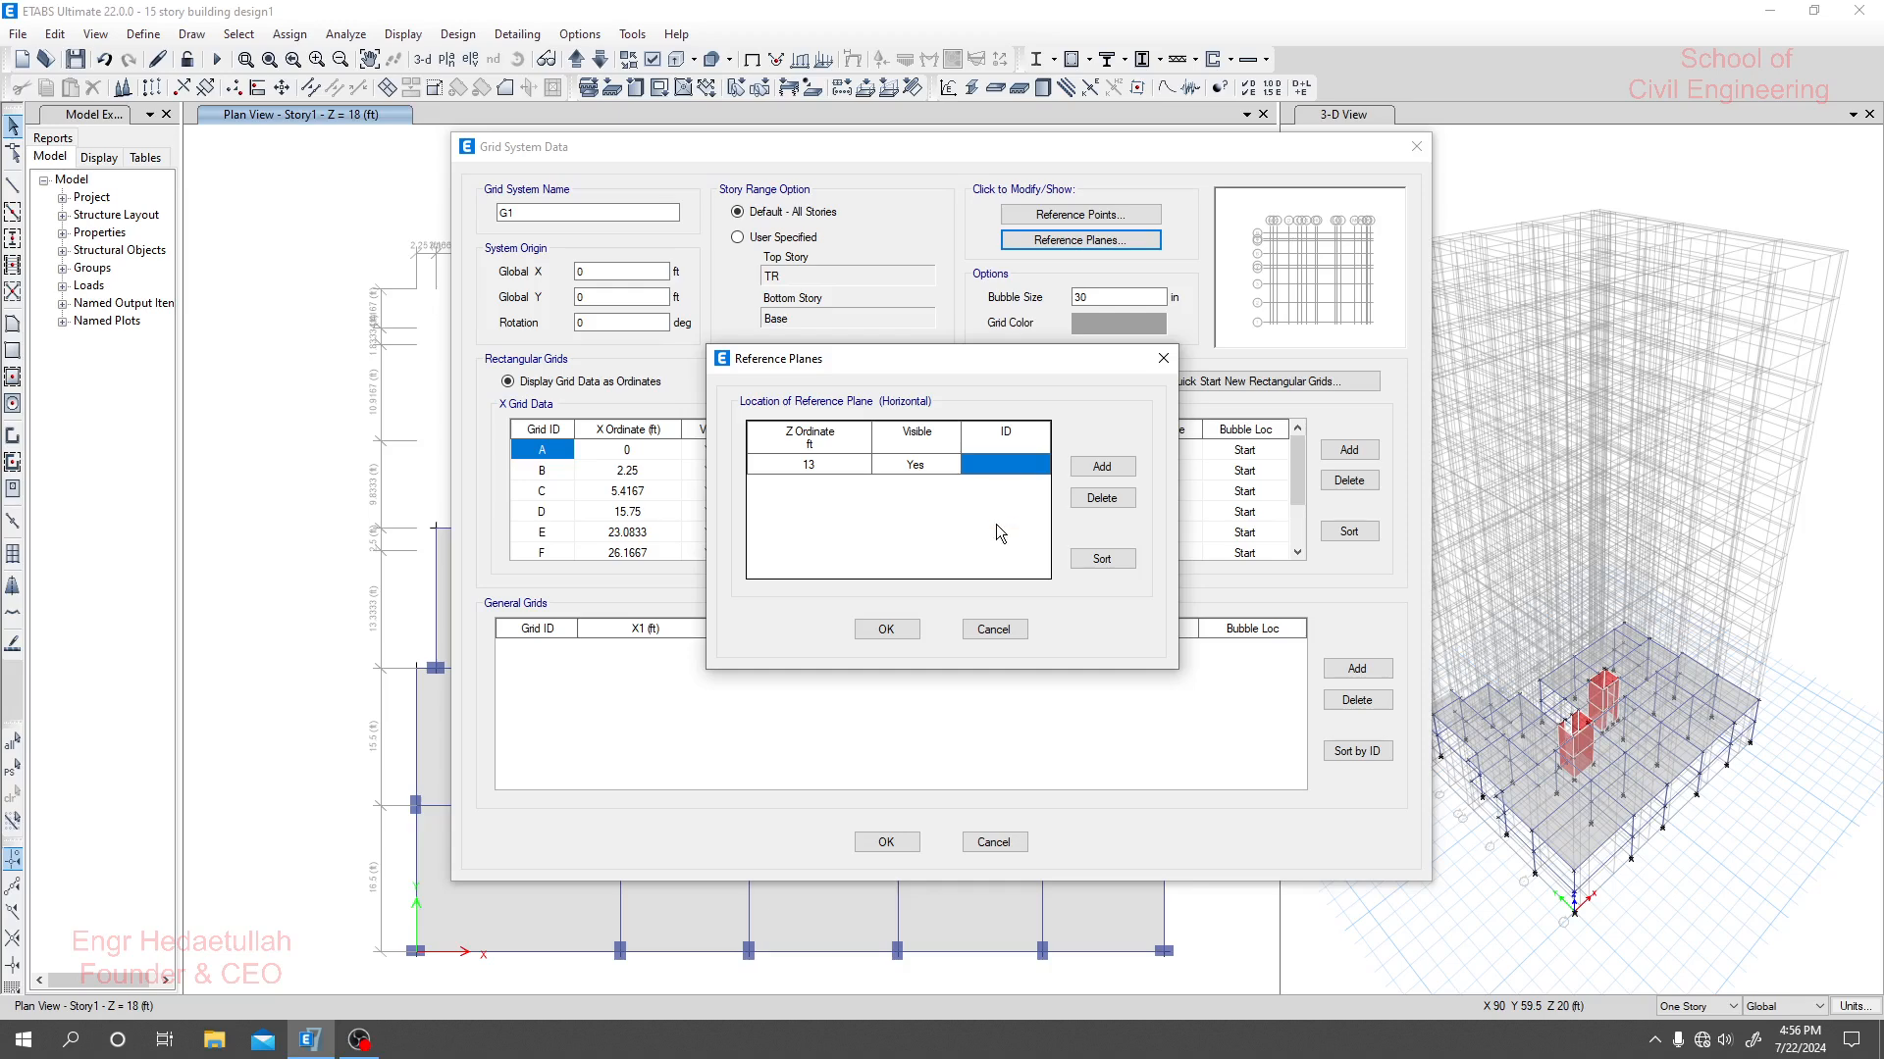
click(1006, 465)
text(1)
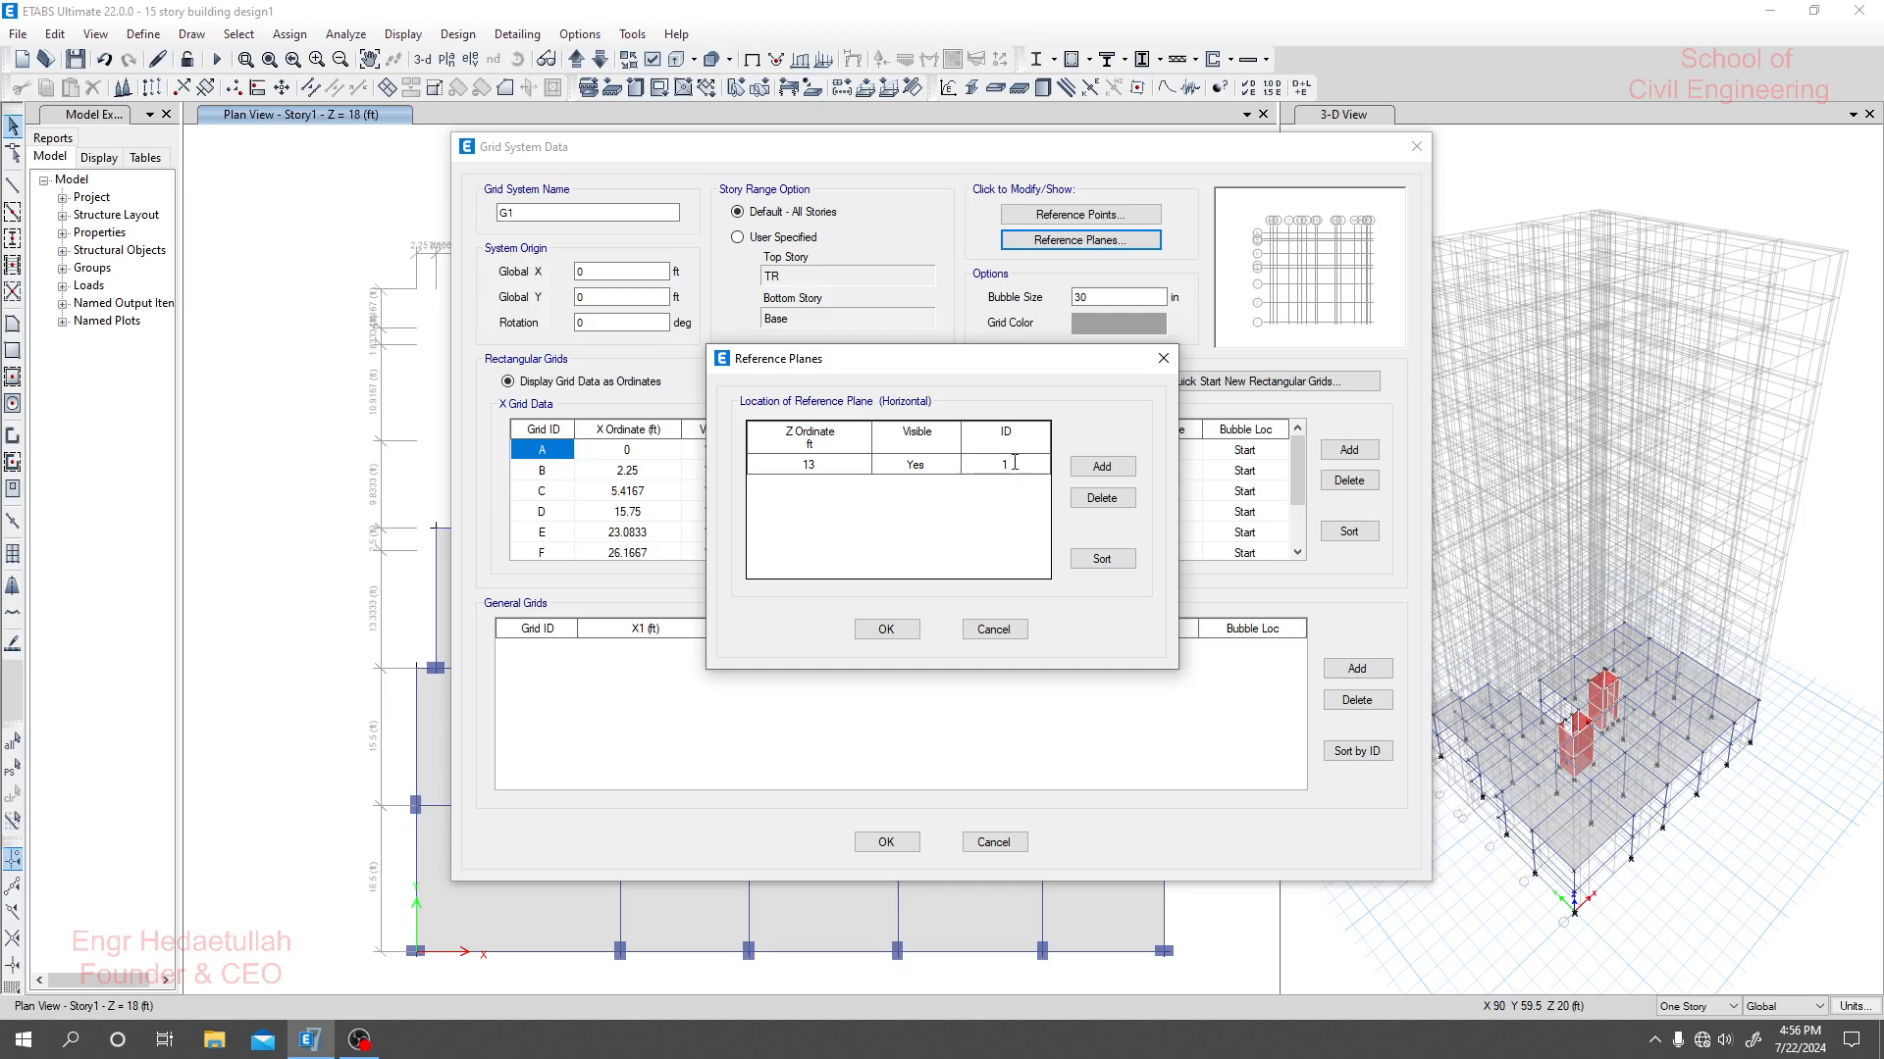
text(R1)
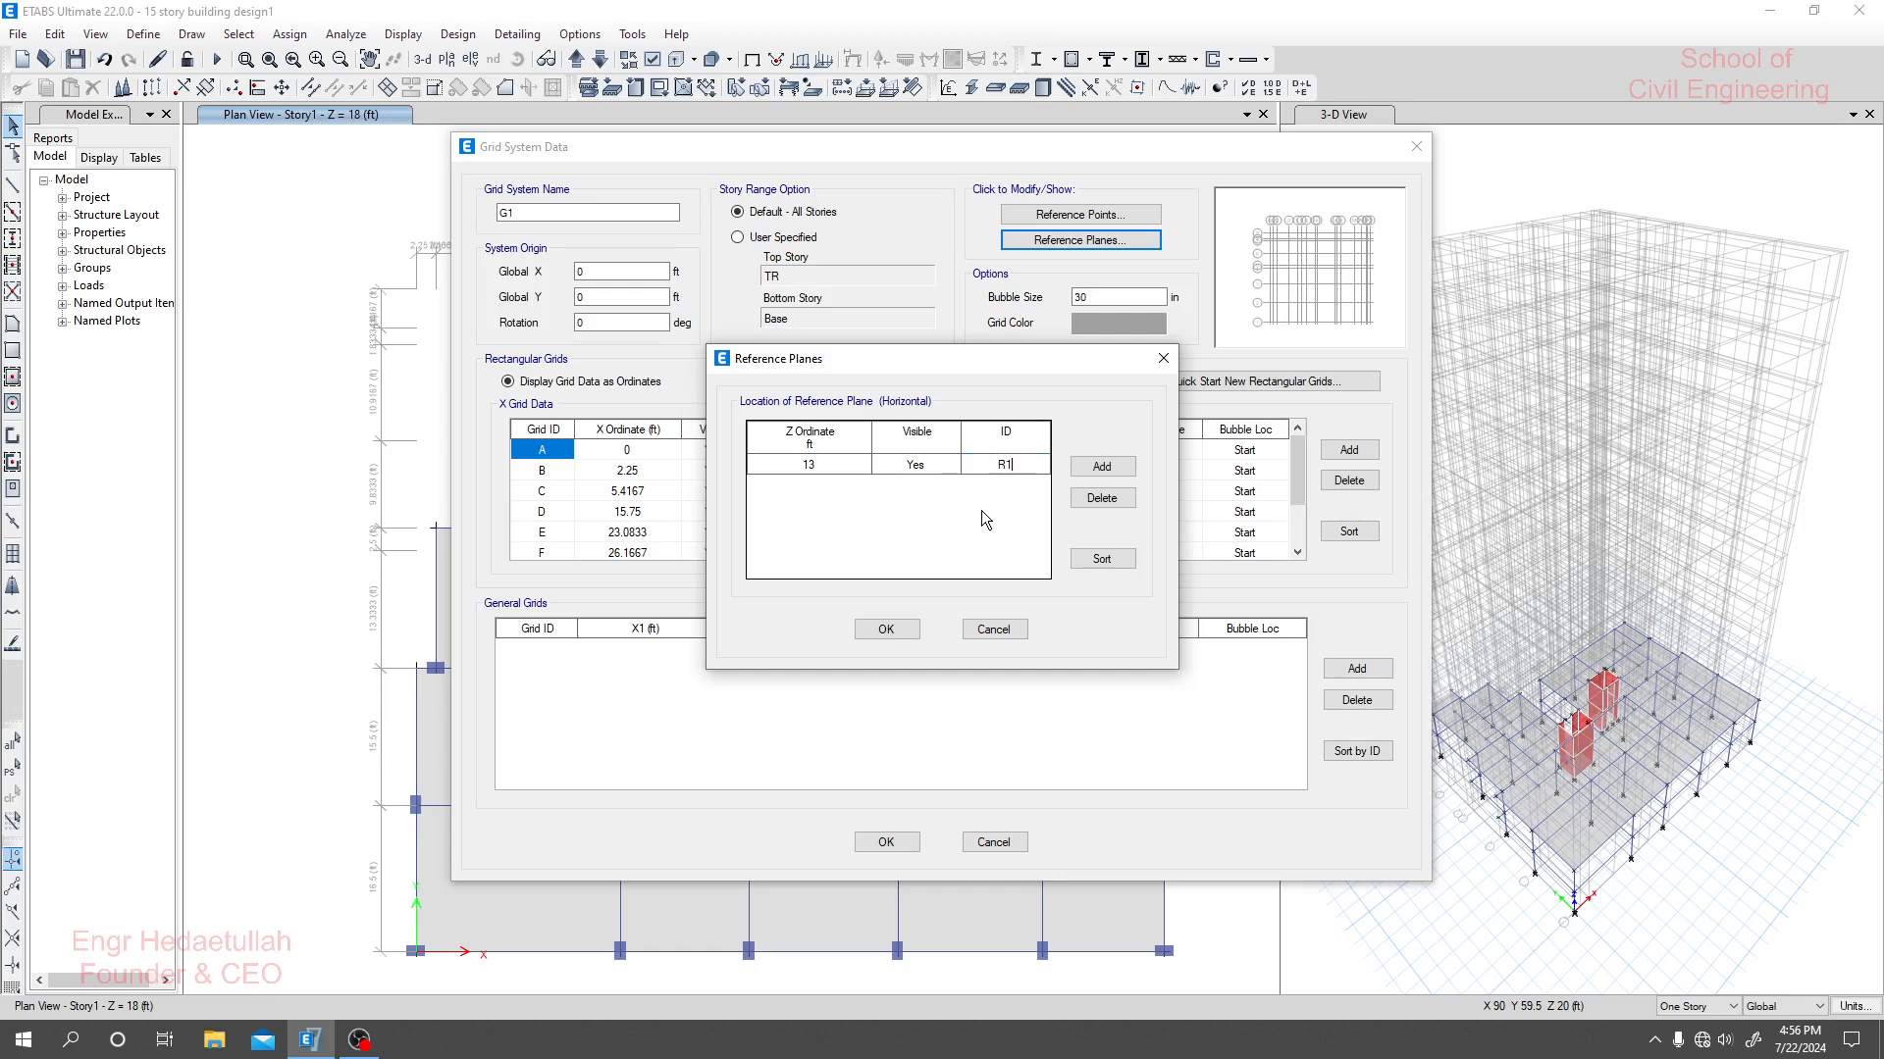
click(885, 628)
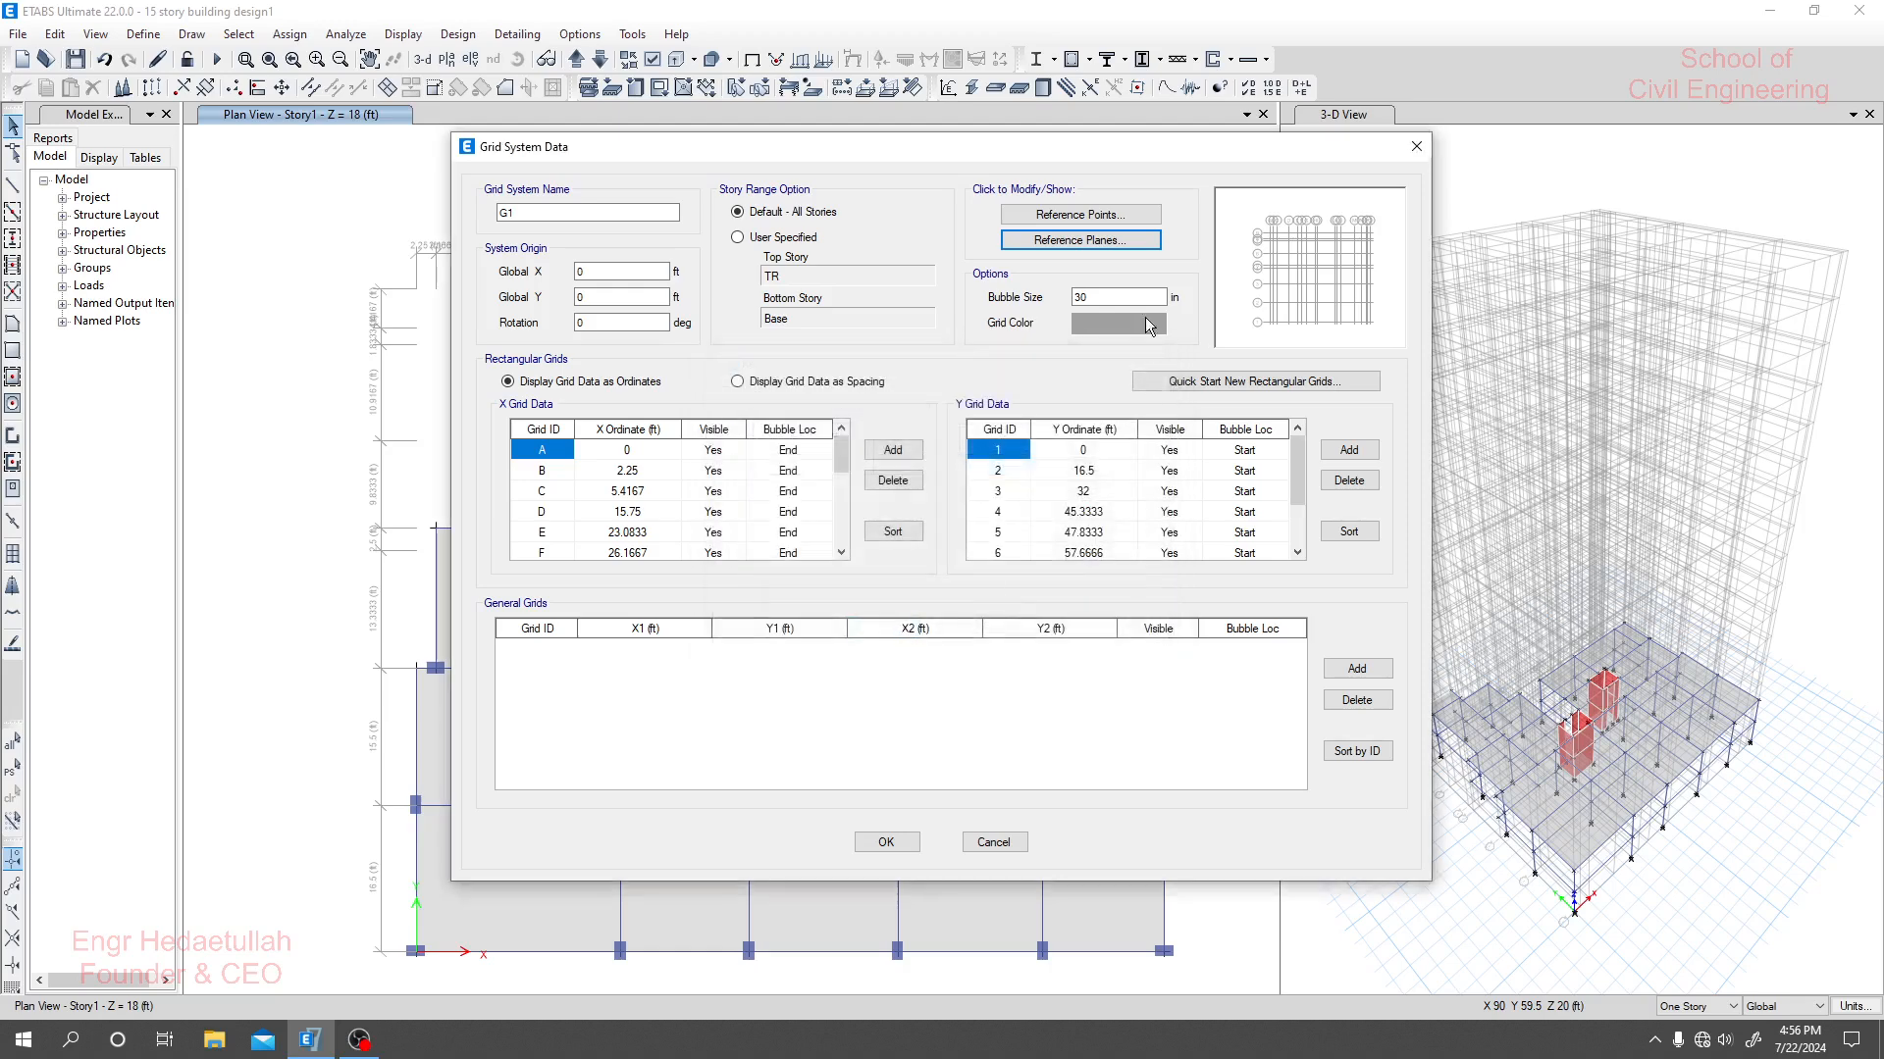
click(885, 842)
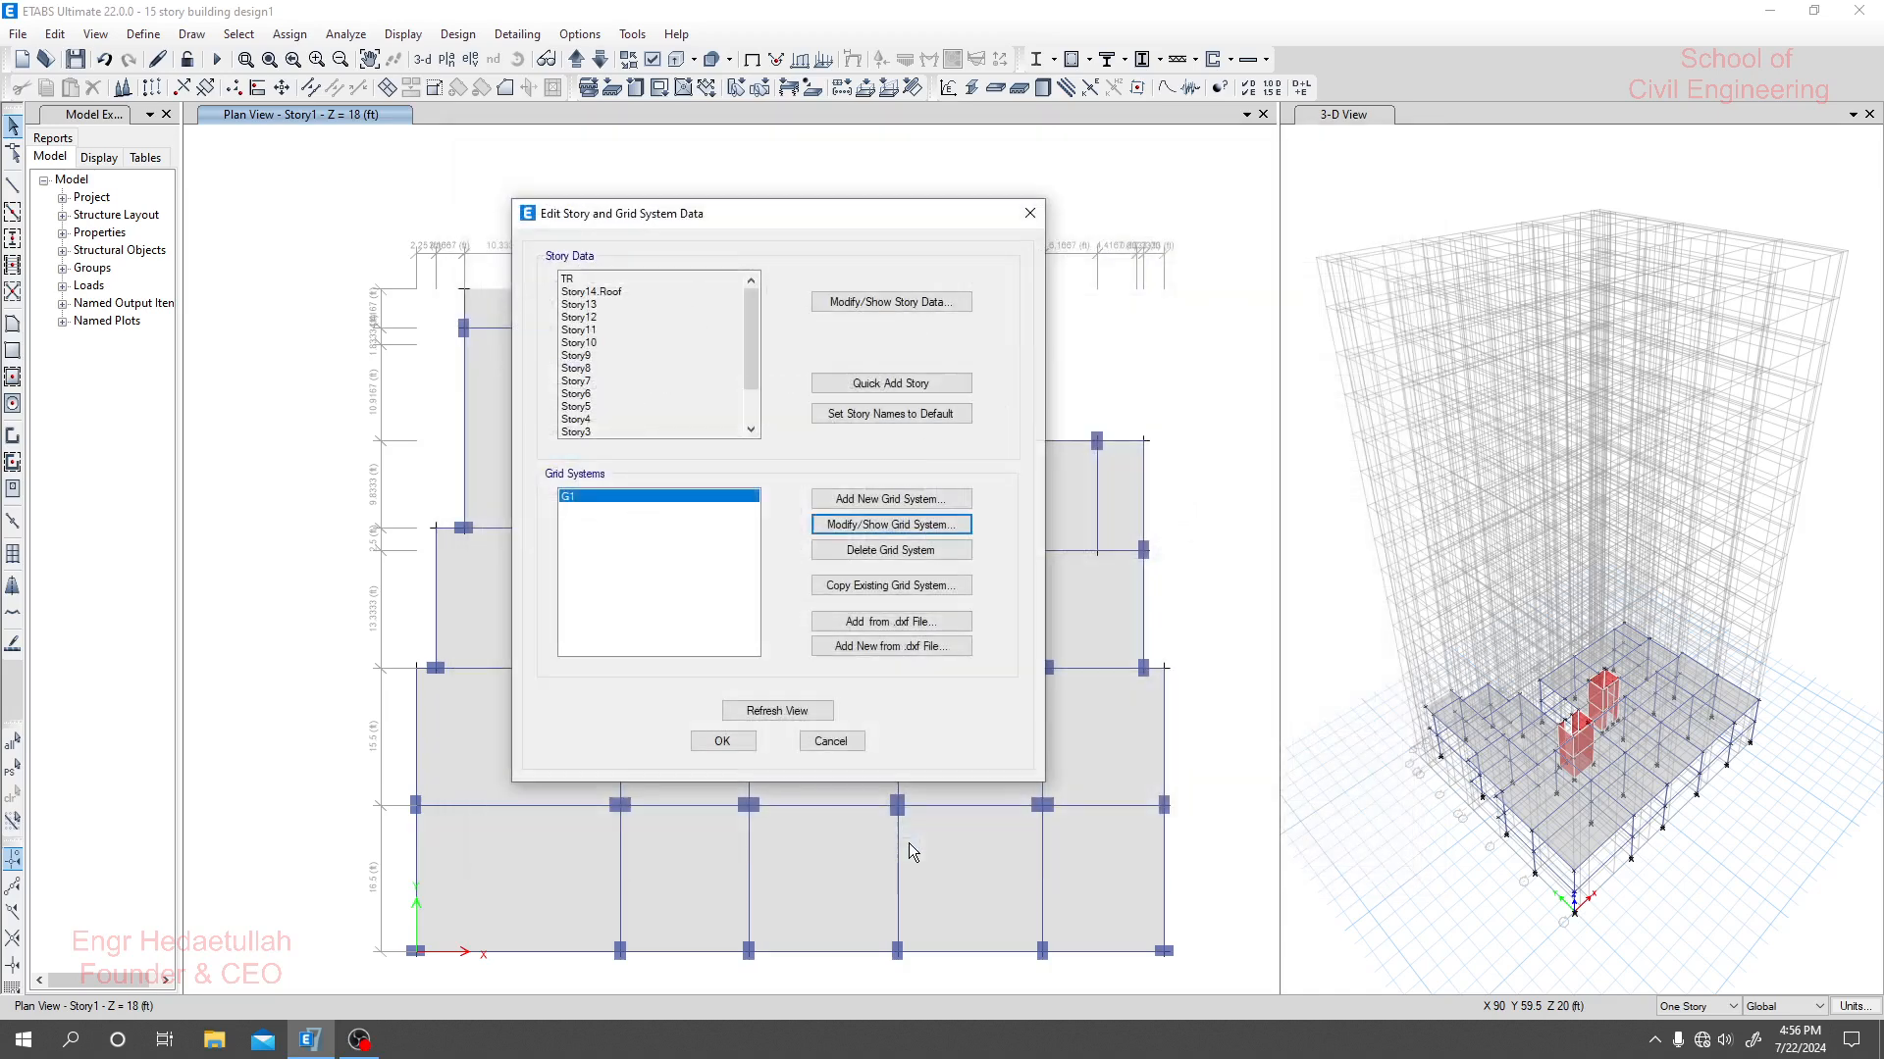
Apply the Edit Story and Grid System Data changes and close the dialog.
click(722, 740)
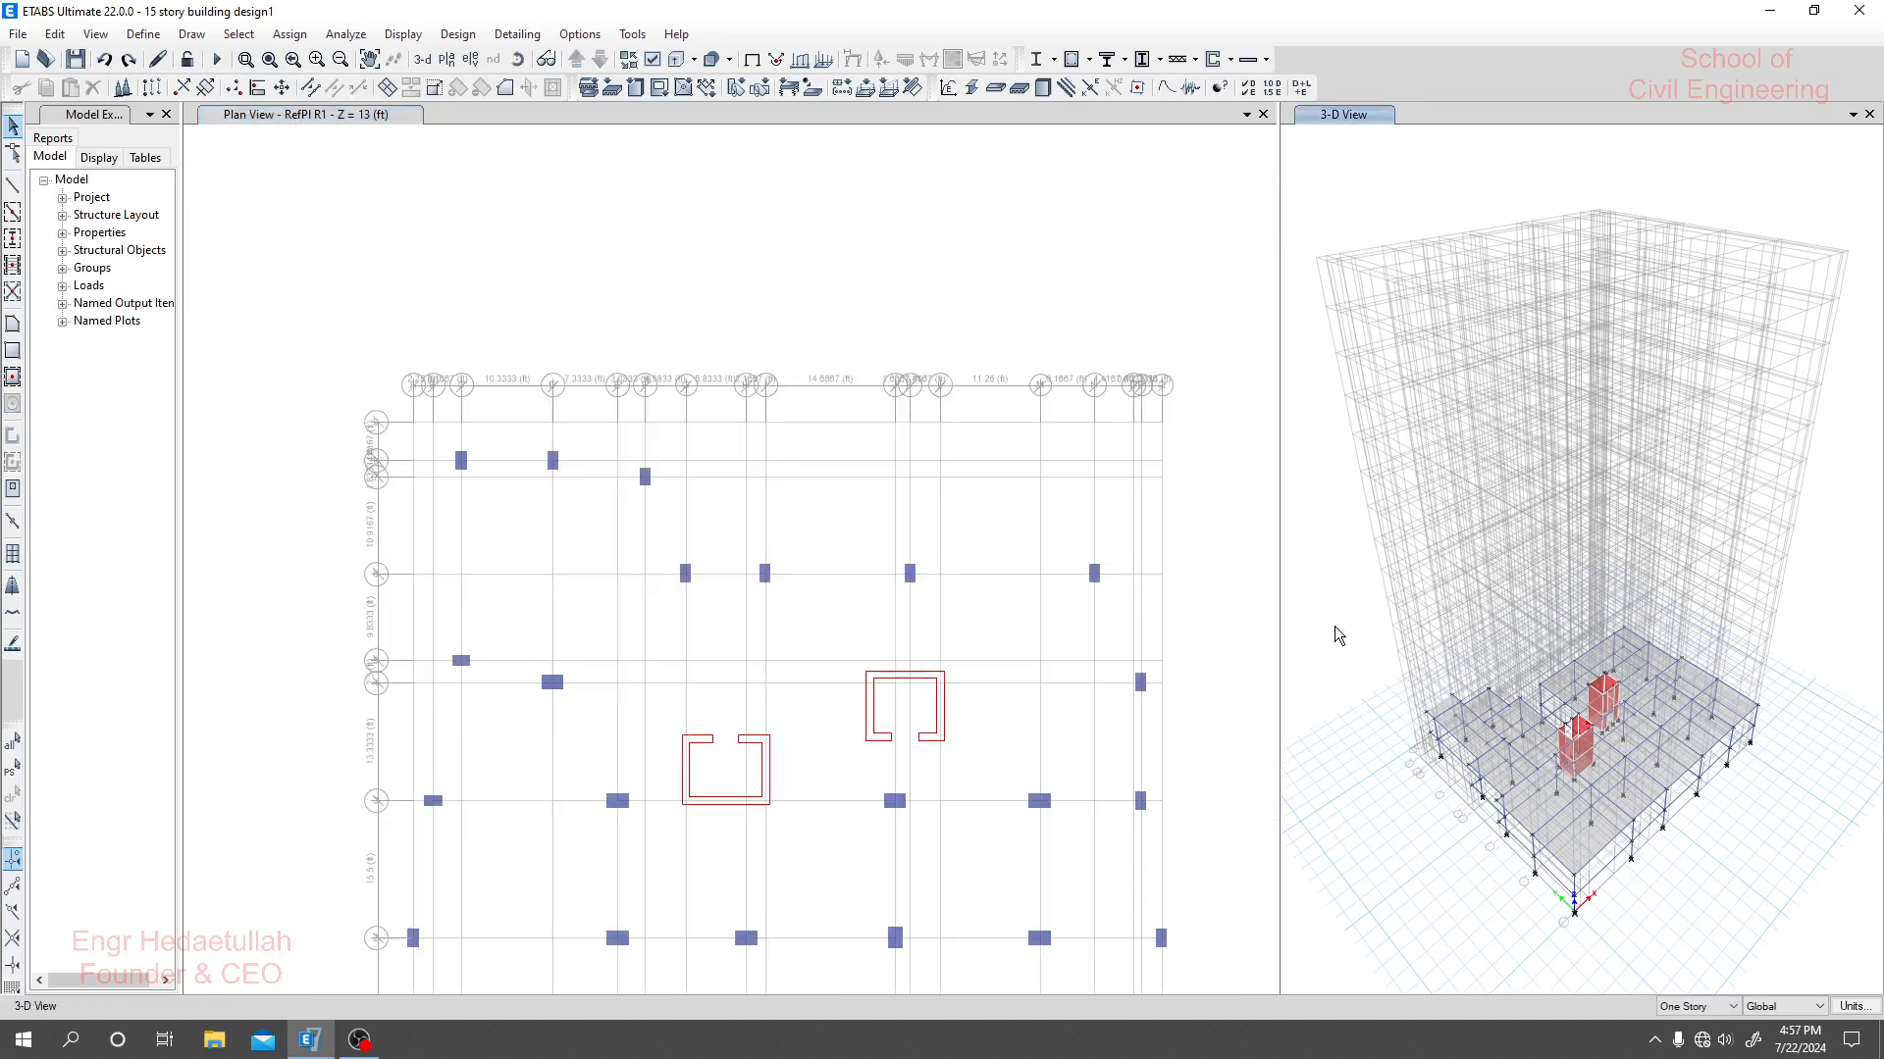
mouse_move(694, 573)
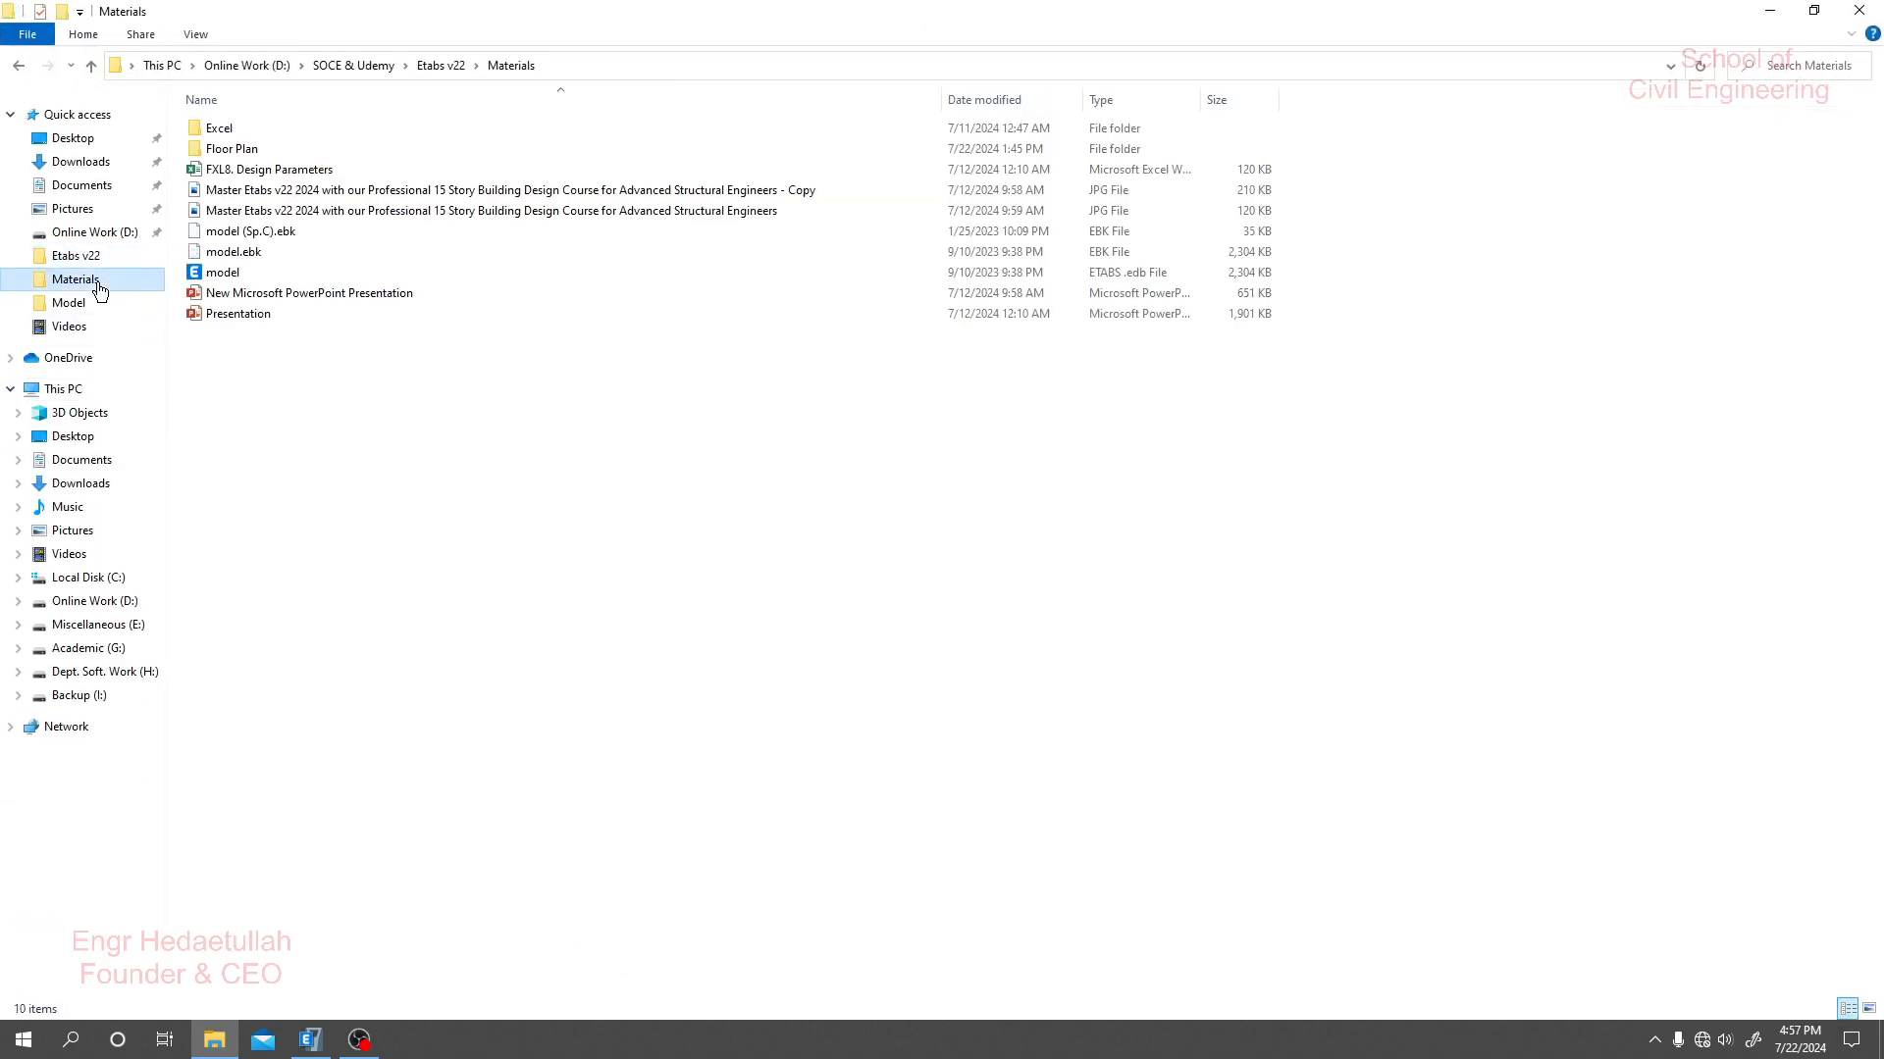
Open the 15 Story Building Floor Plan (V7) DWG in AutoCAD.
double_click(231, 149)
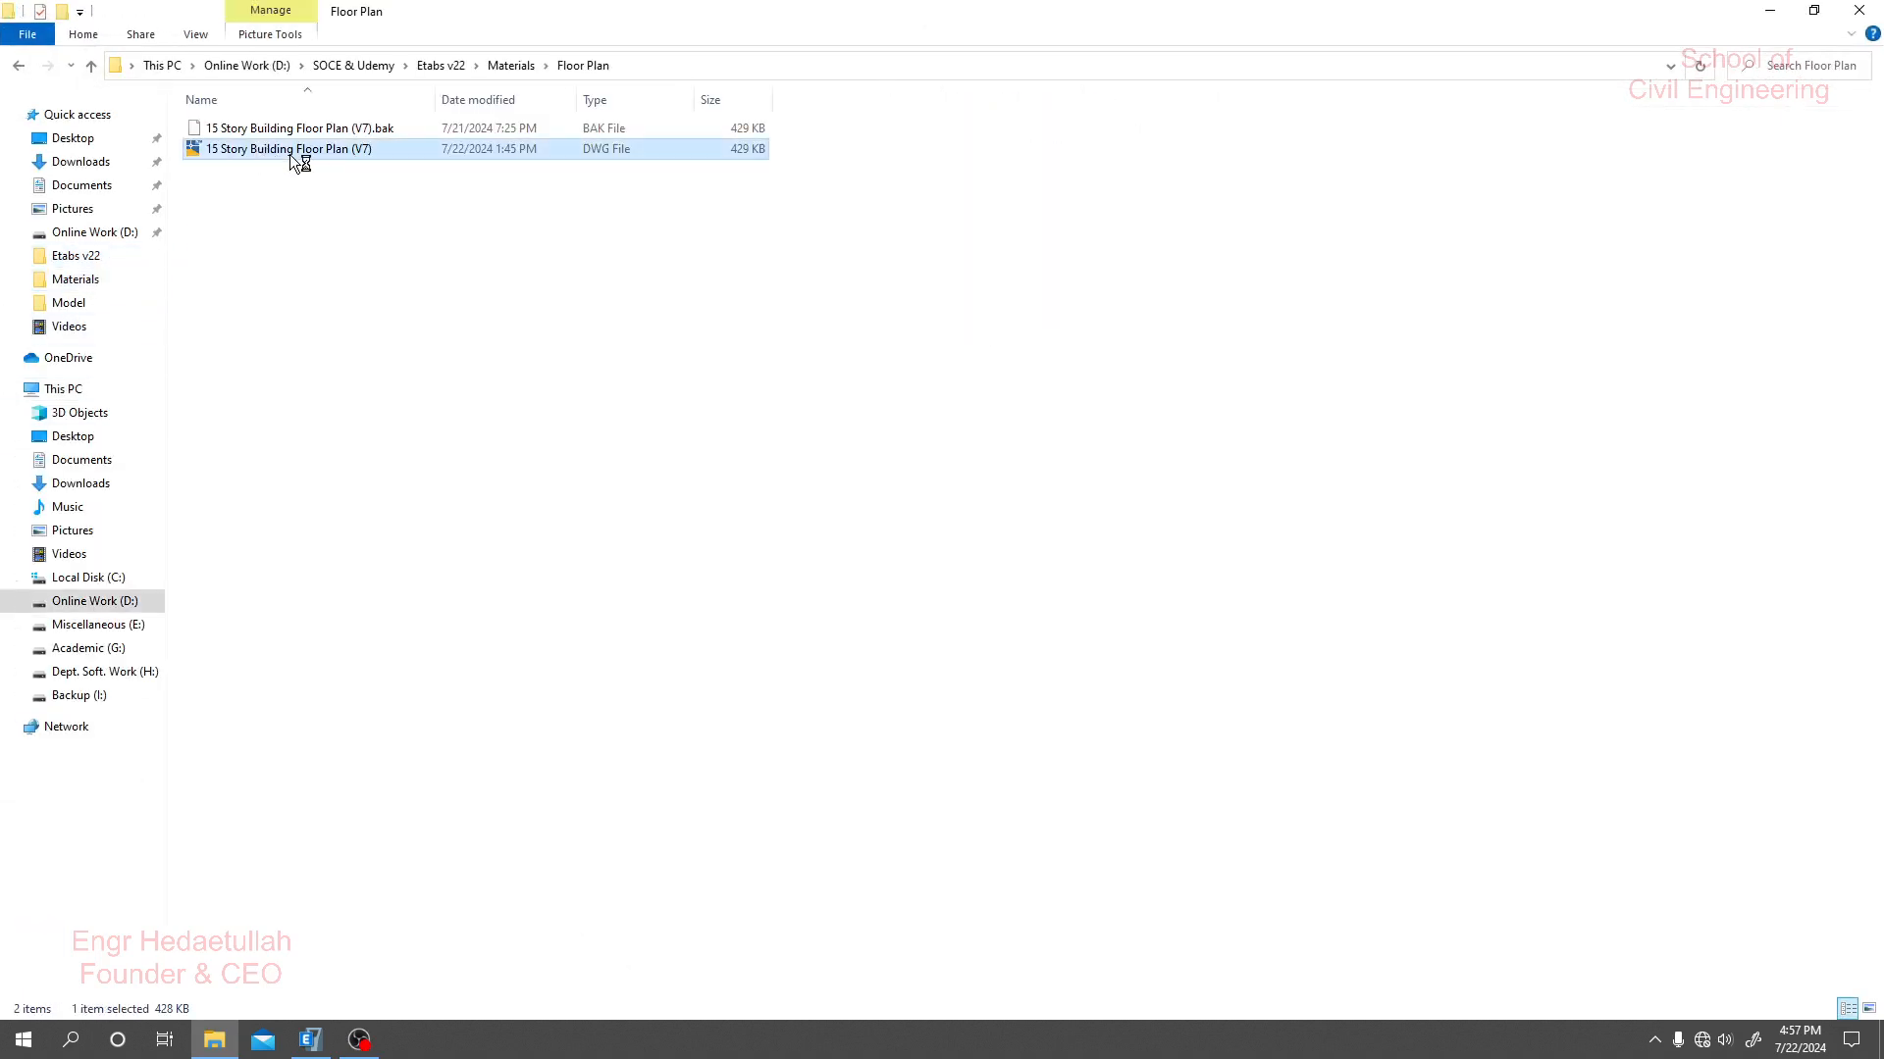
double_click(288, 149)
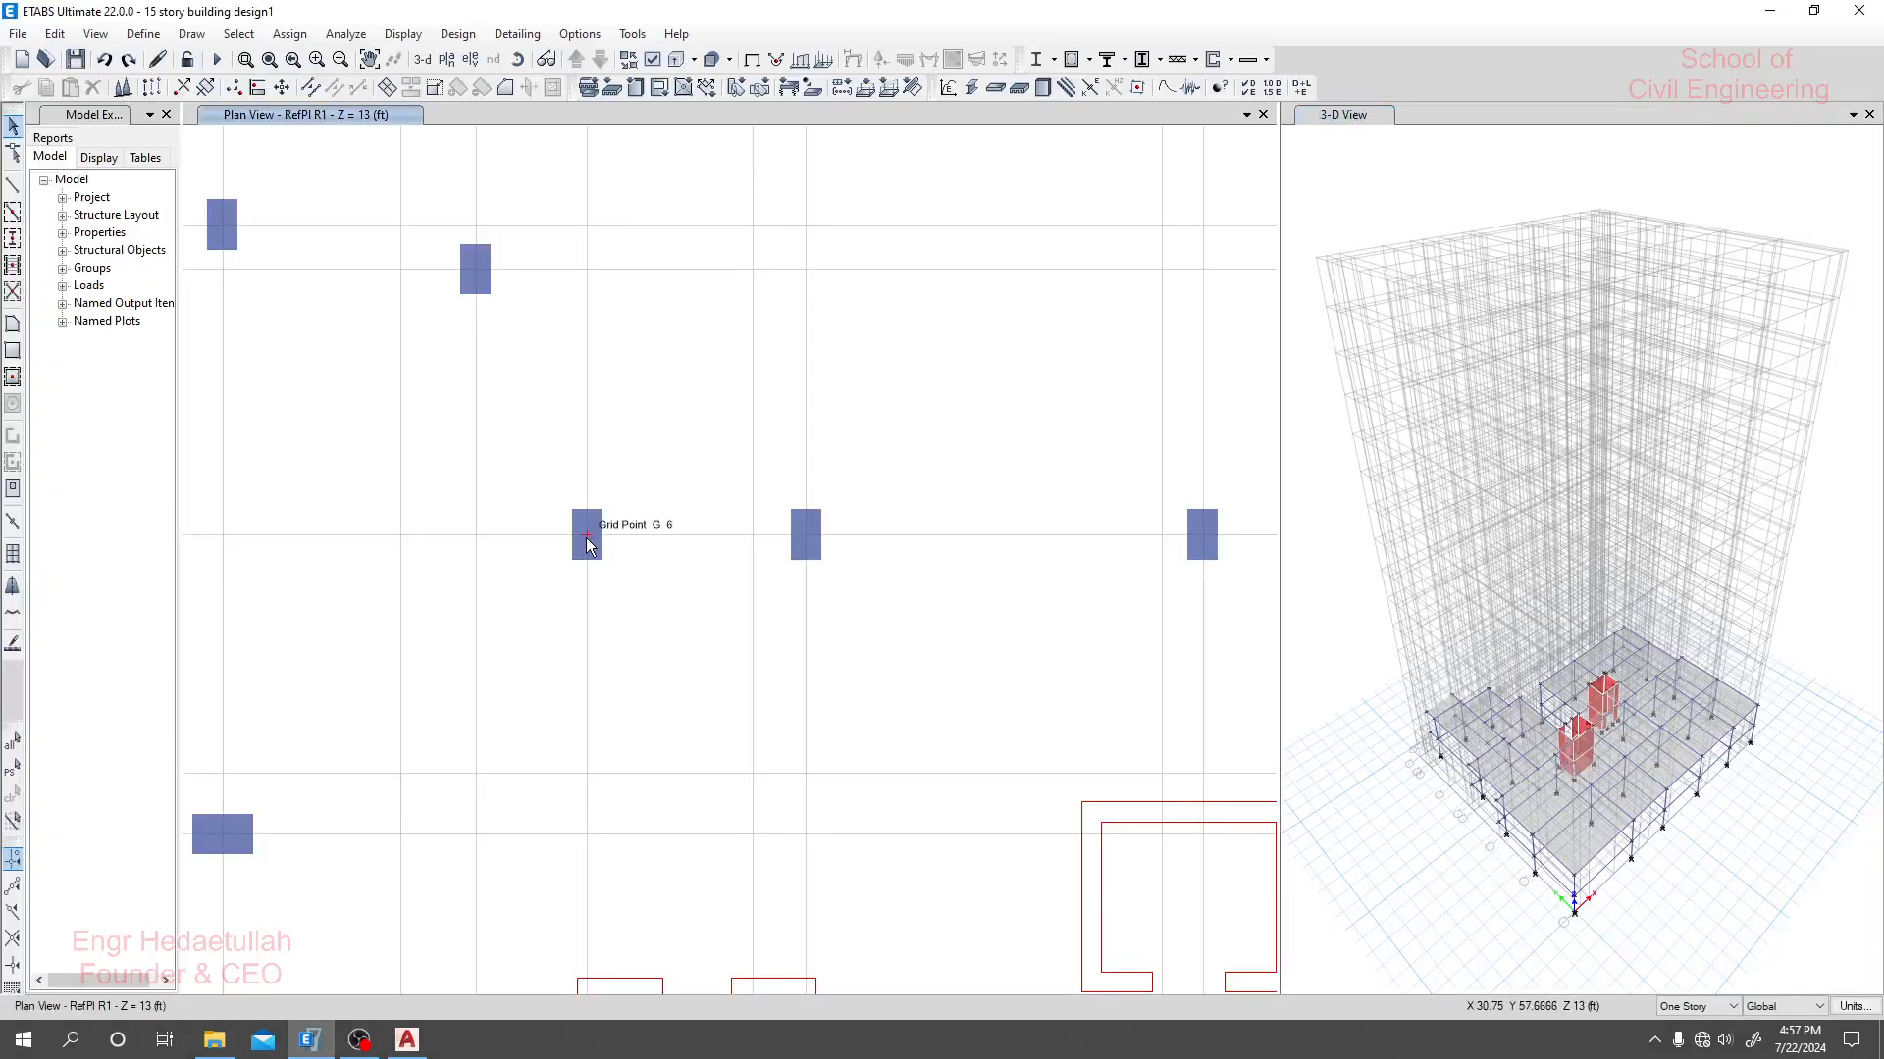
mouse_move(588, 449)
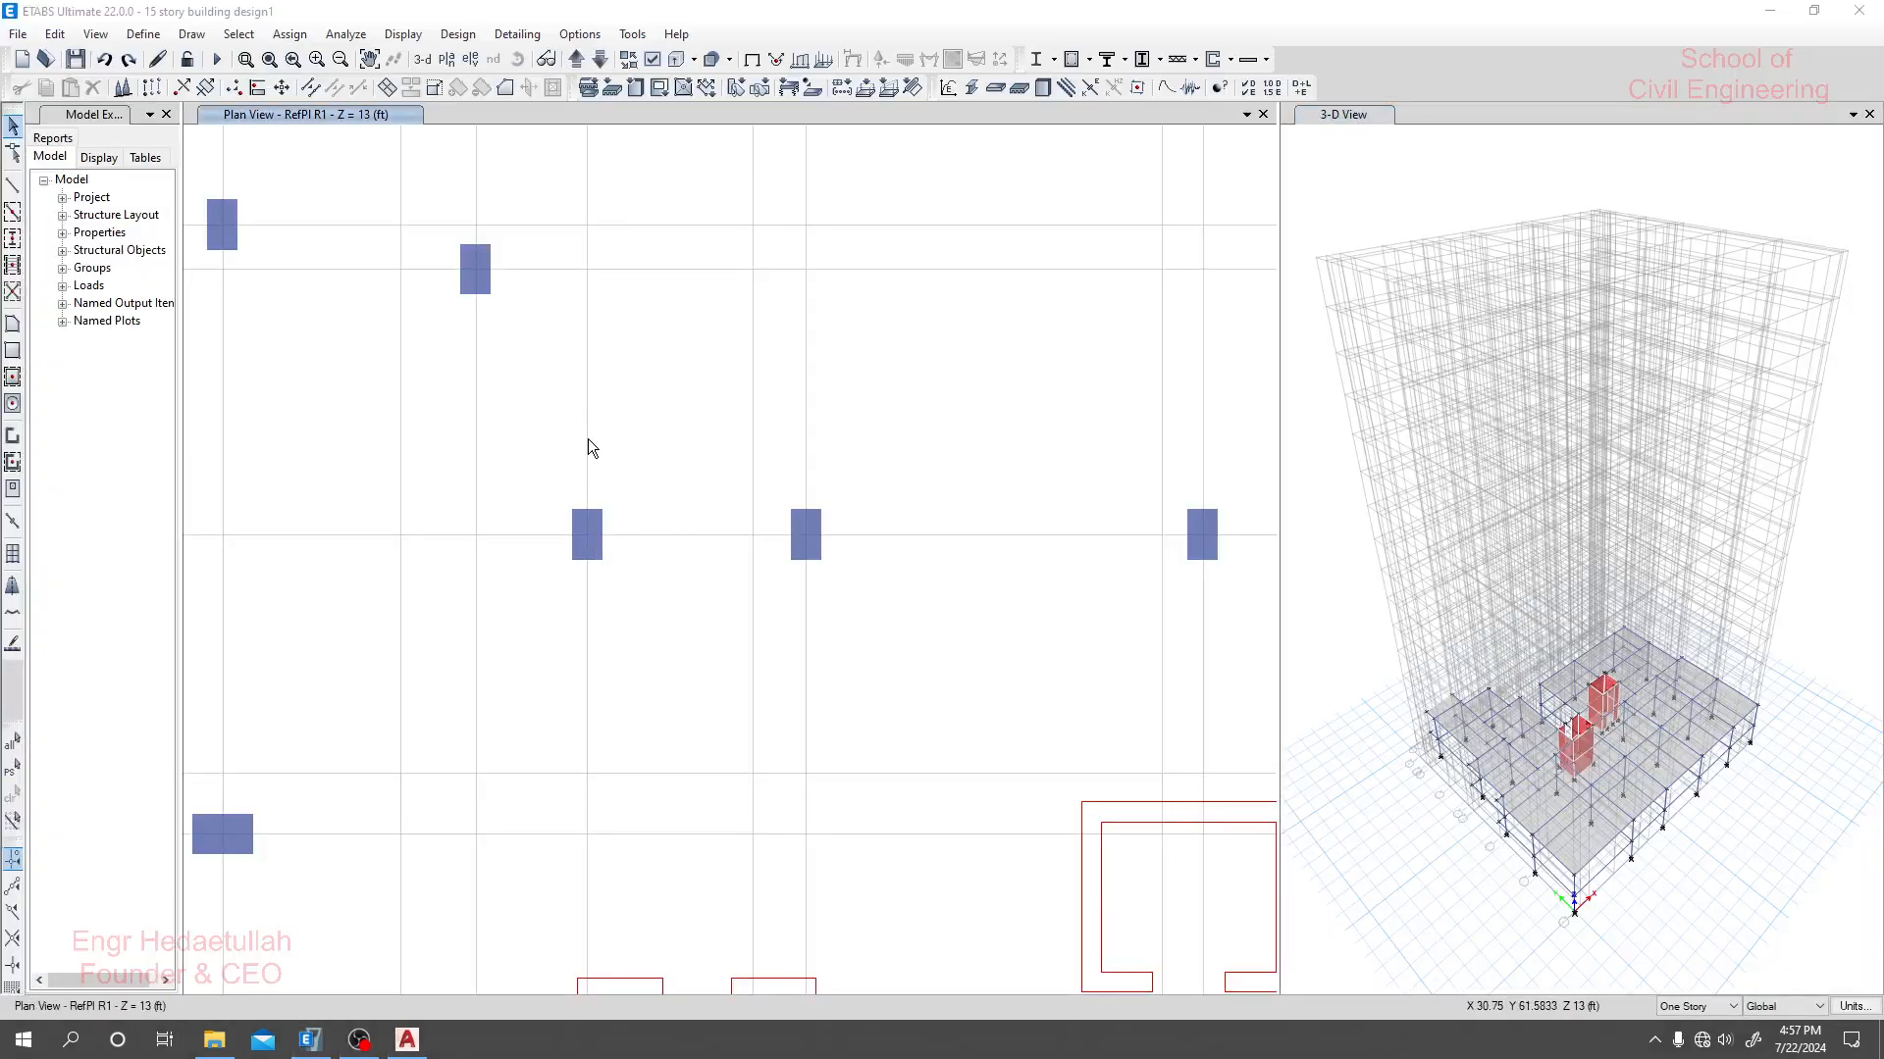
mouse_move(586, 540)
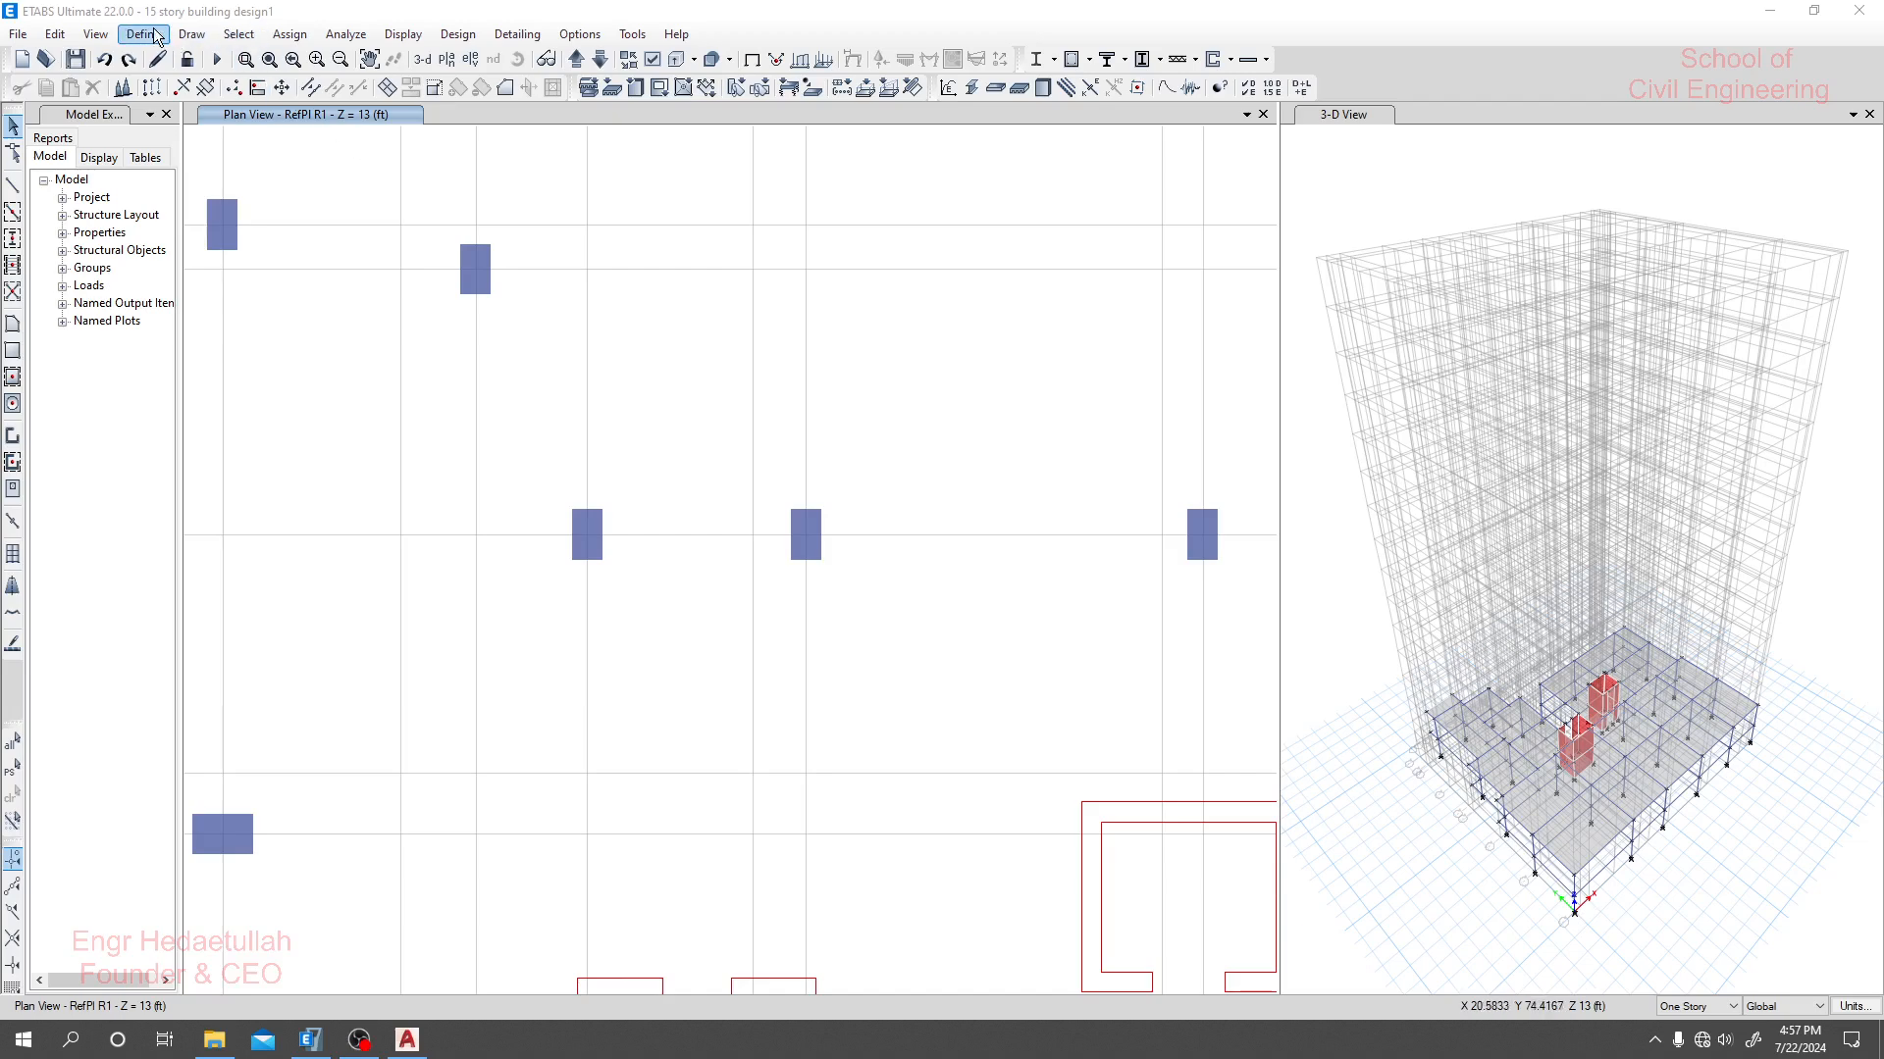
Select the Draw Joint Objects tool with a Plan Offset Y of 48 inches.
click(189, 33)
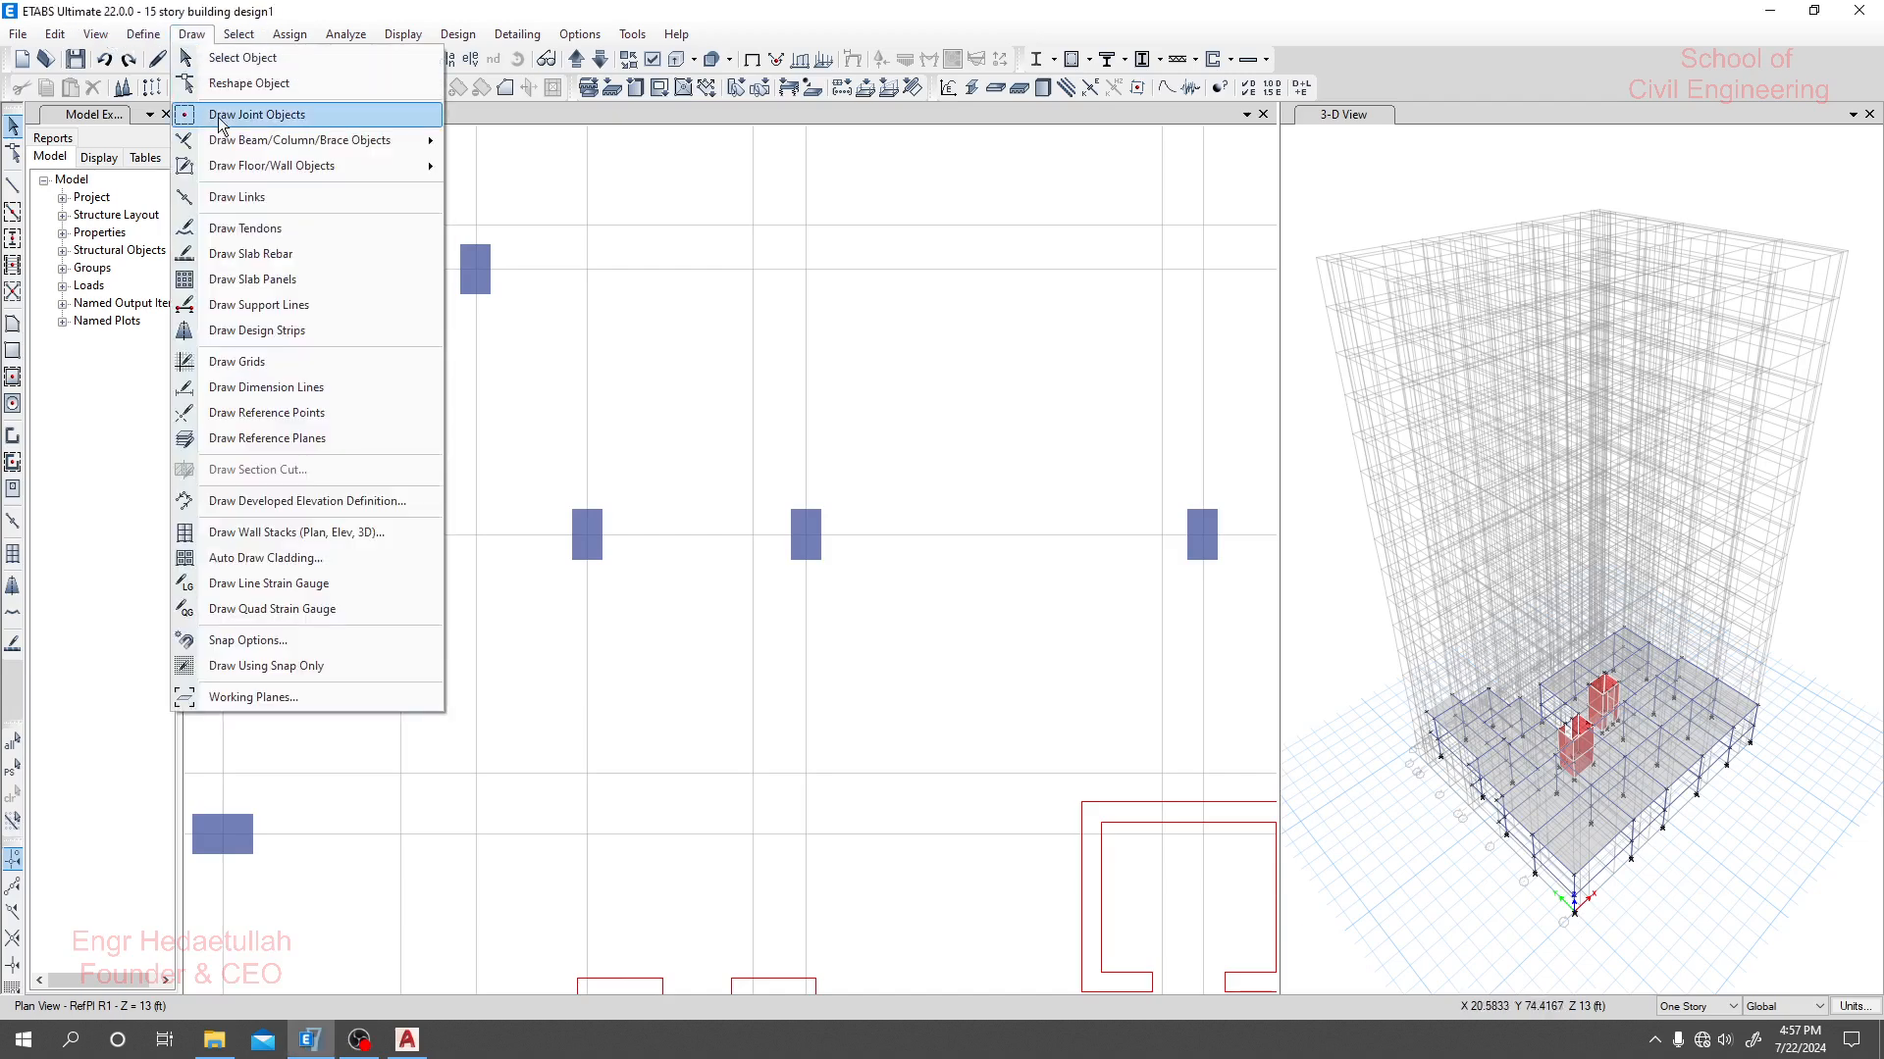
click(256, 114)
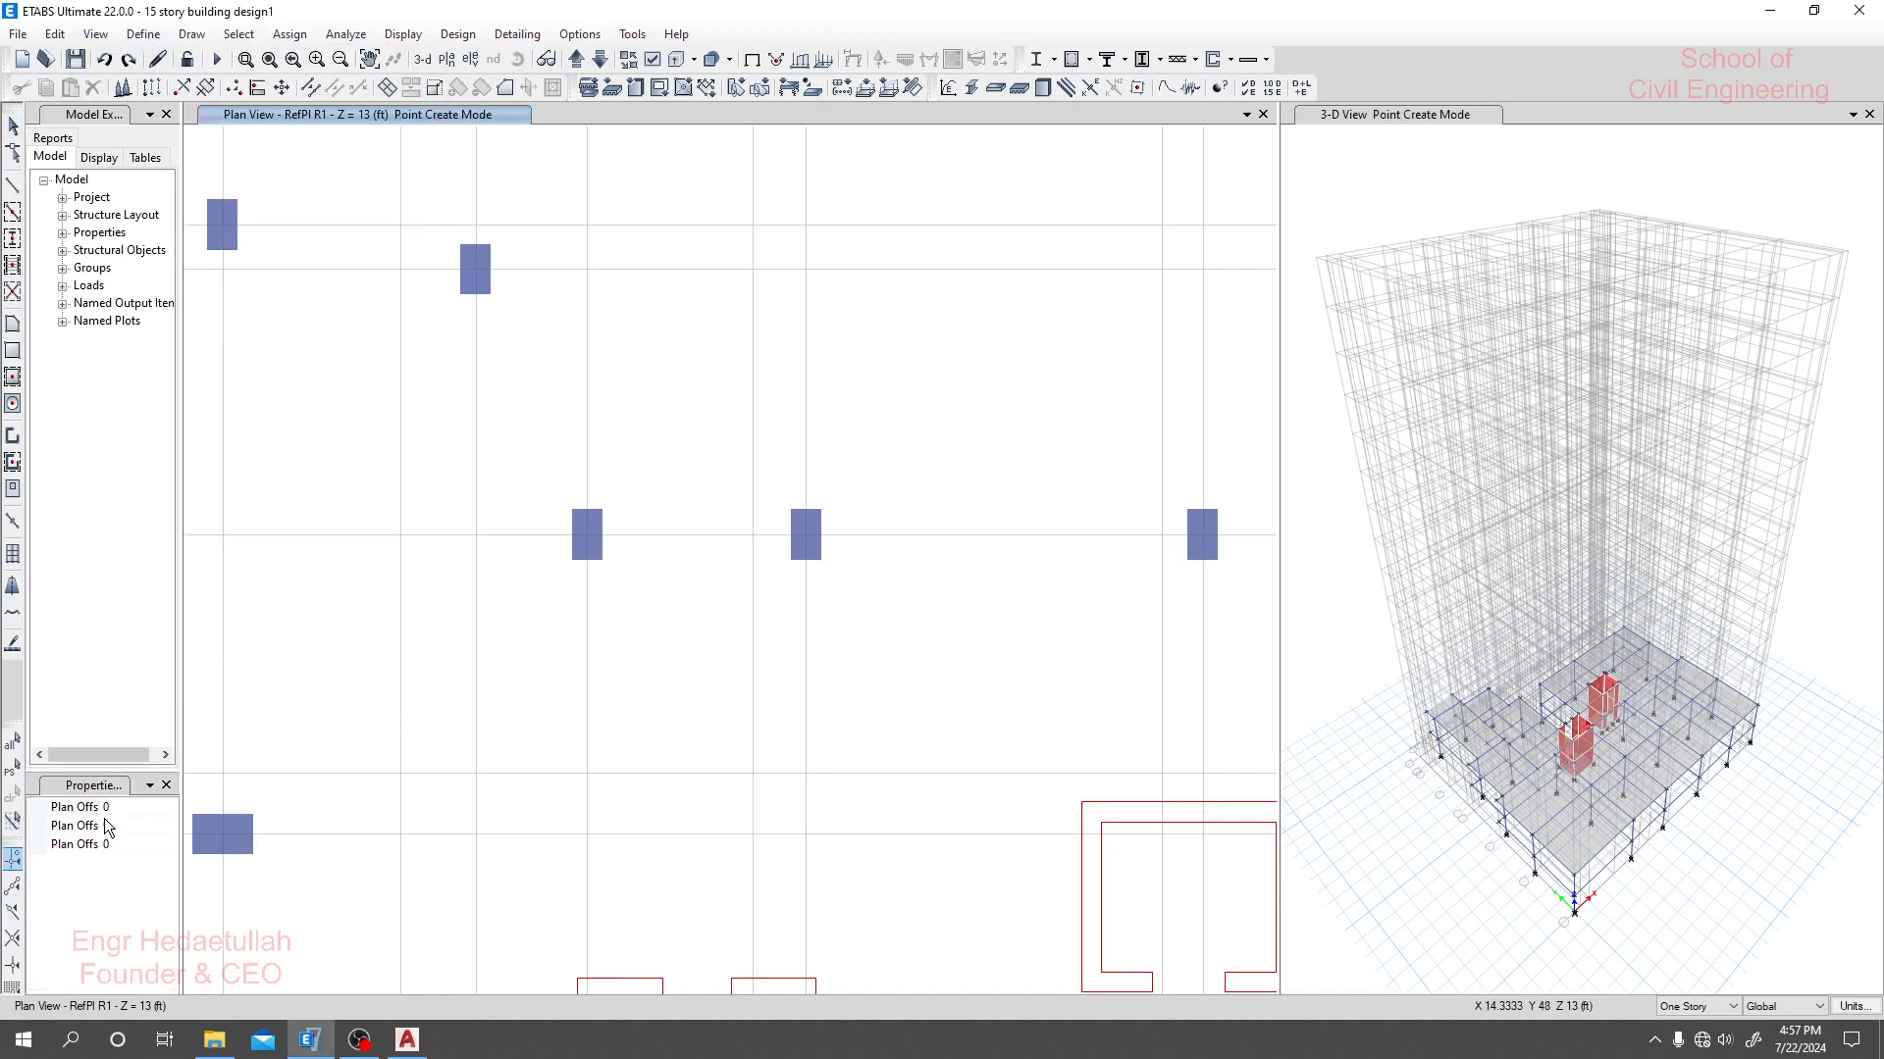
click(84, 807)
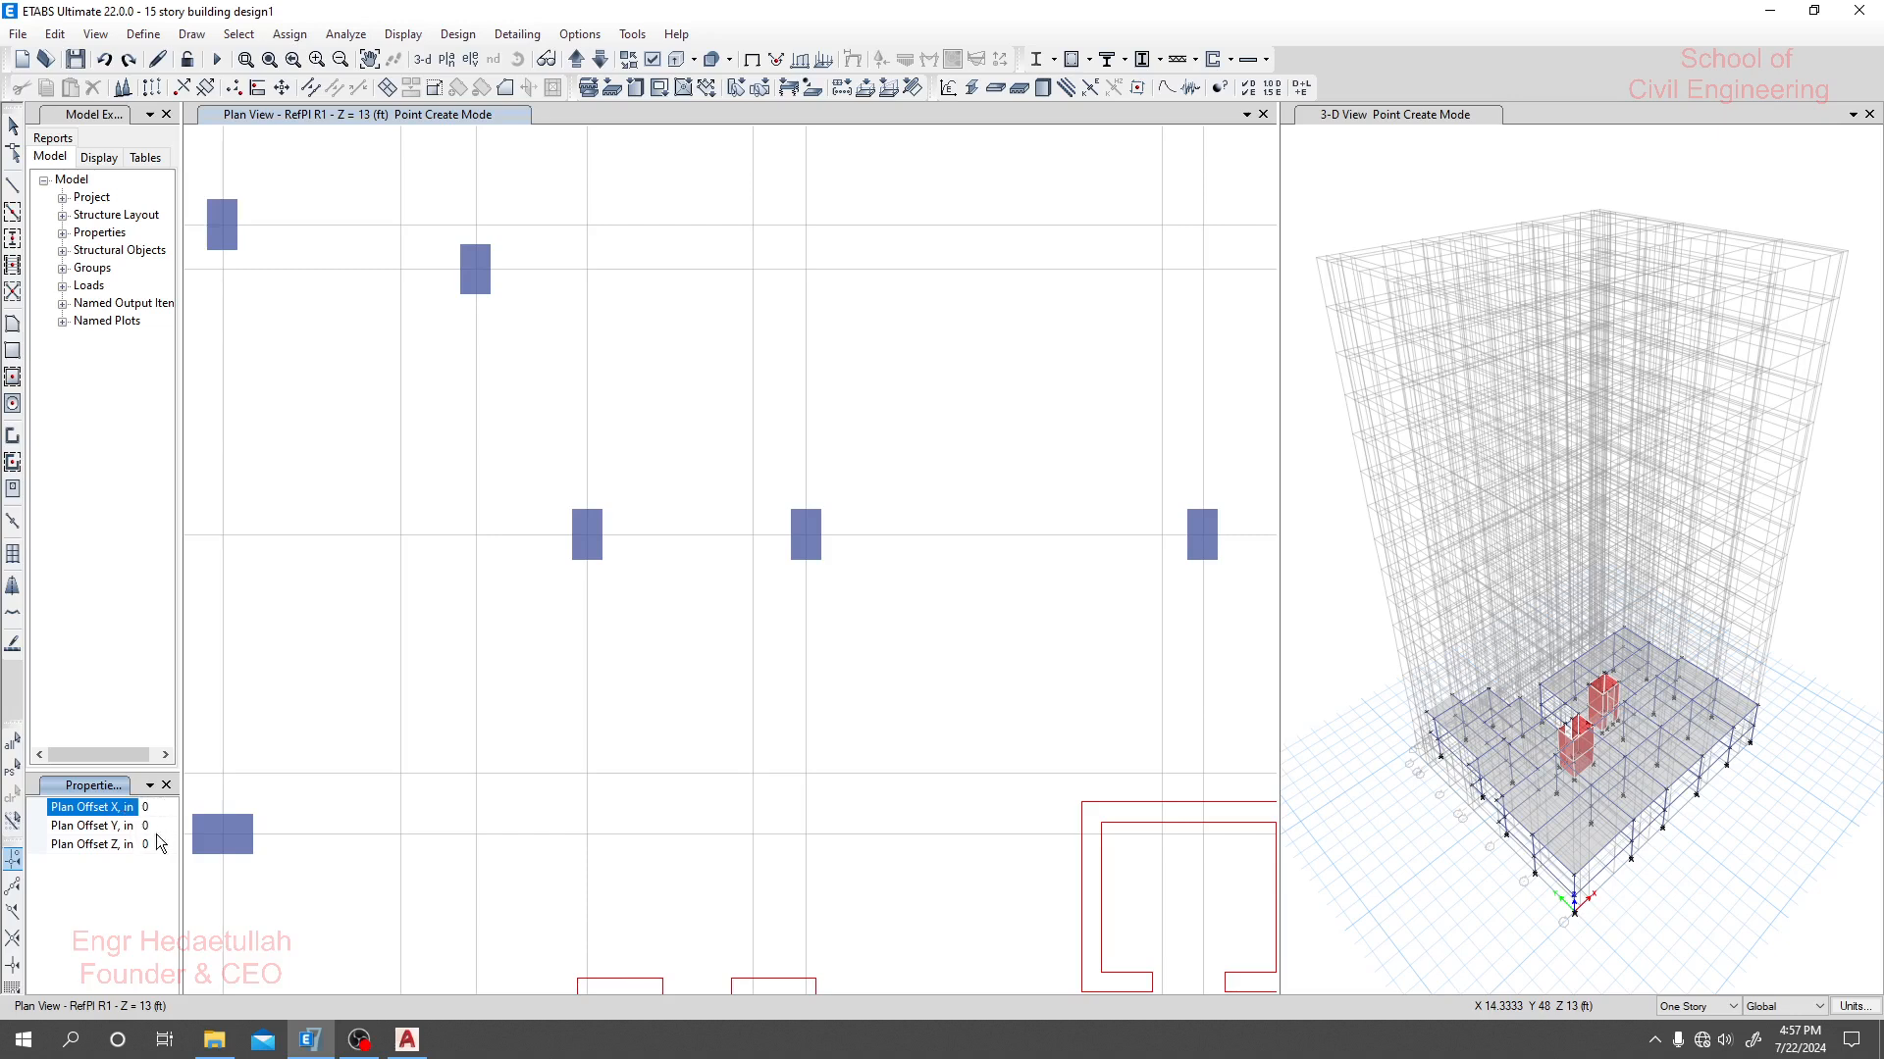
click(91, 825)
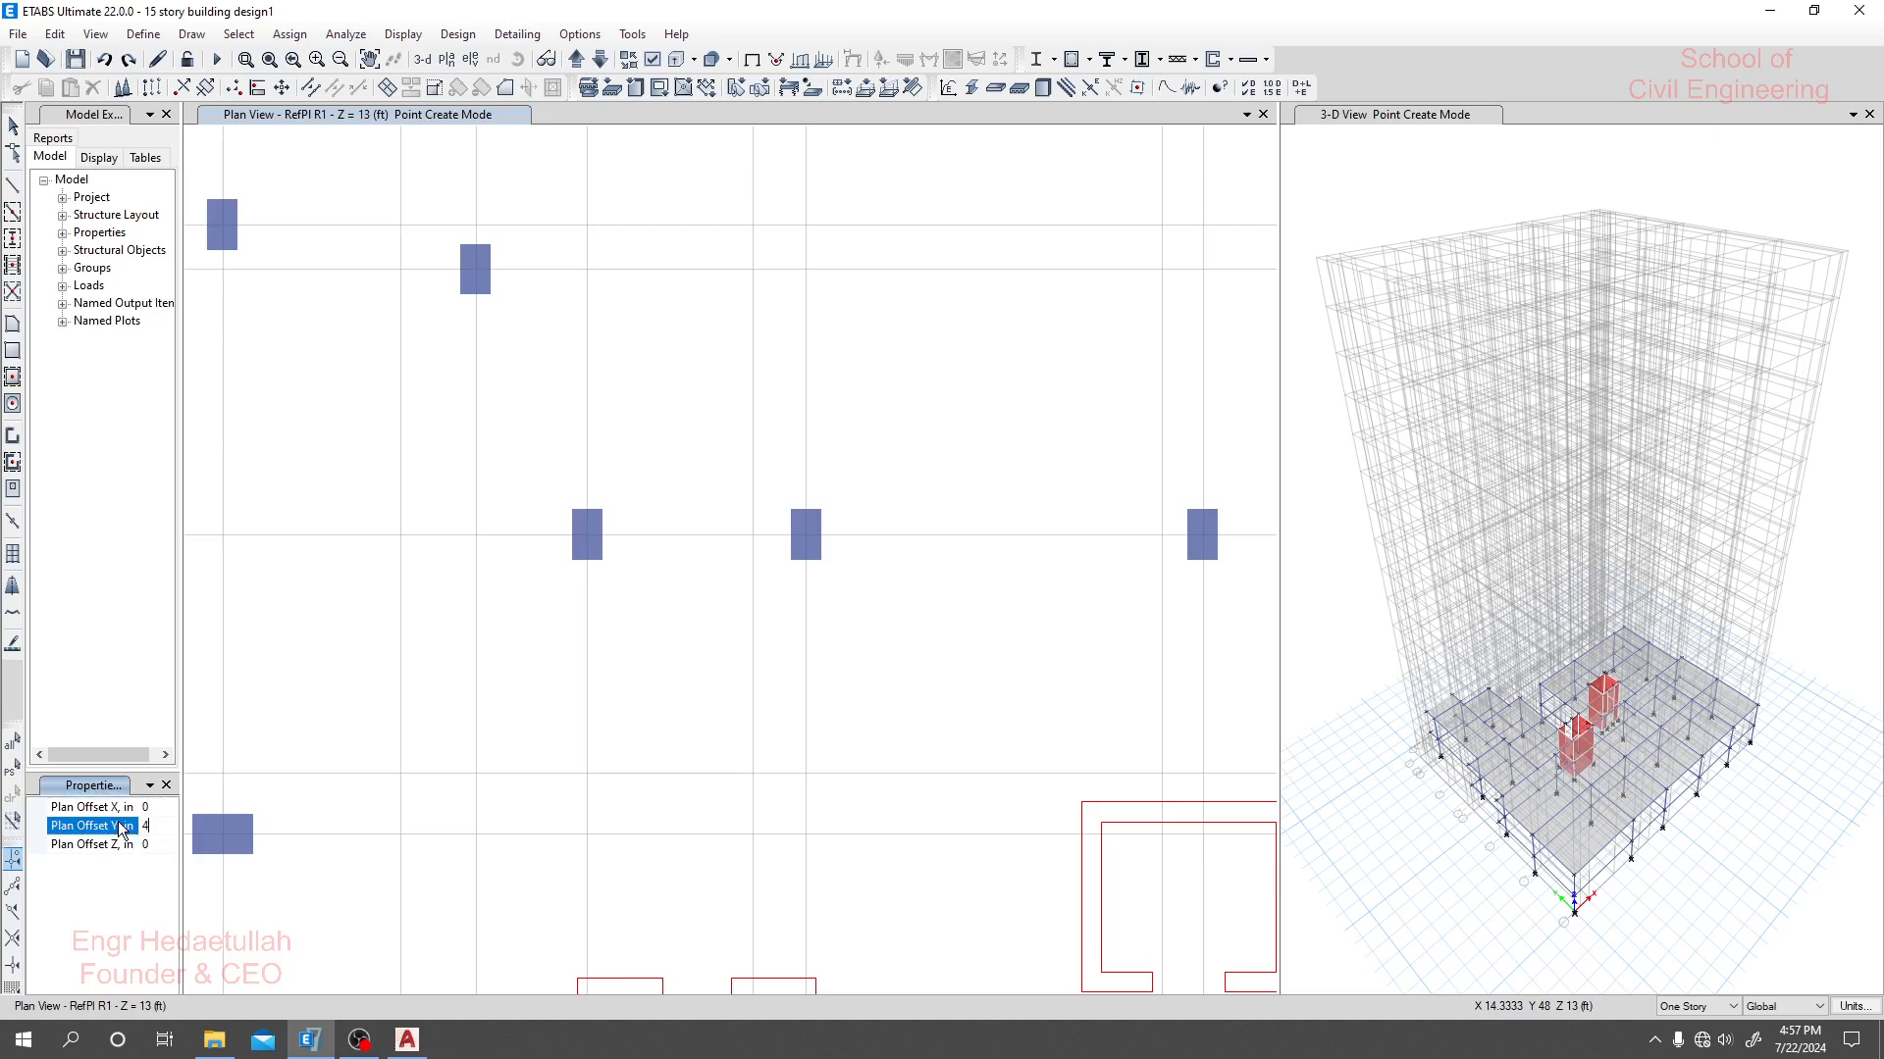
text(48)
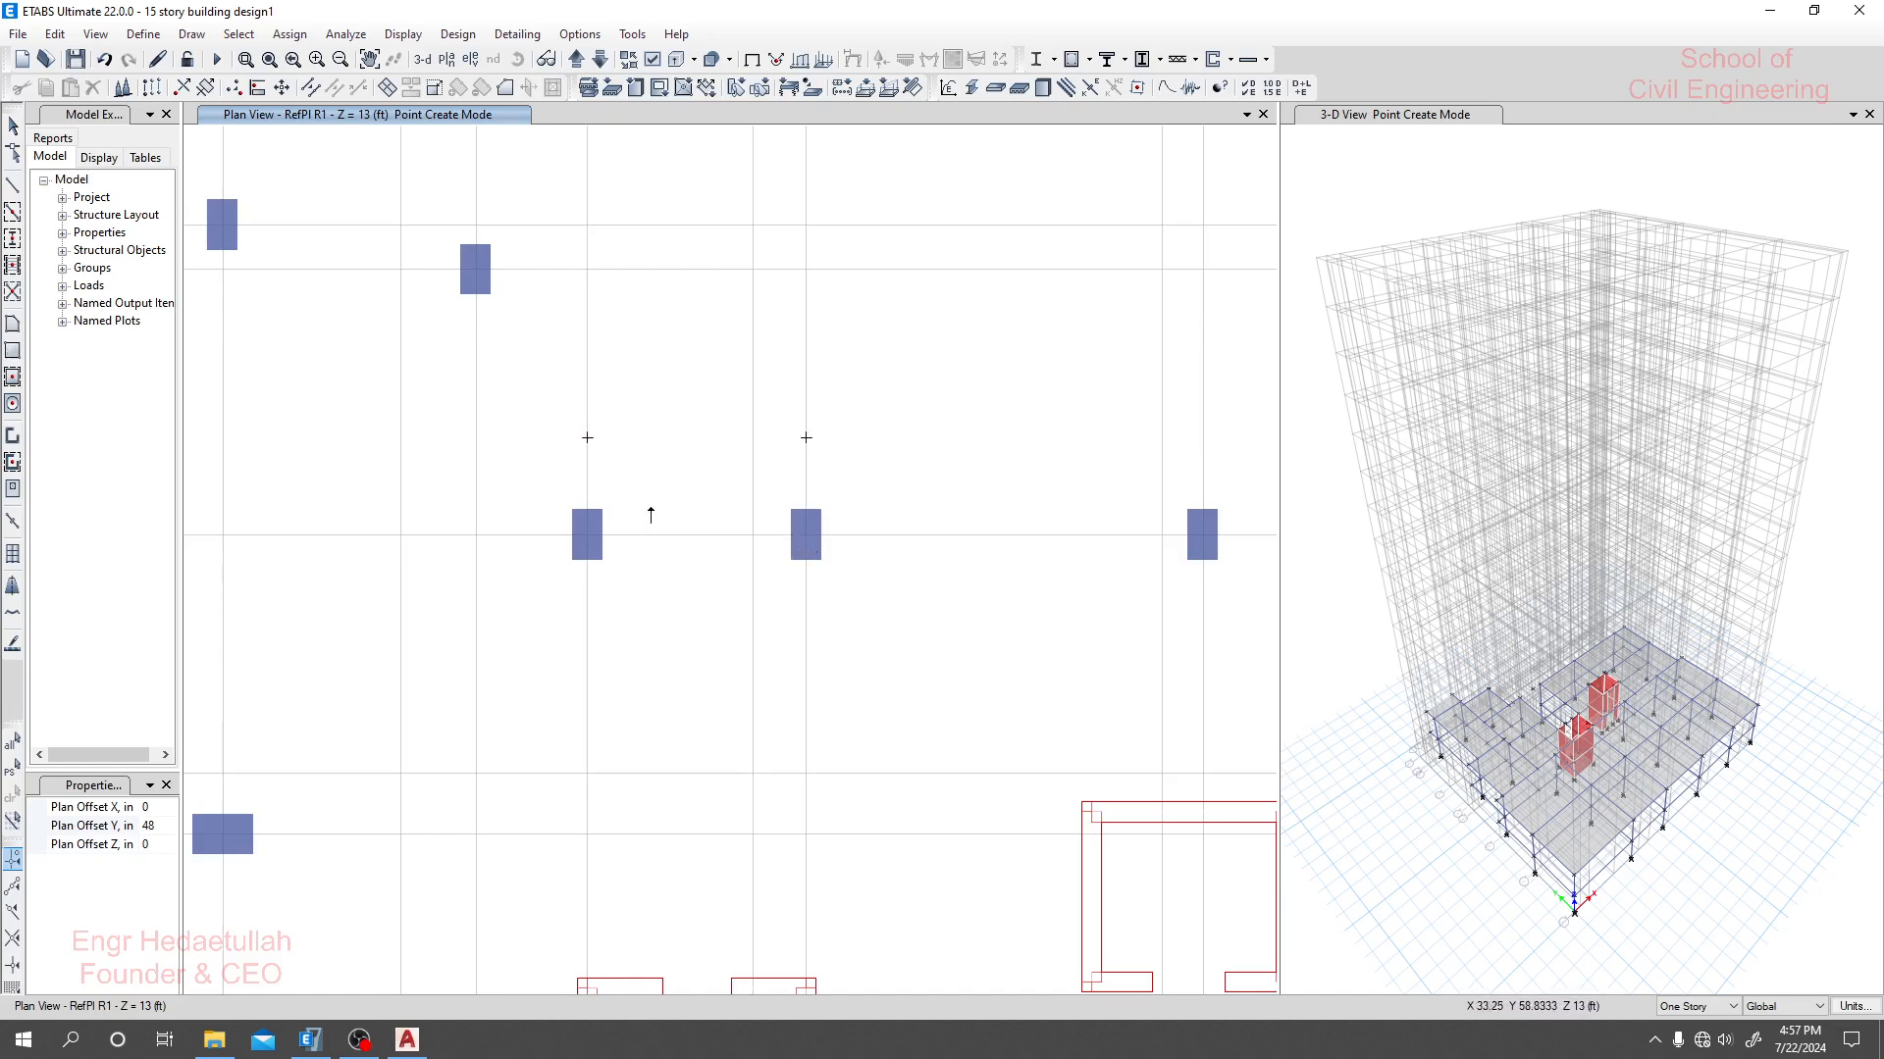
mouse_move(12, 325)
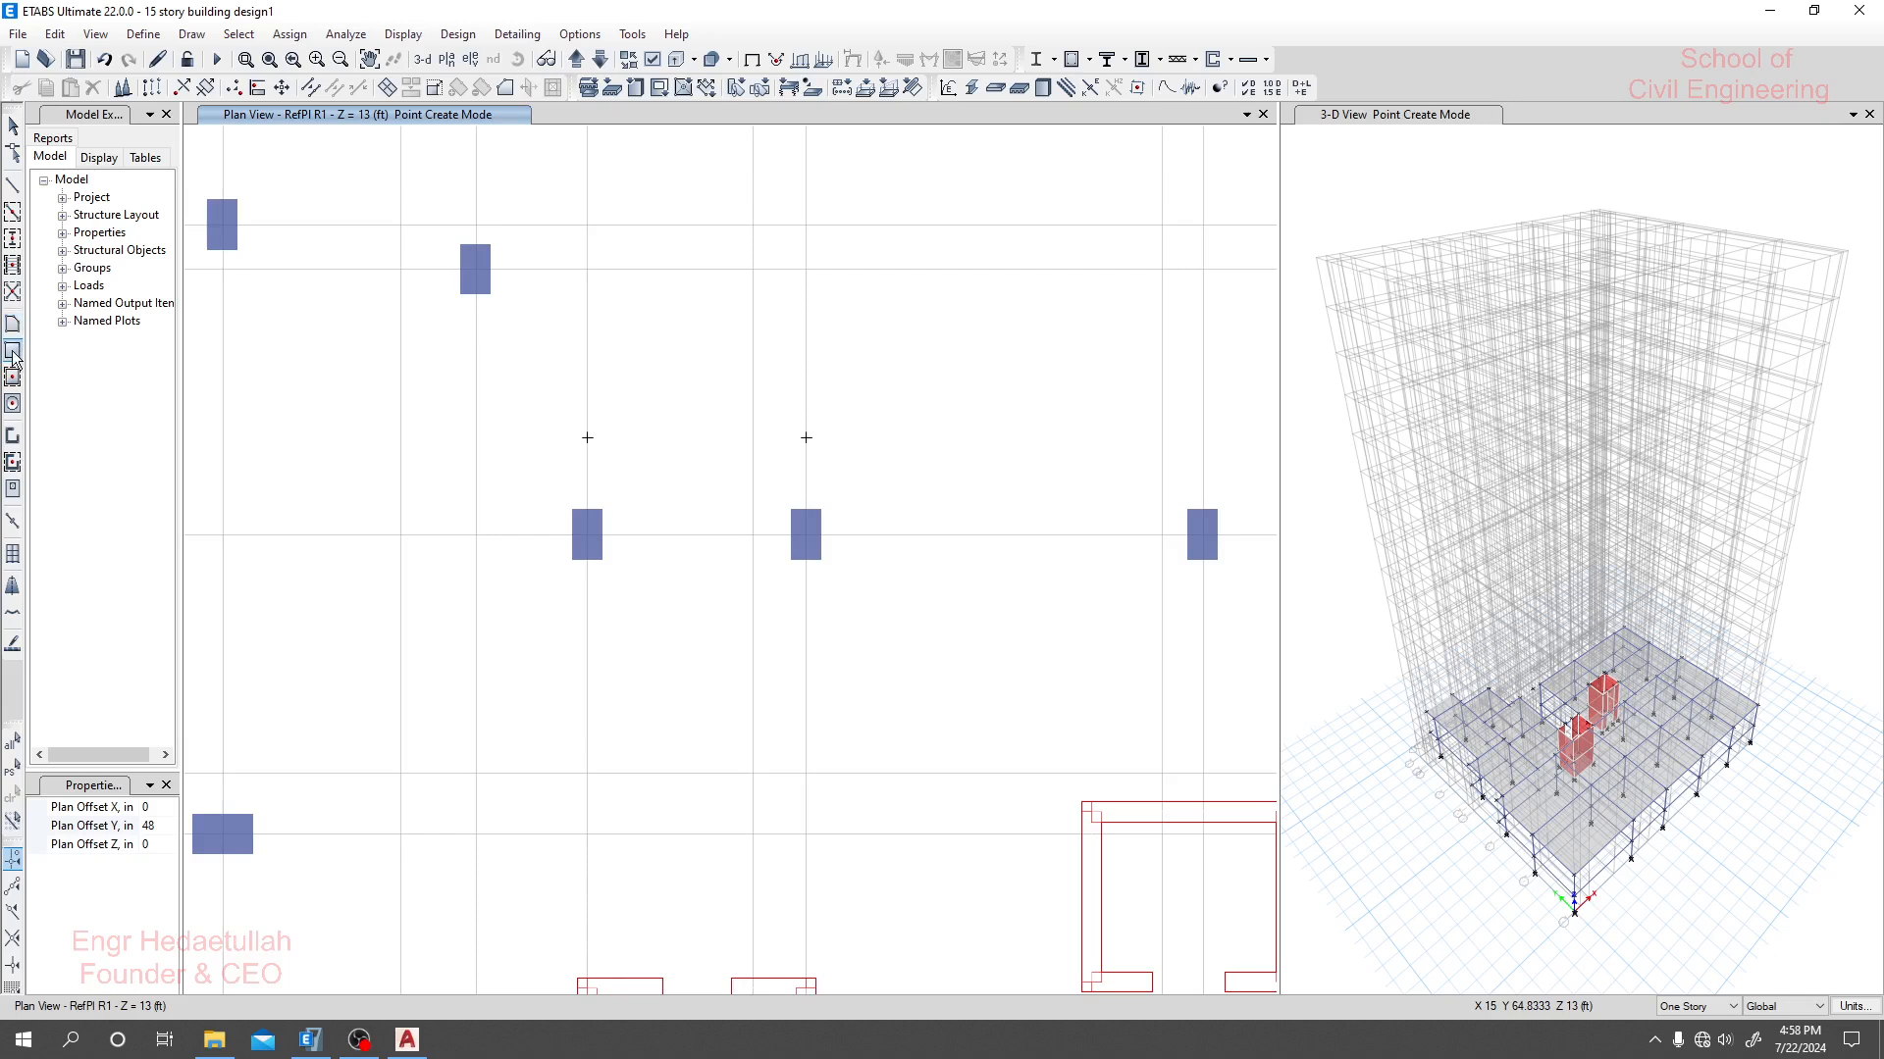
Draw a rectangular Slab SC 6" landing between the joints and columns, then select it.
click(13, 349)
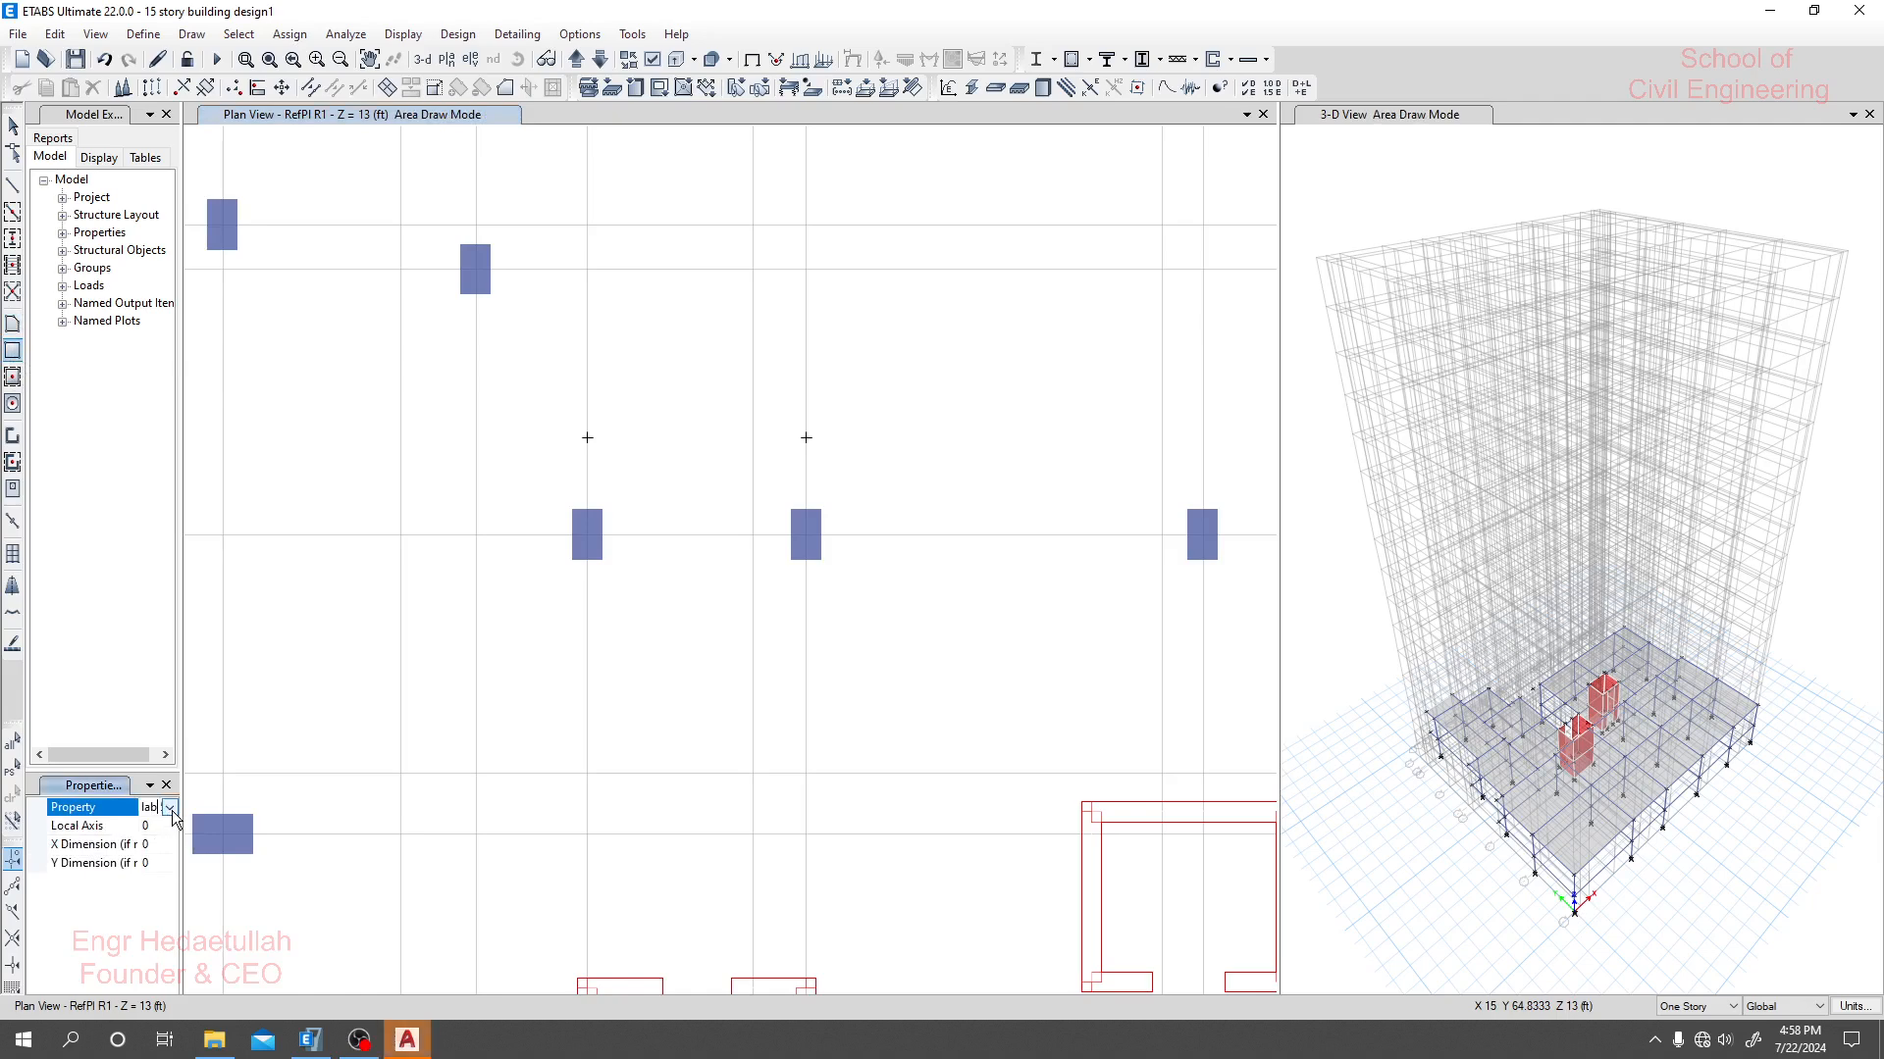
click(168, 806)
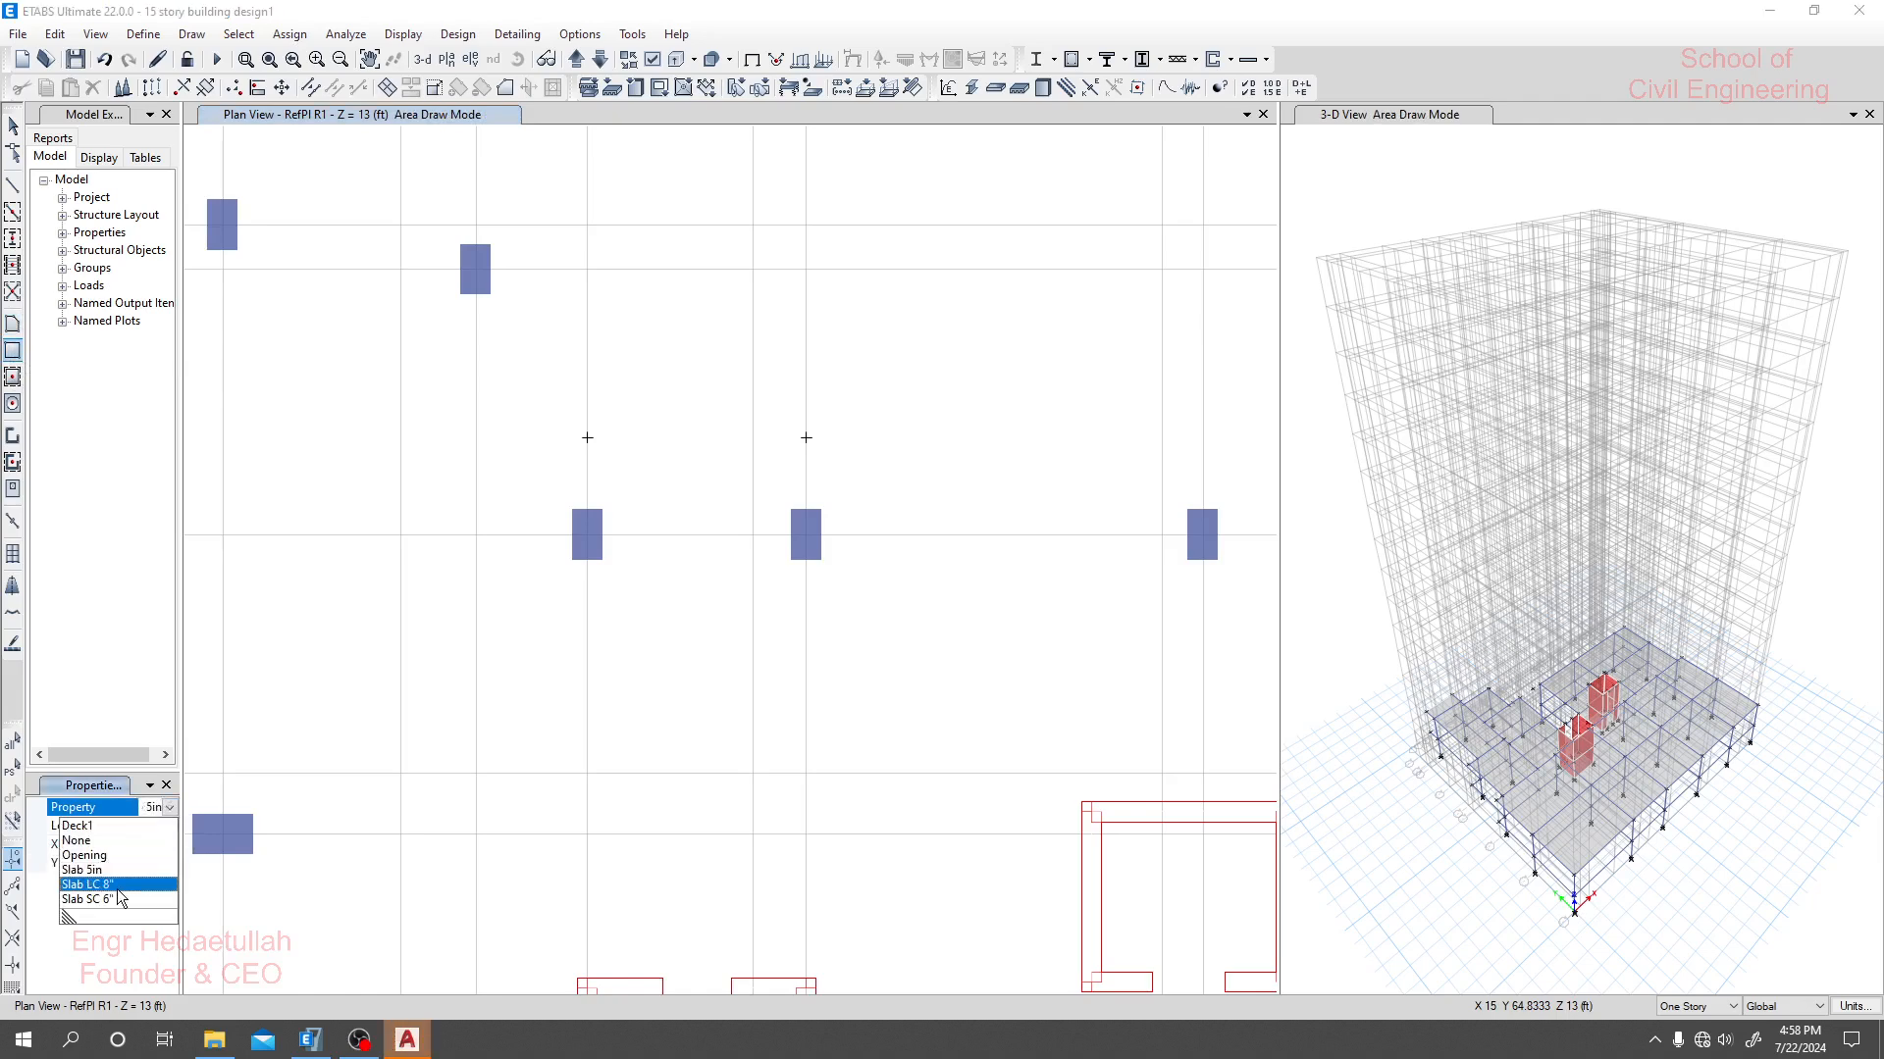
click(84, 900)
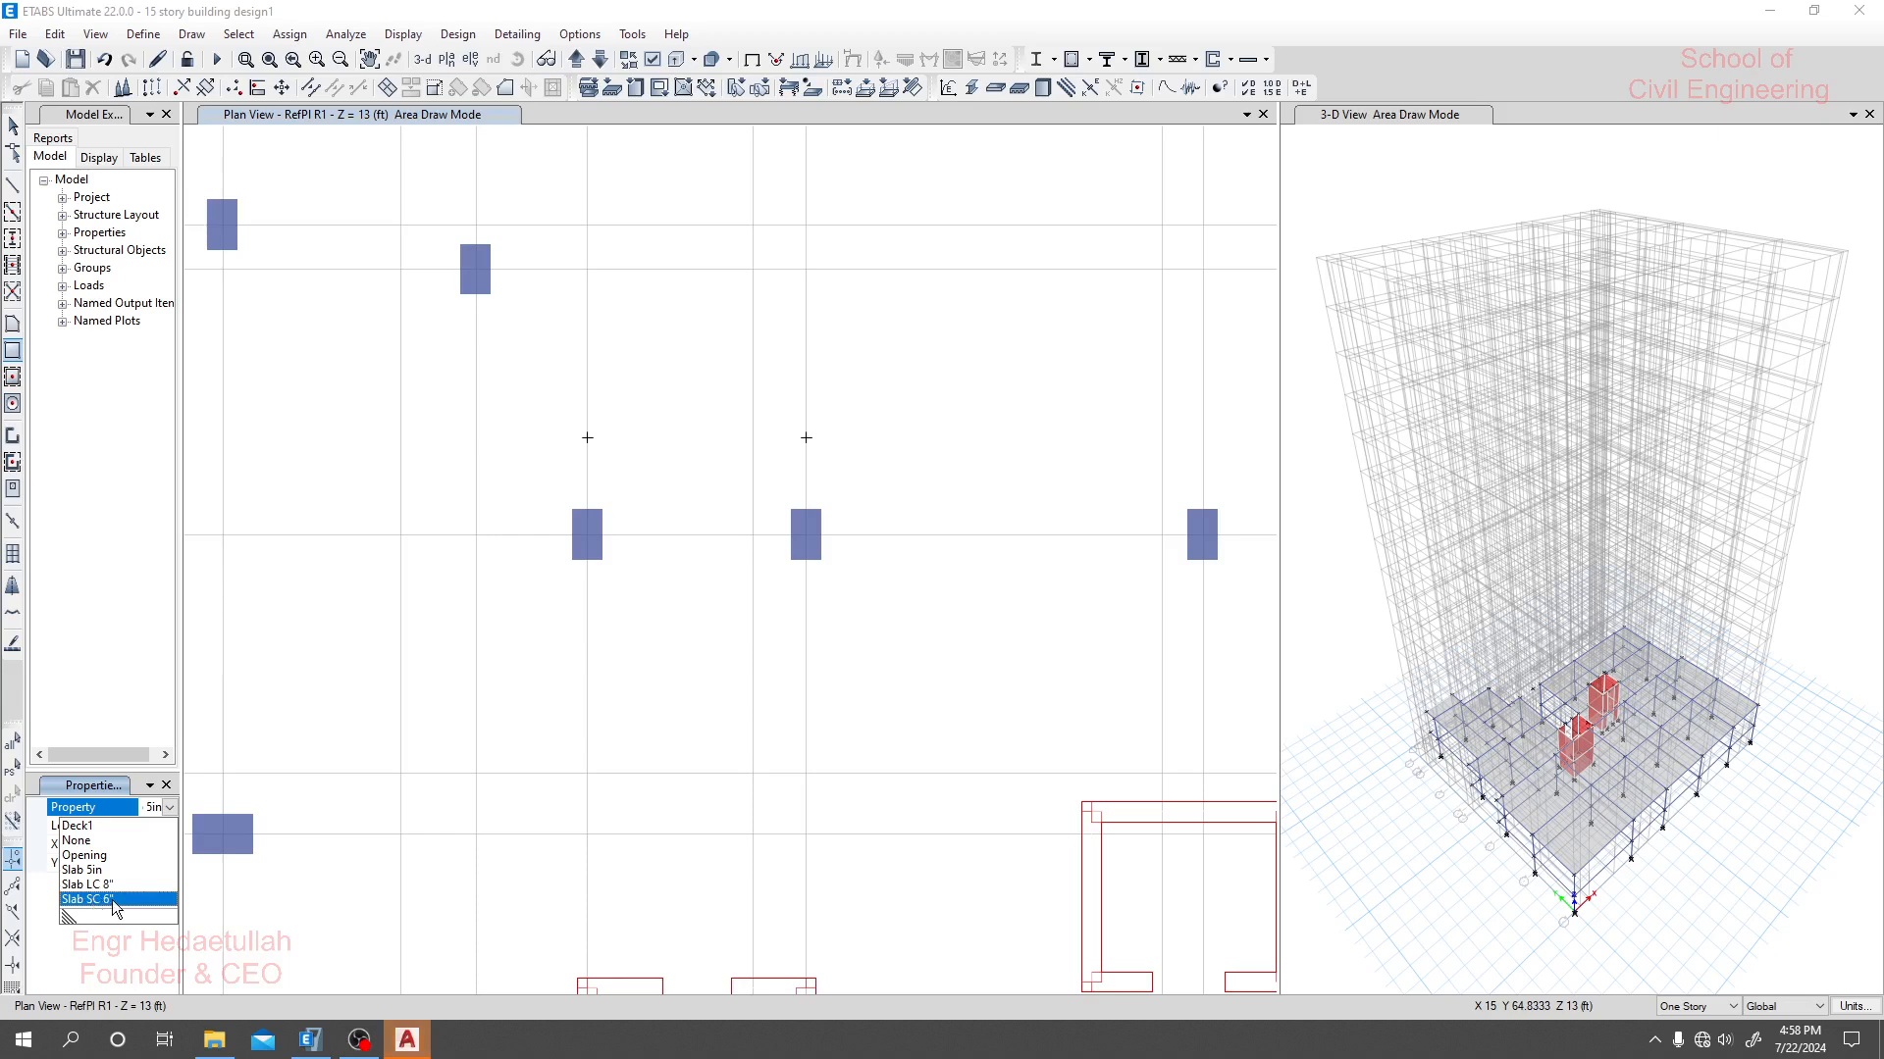
click(108, 900)
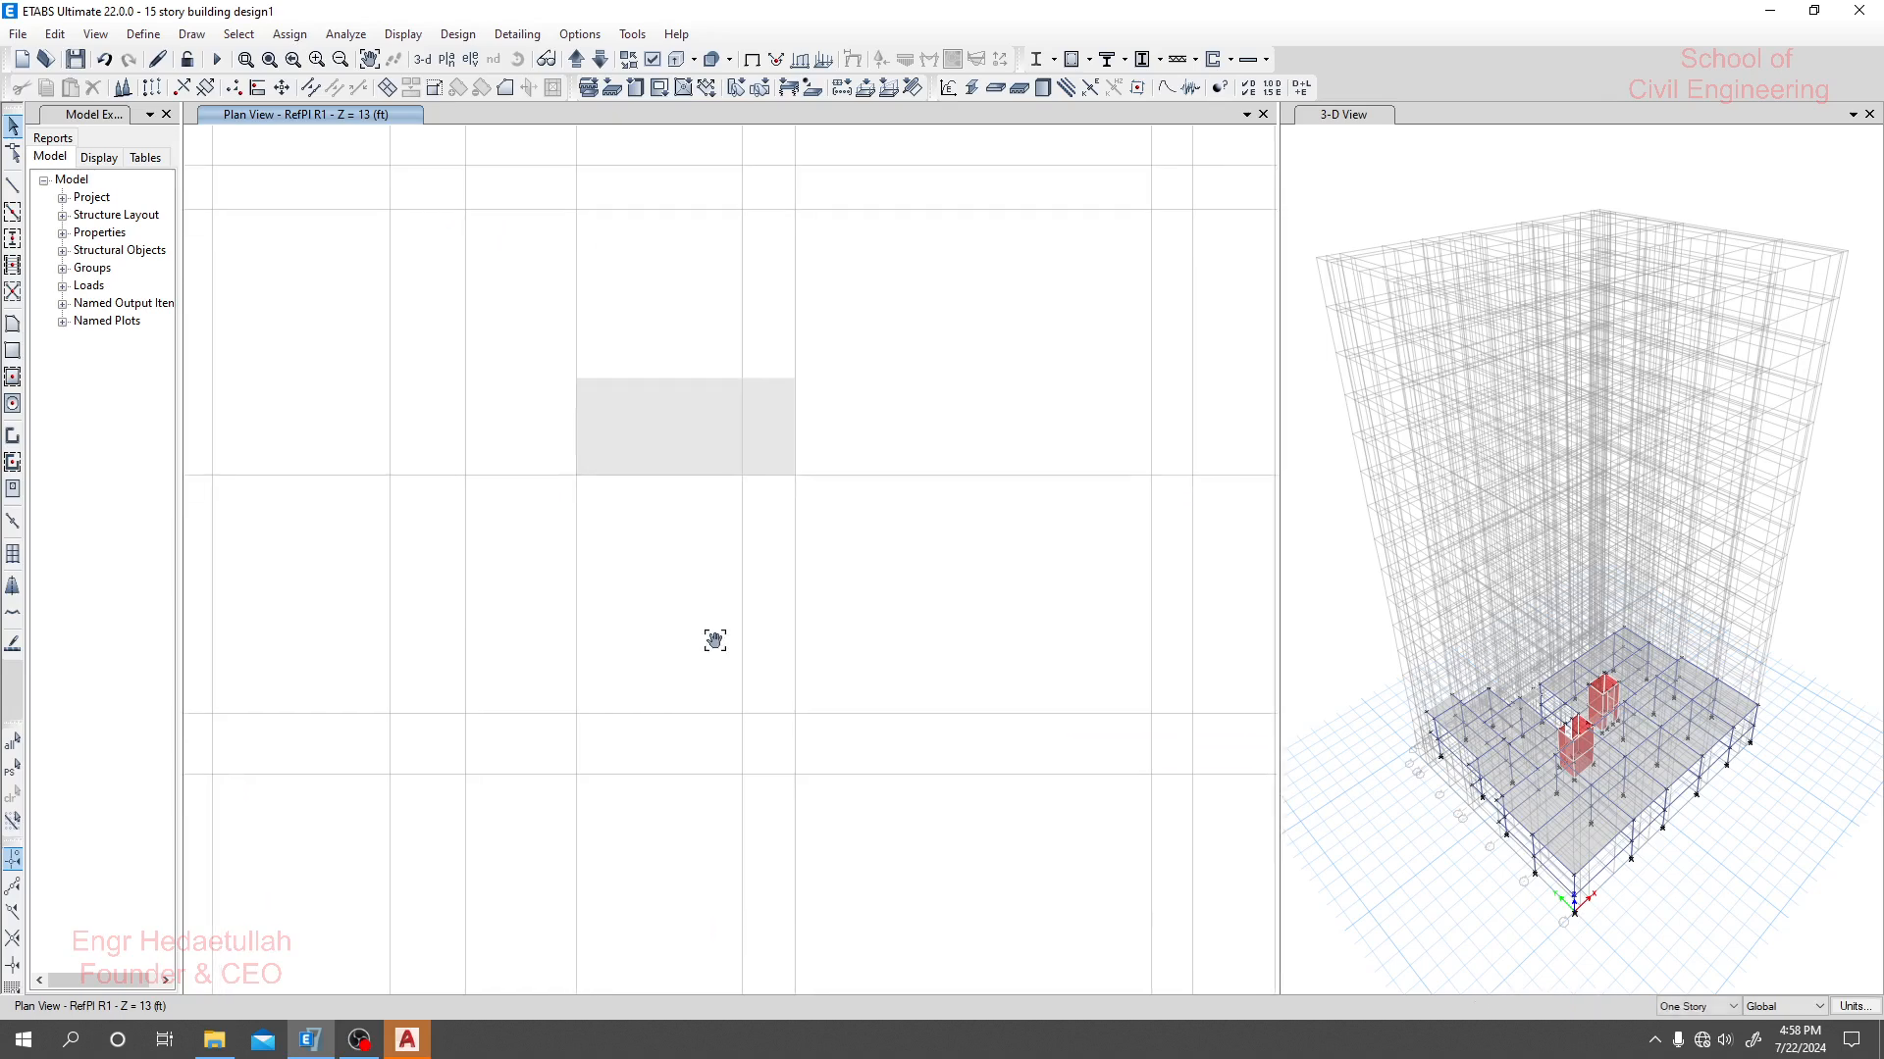
click(685, 425)
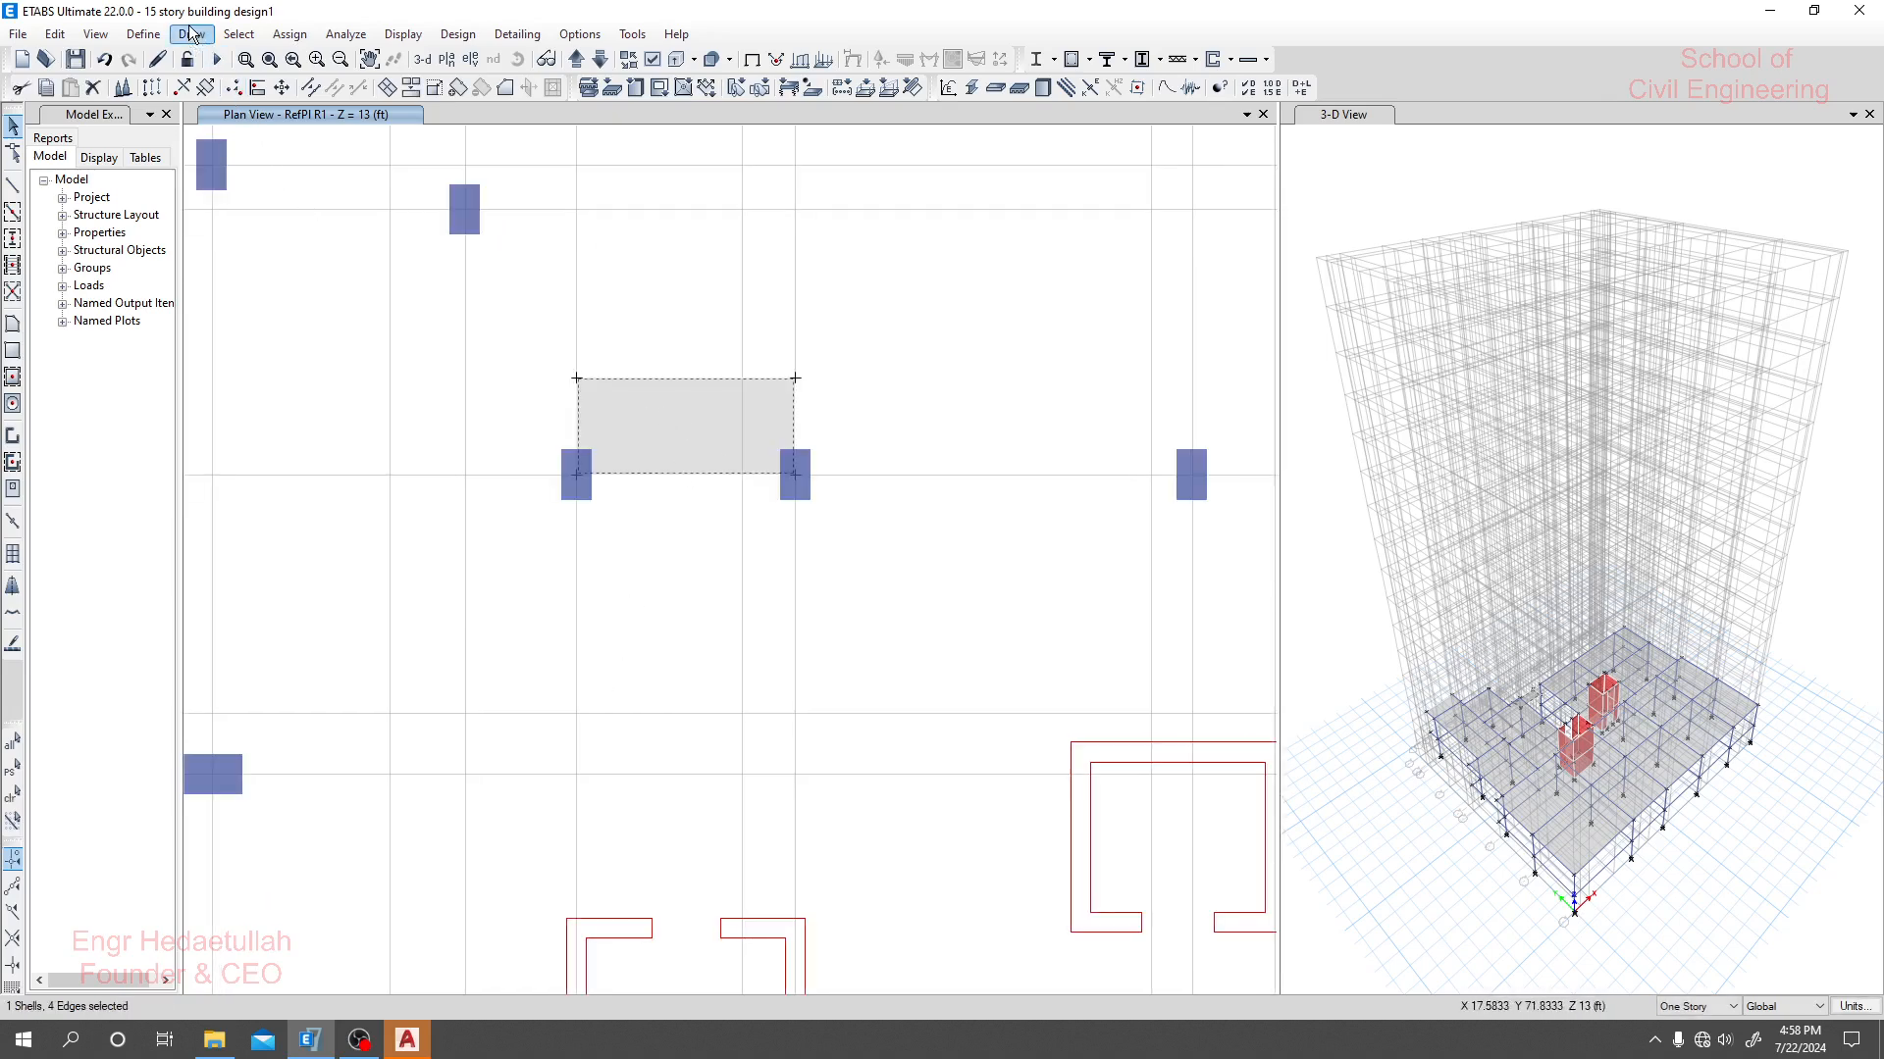
Enable Line Ends and Midpoints snapping in Draw > Snap Options.
click(189, 32)
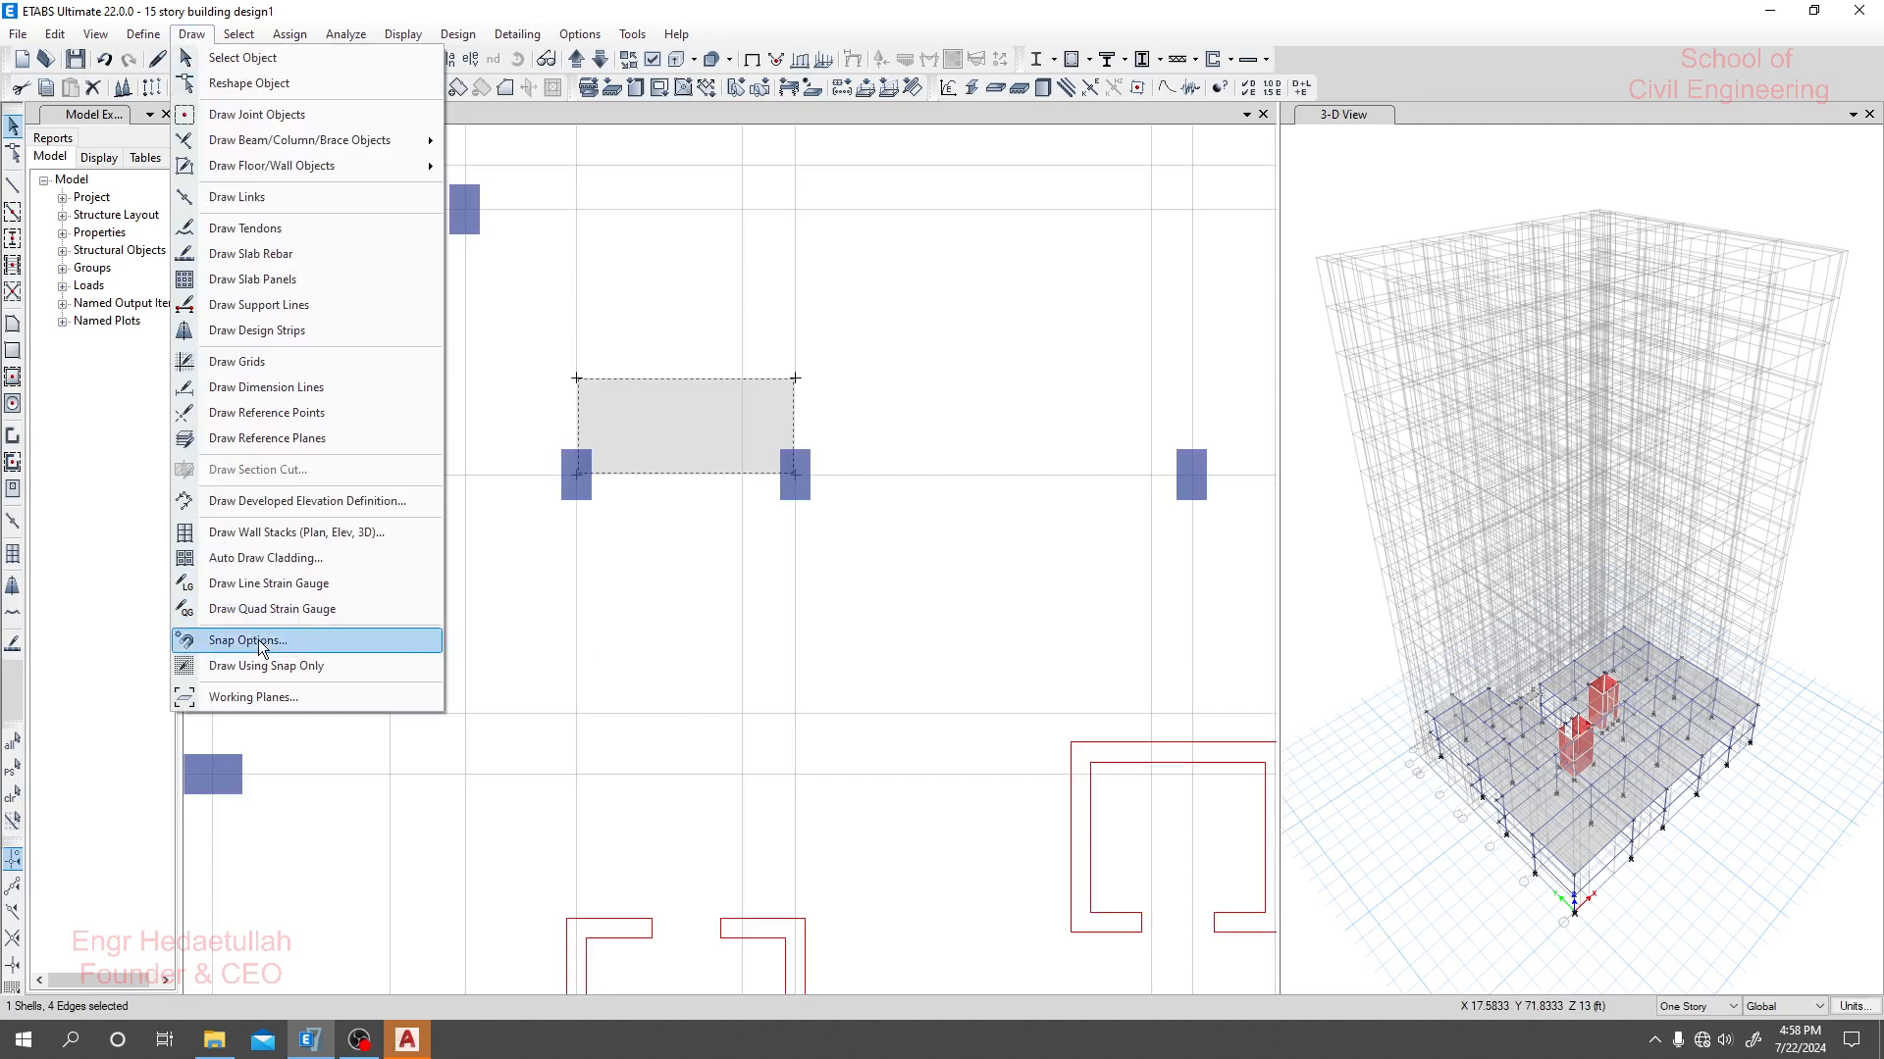
click(247, 638)
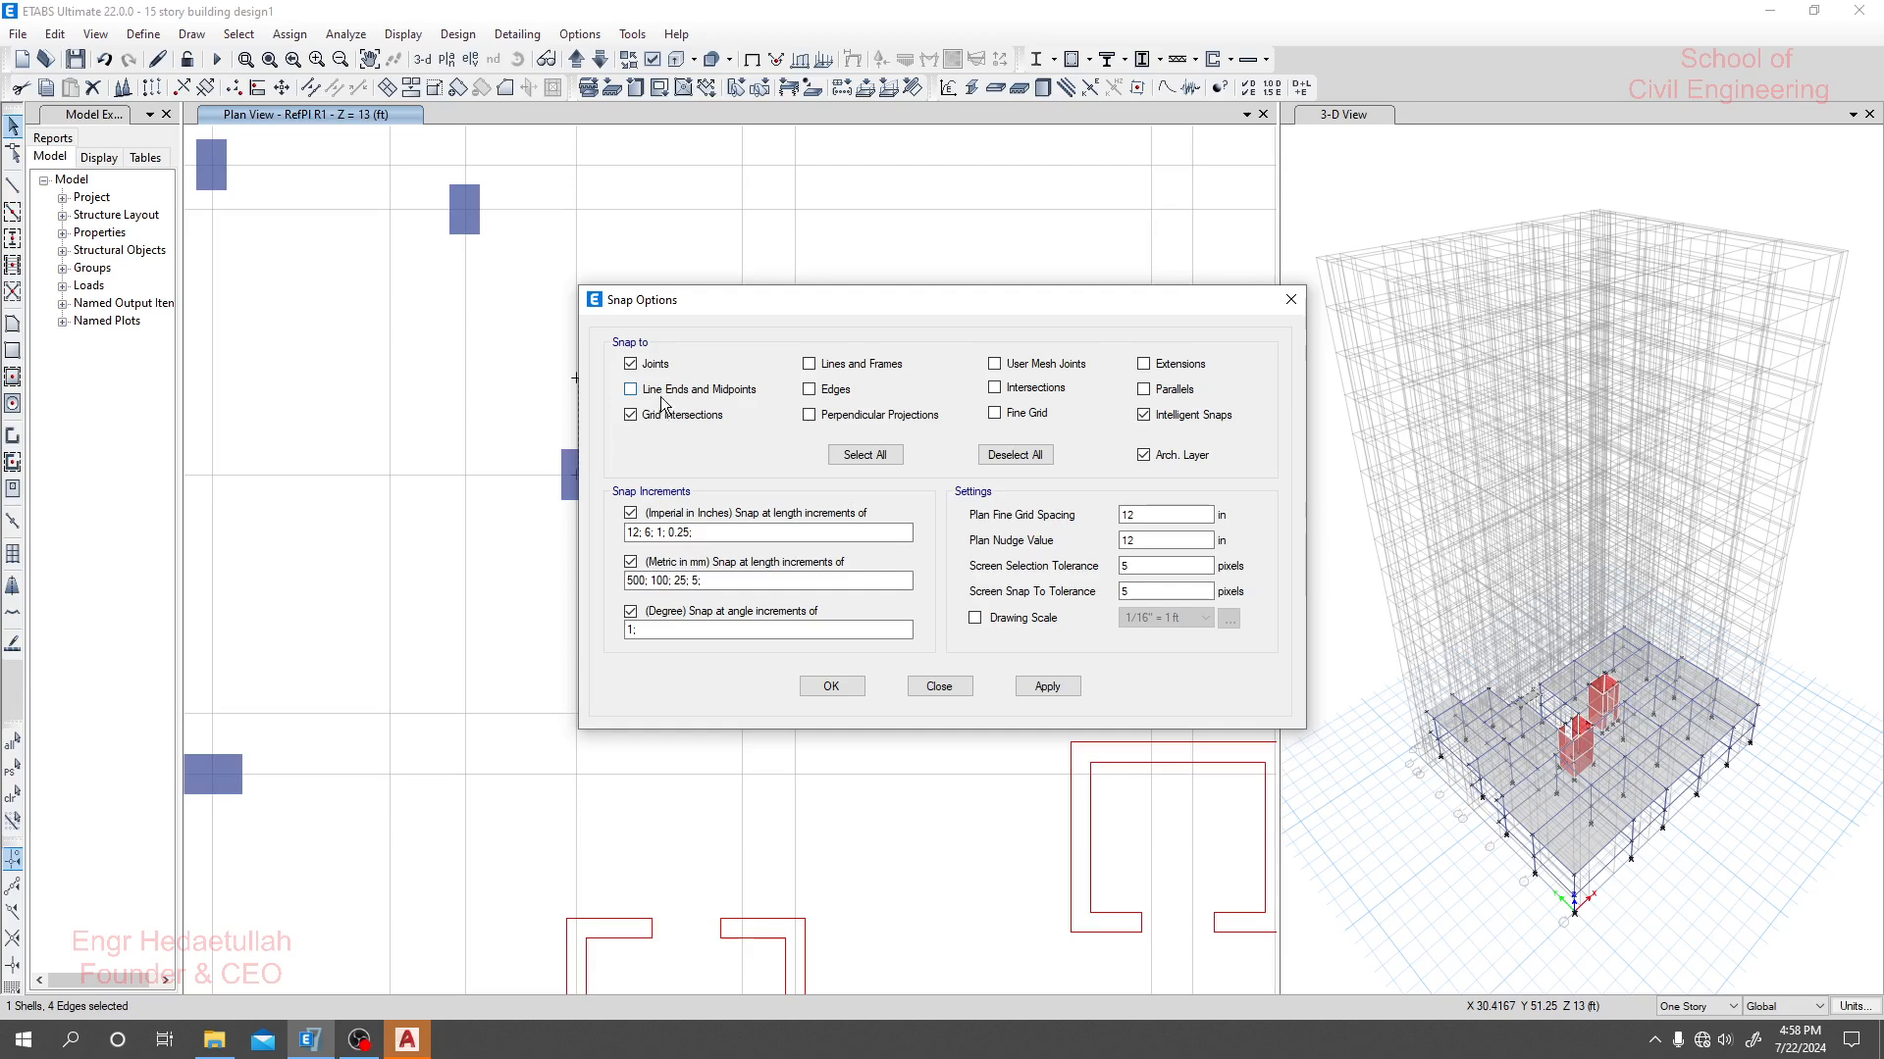
click(630, 388)
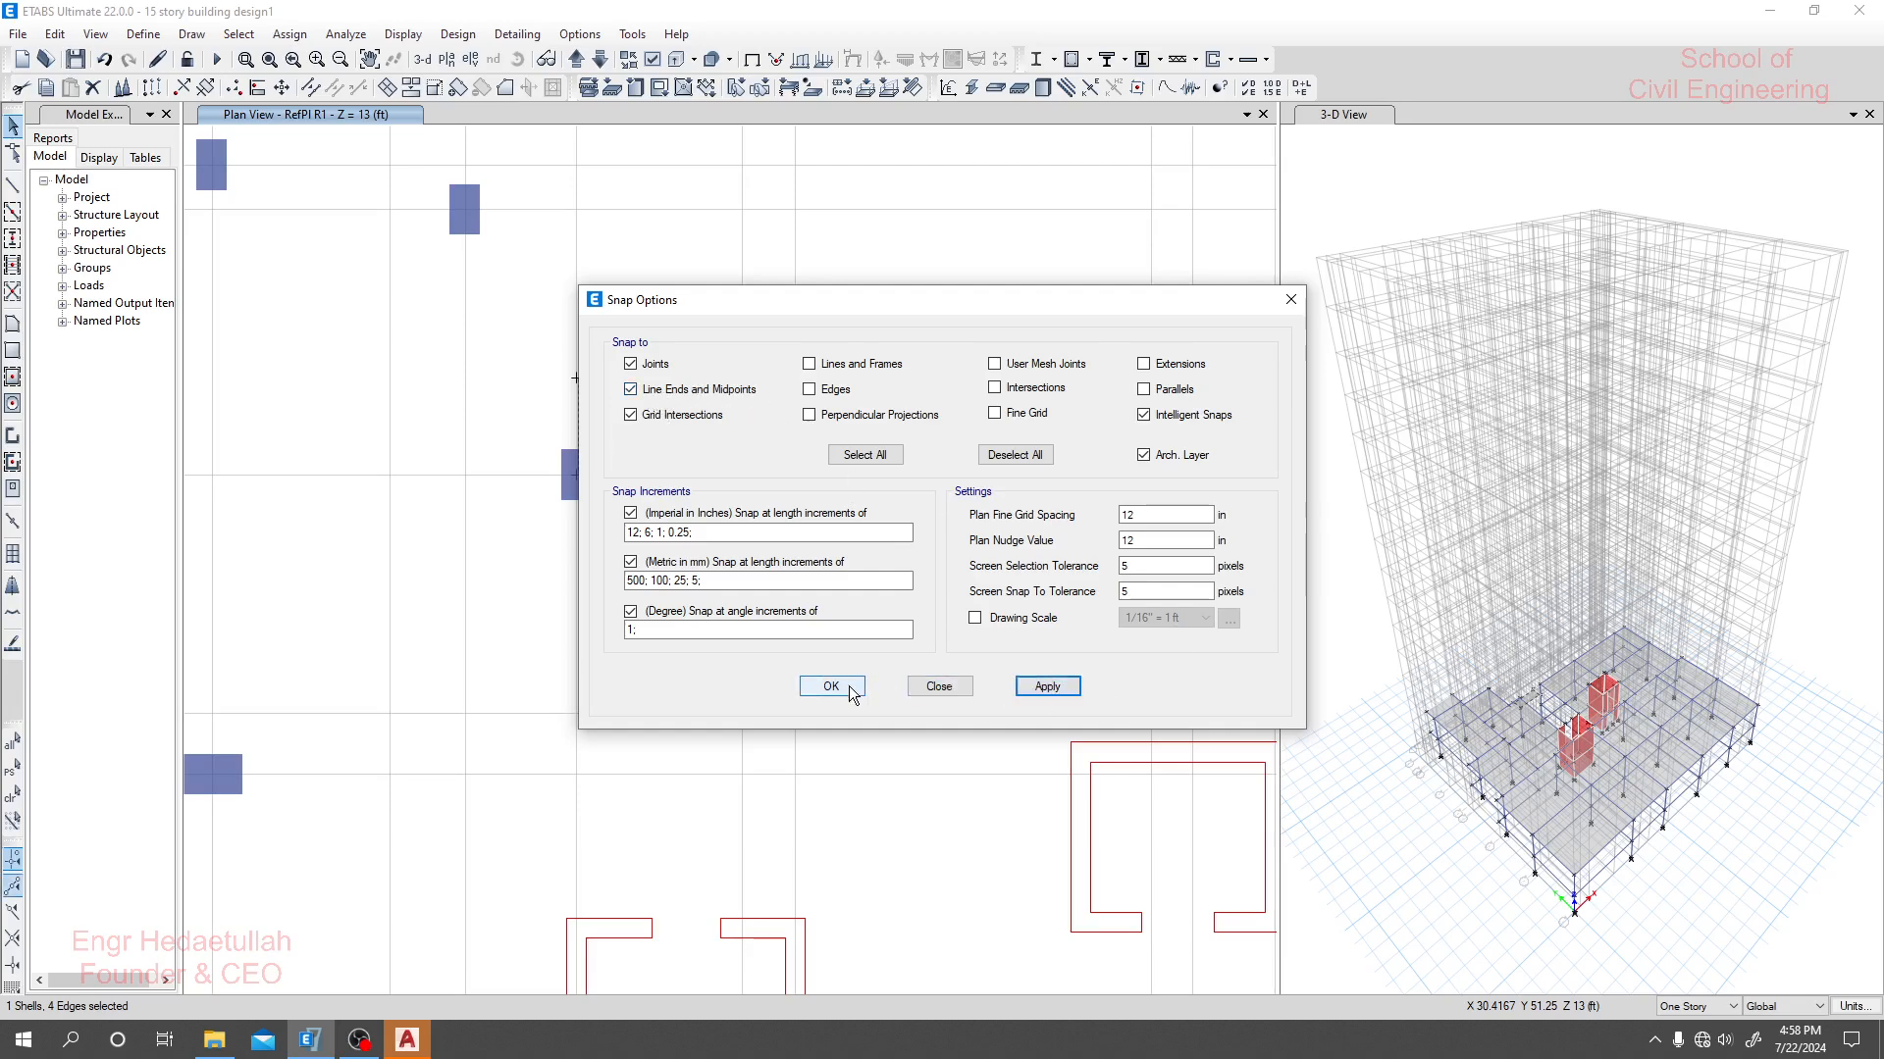
click(830, 686)
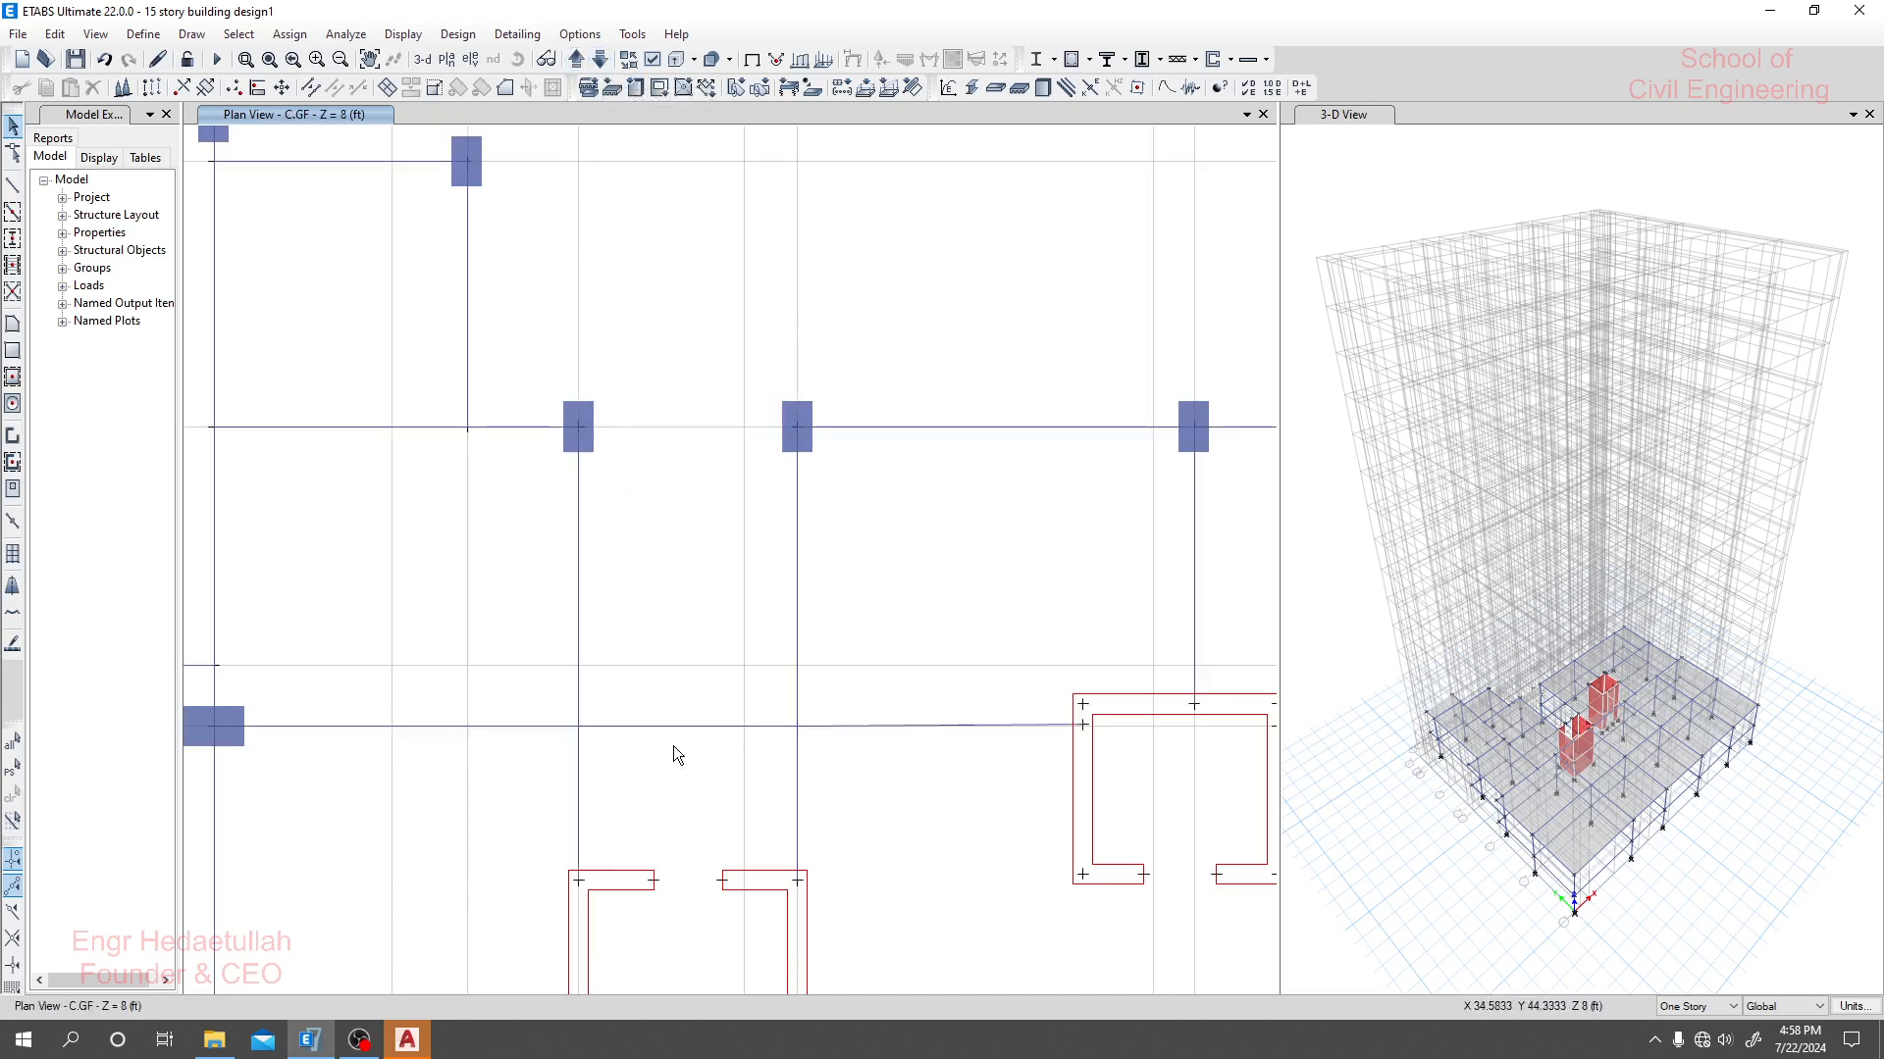
mouse_move(688, 733)
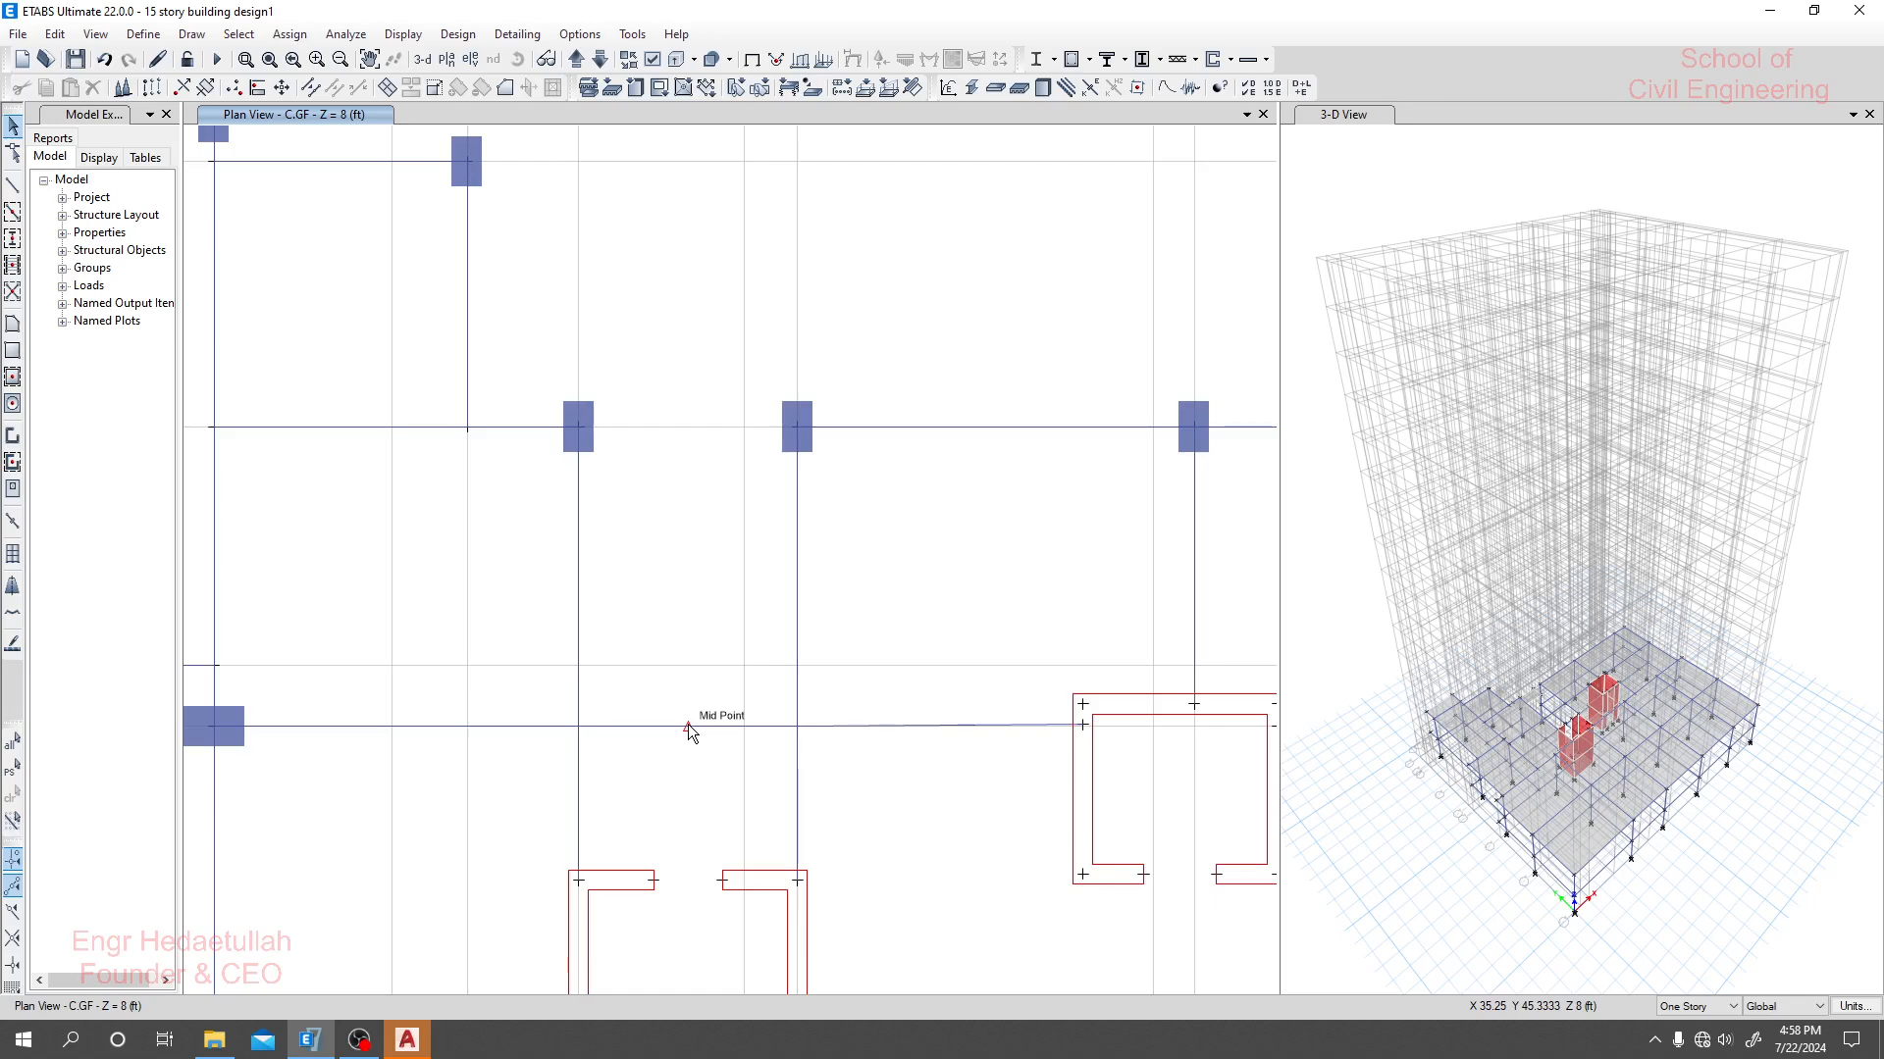
mouse_move(278, 455)
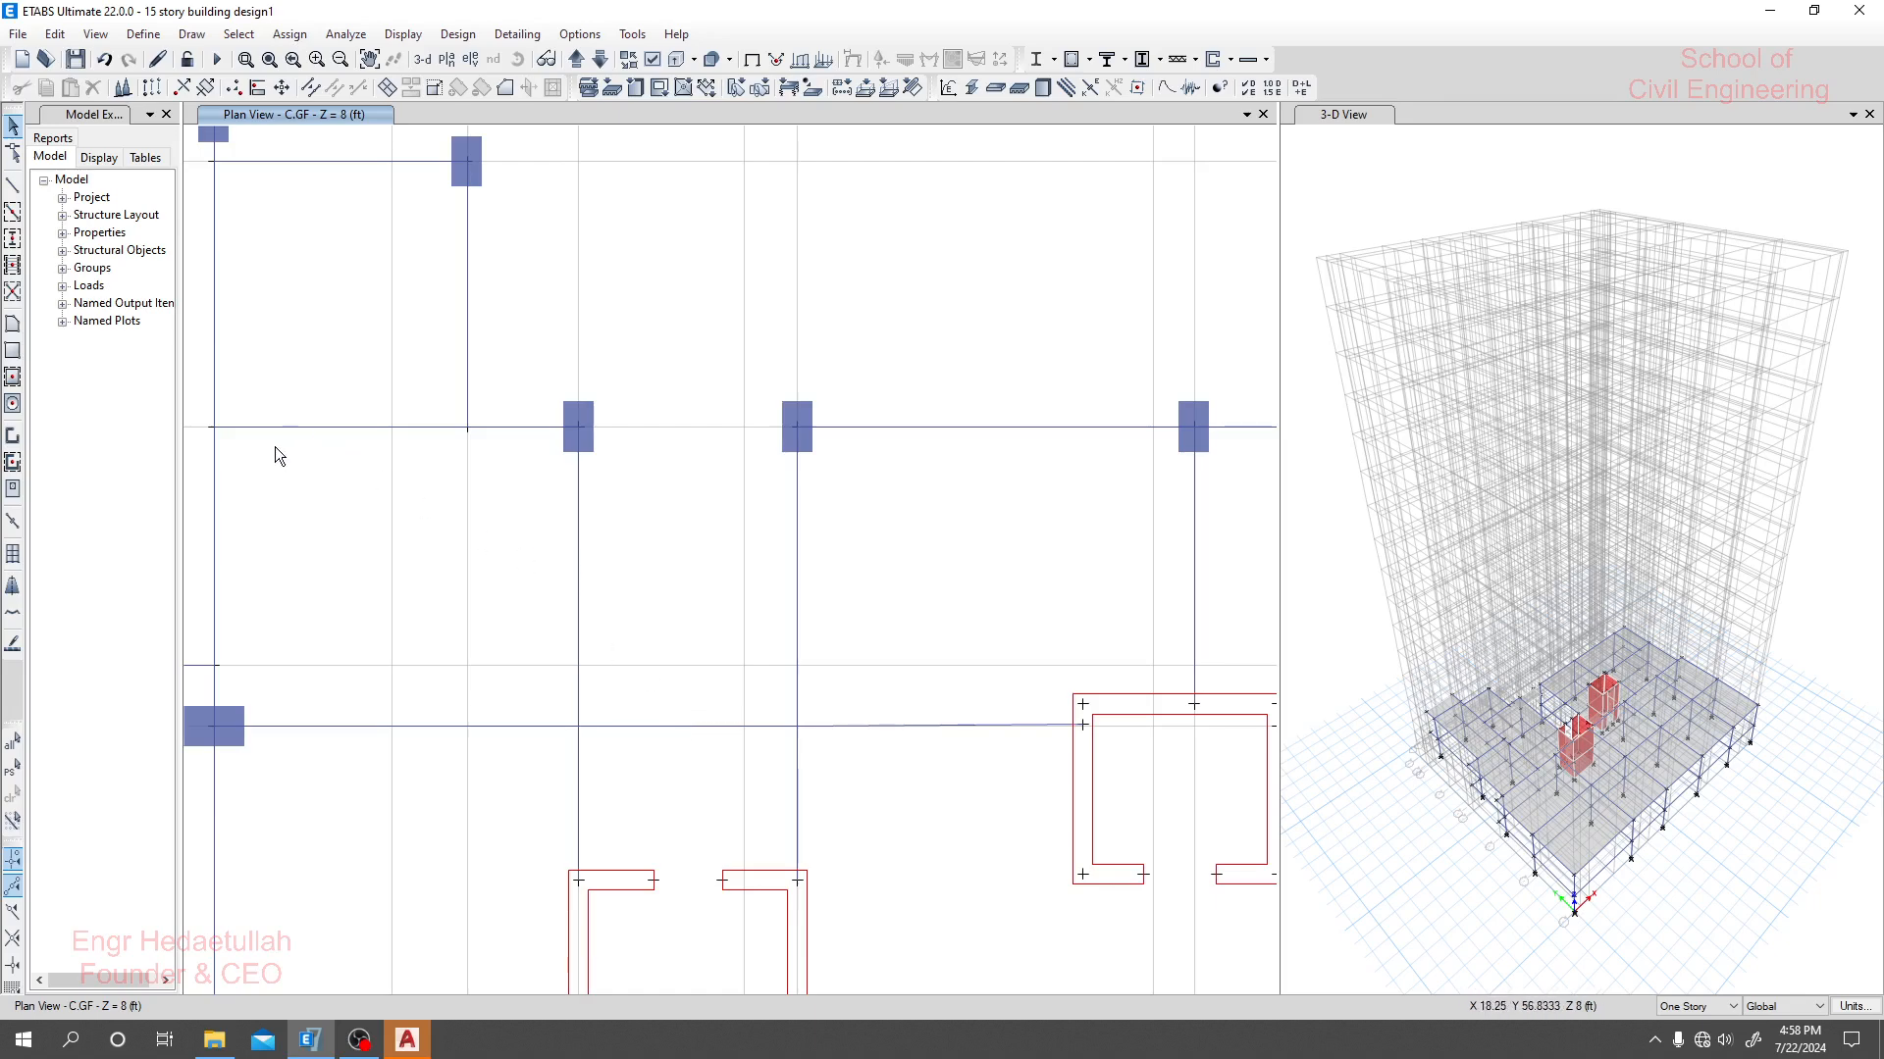
mouse_move(11, 326)
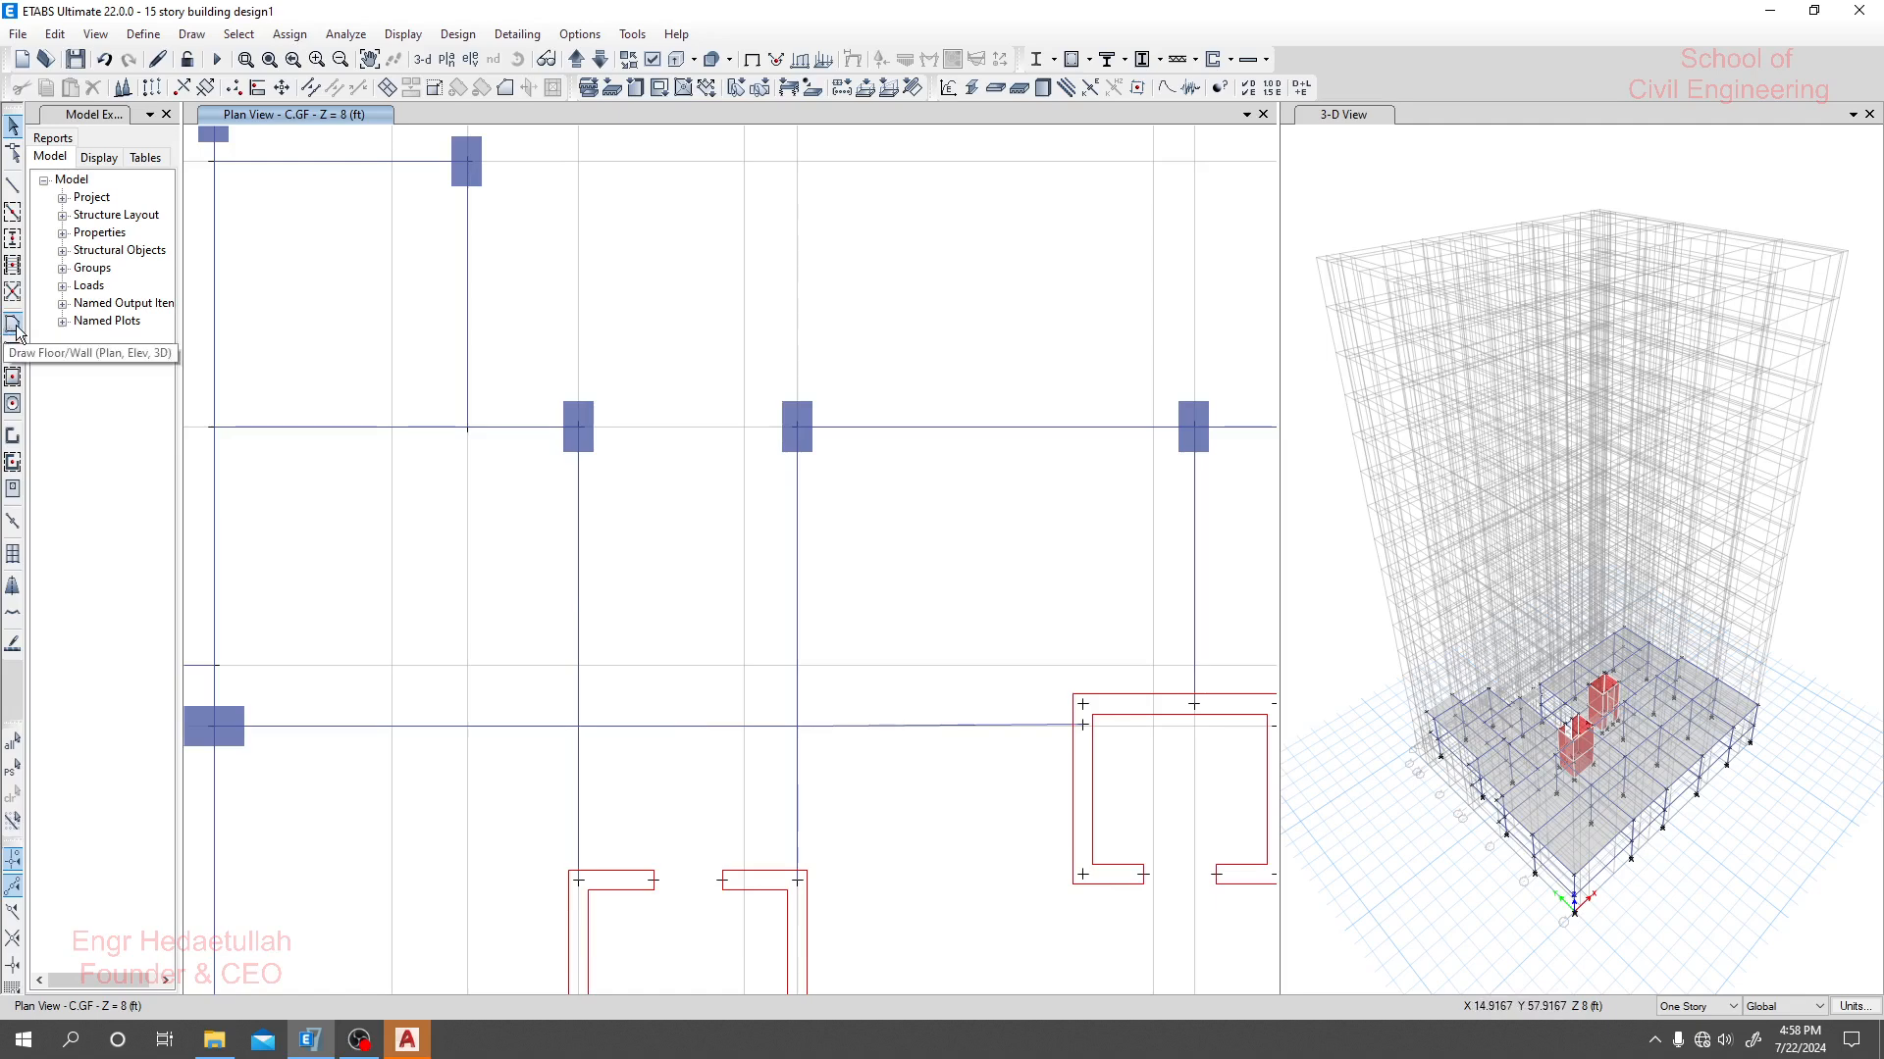
Activate the Draw Floor/Wall tool and set its property to Slab SC 6".
click(12, 323)
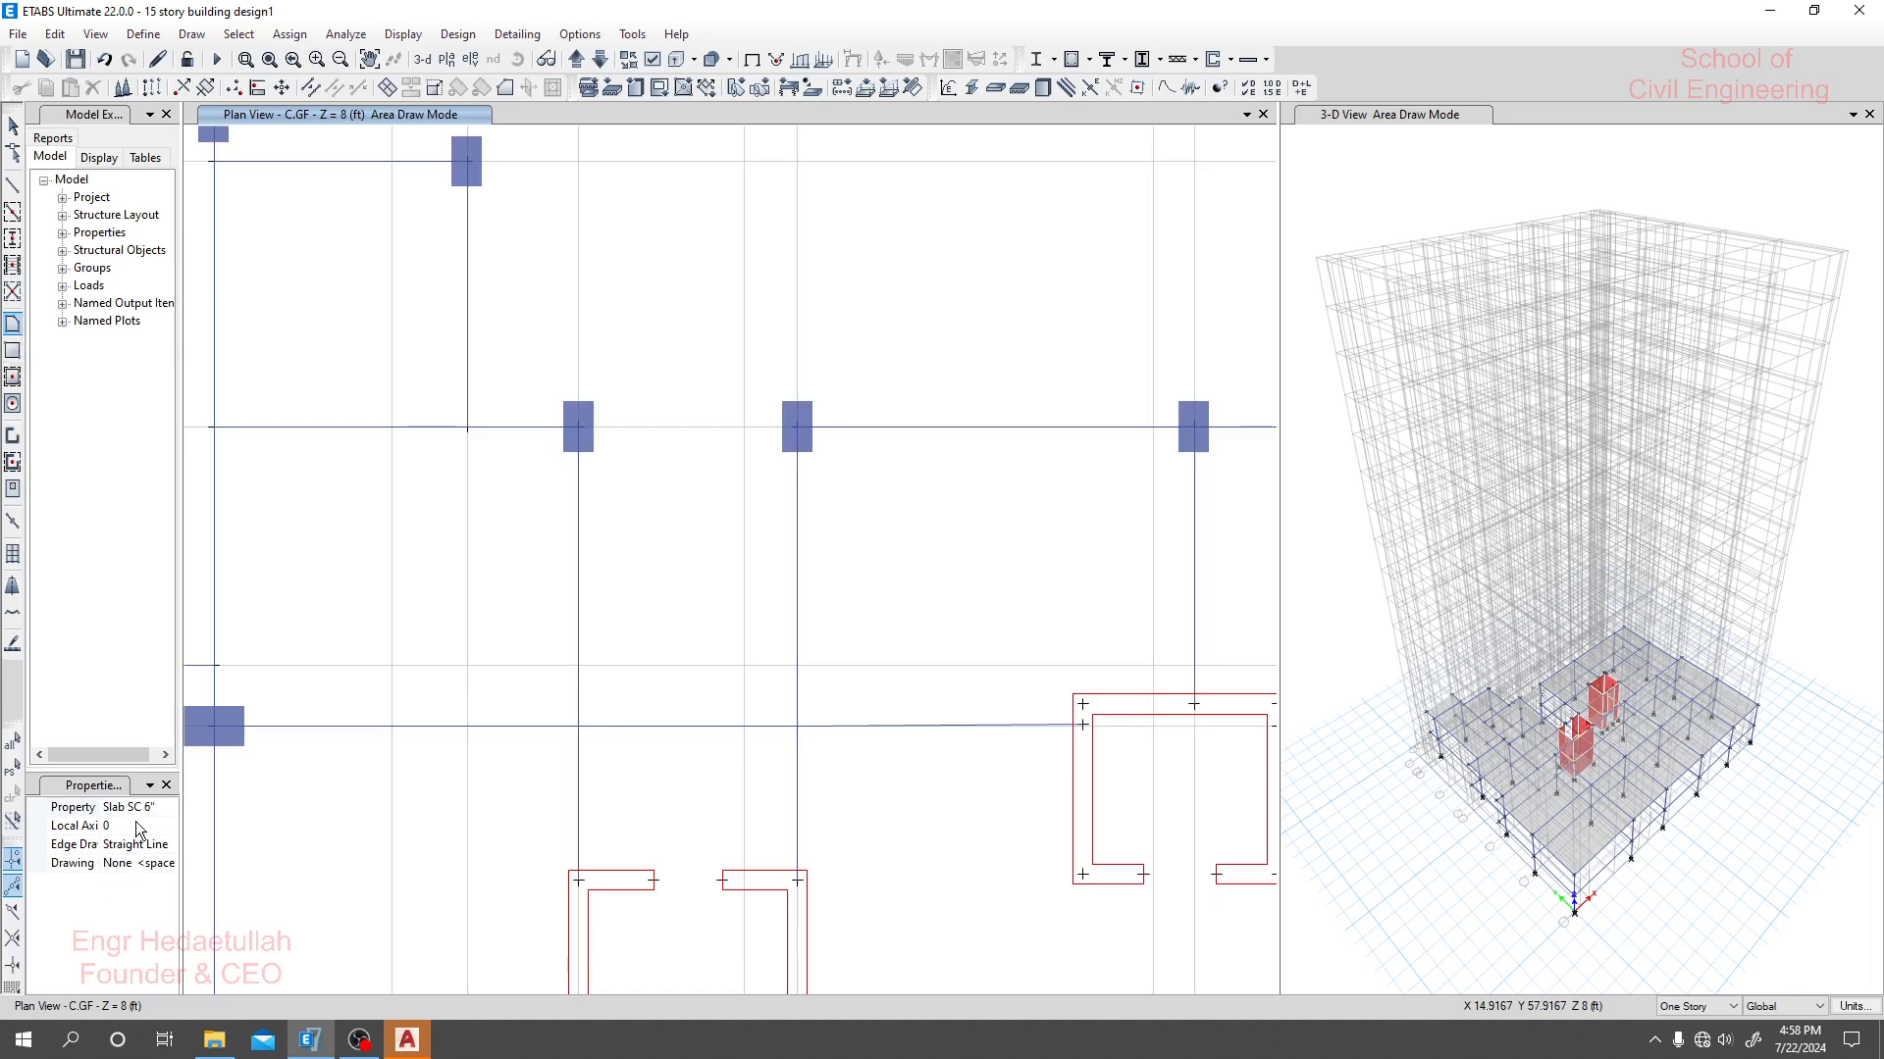
click(72, 807)
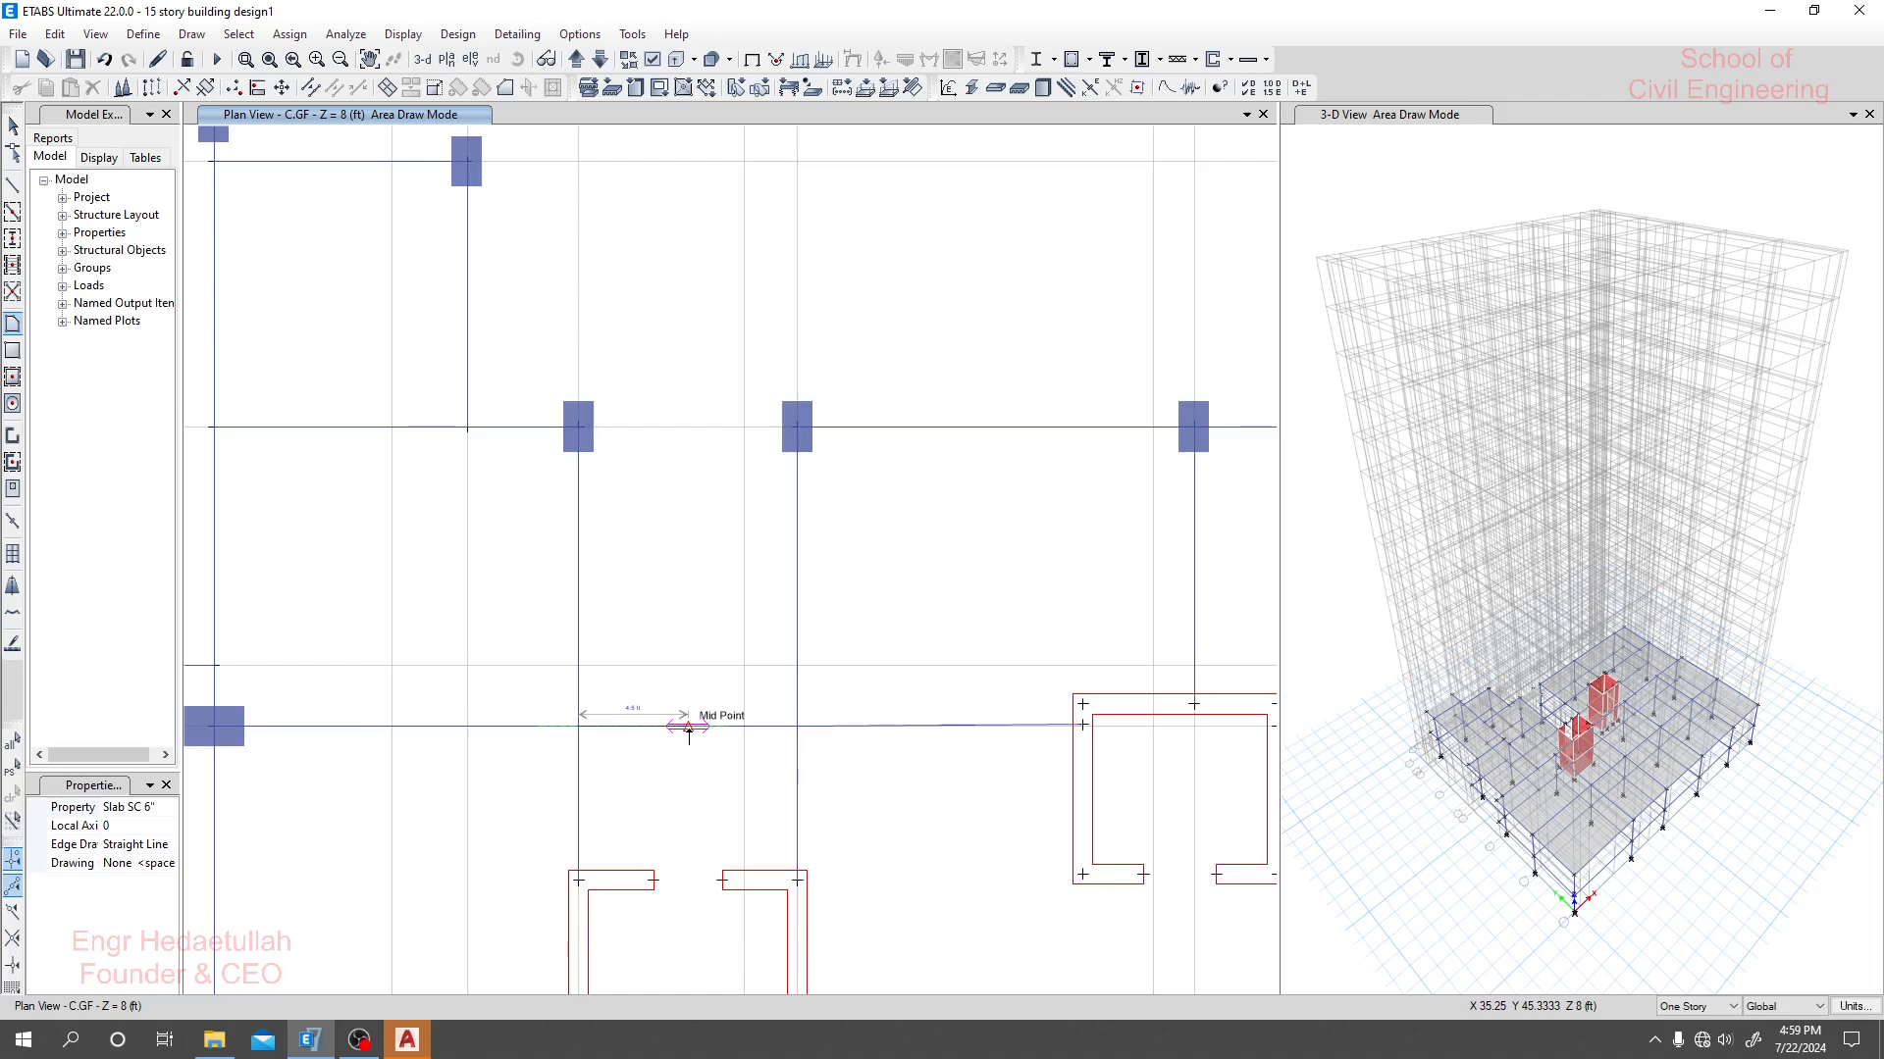
mouse_move(685, 360)
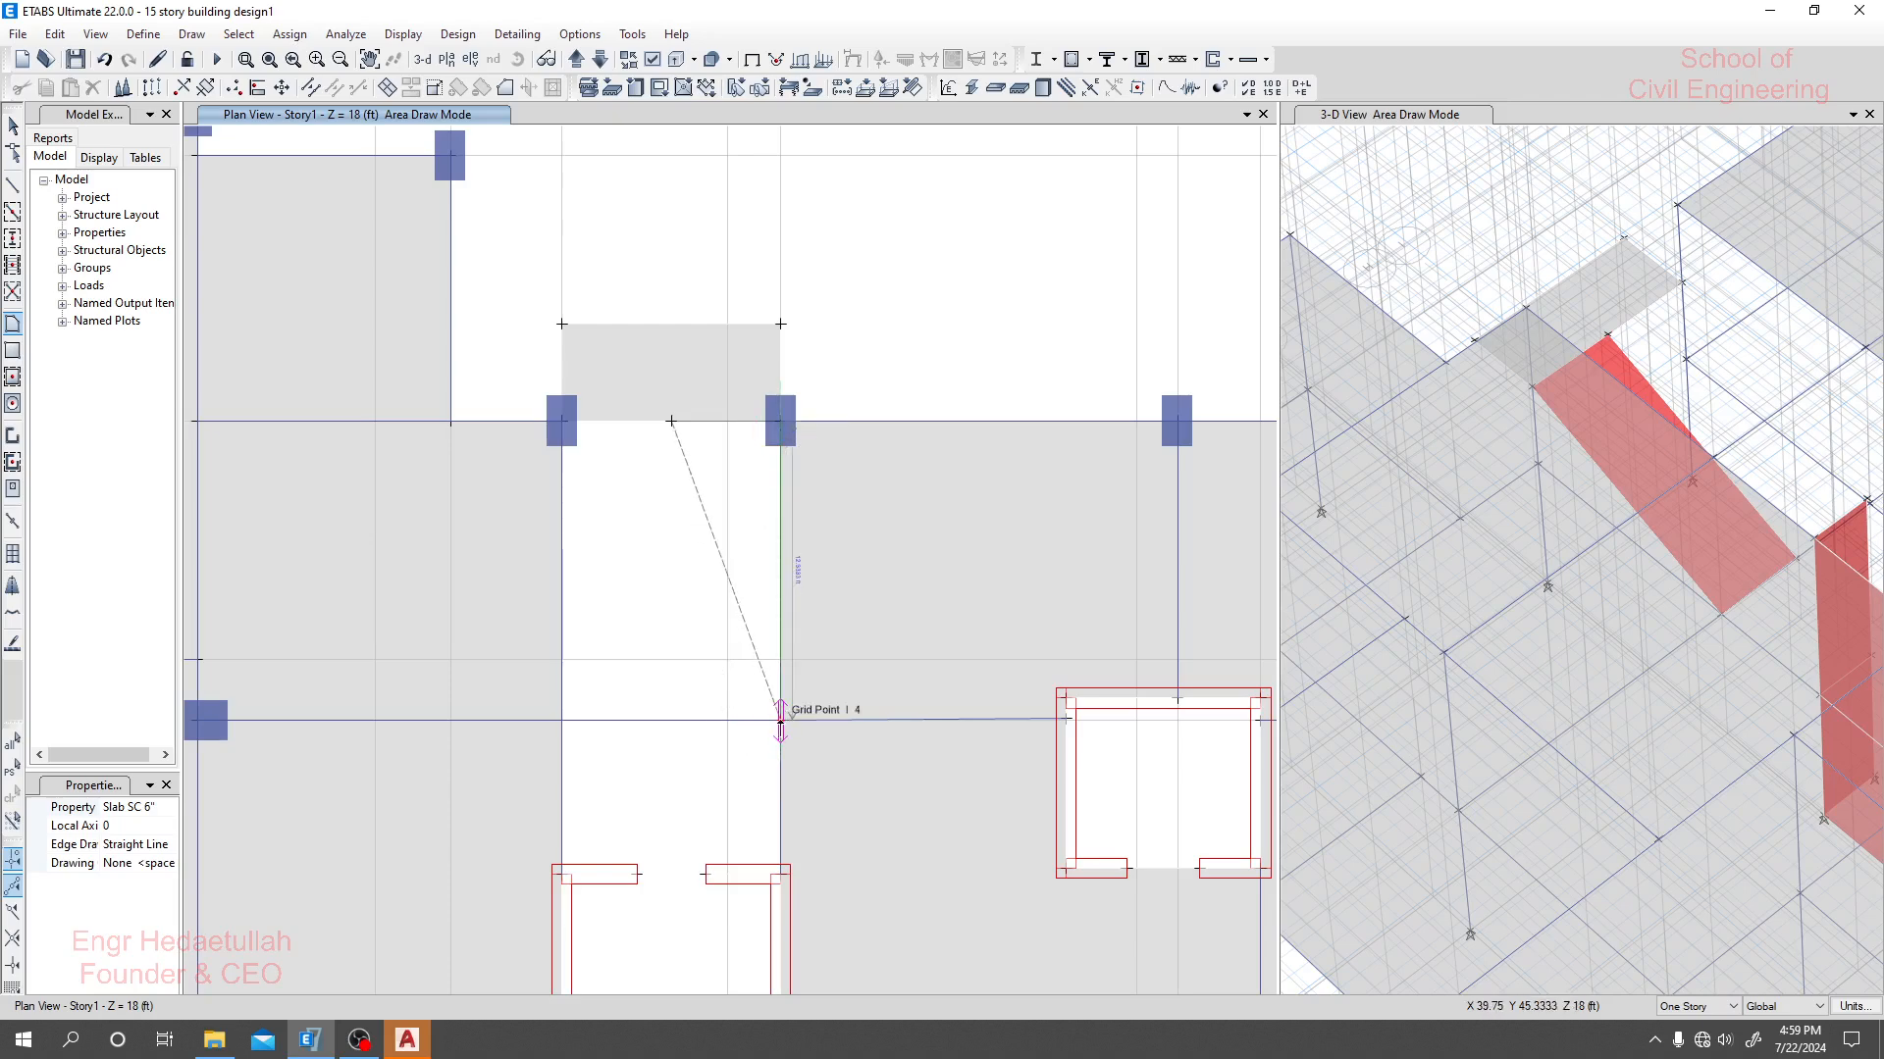
mouse_move(700, 711)
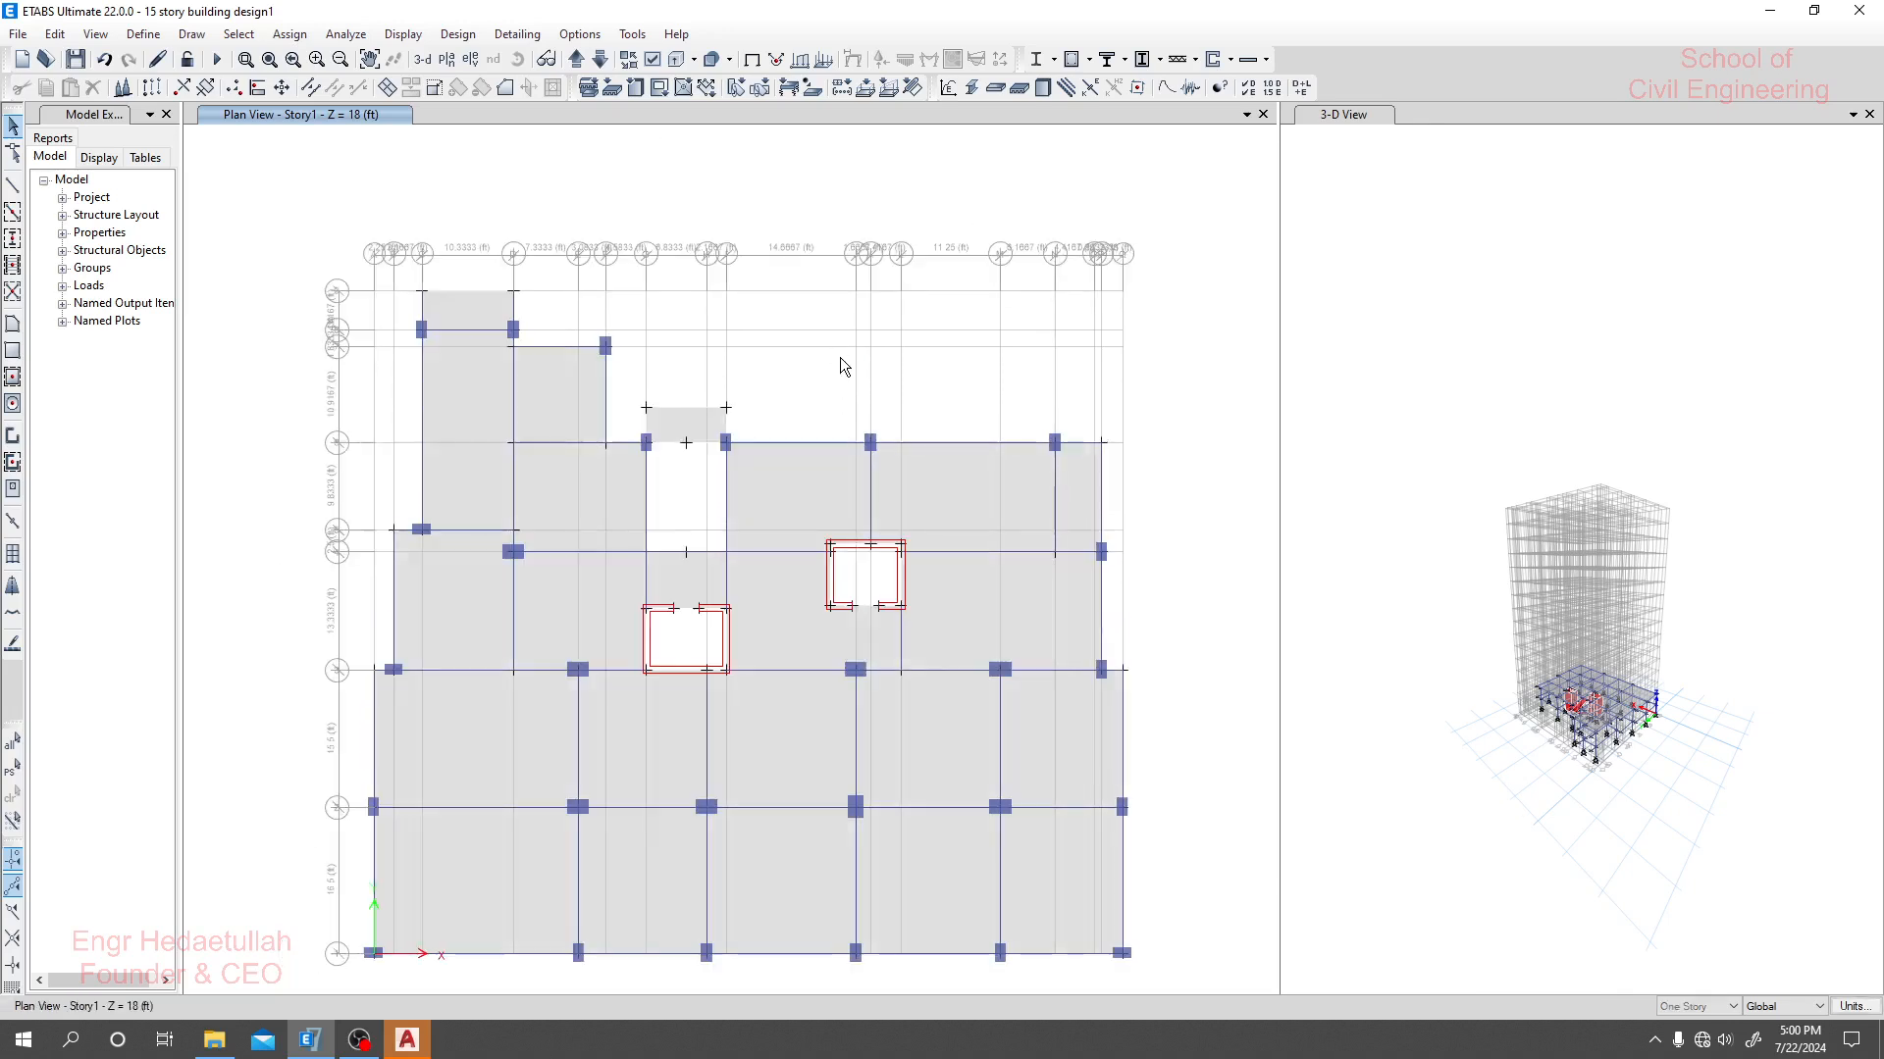
mouse_move(1194, 558)
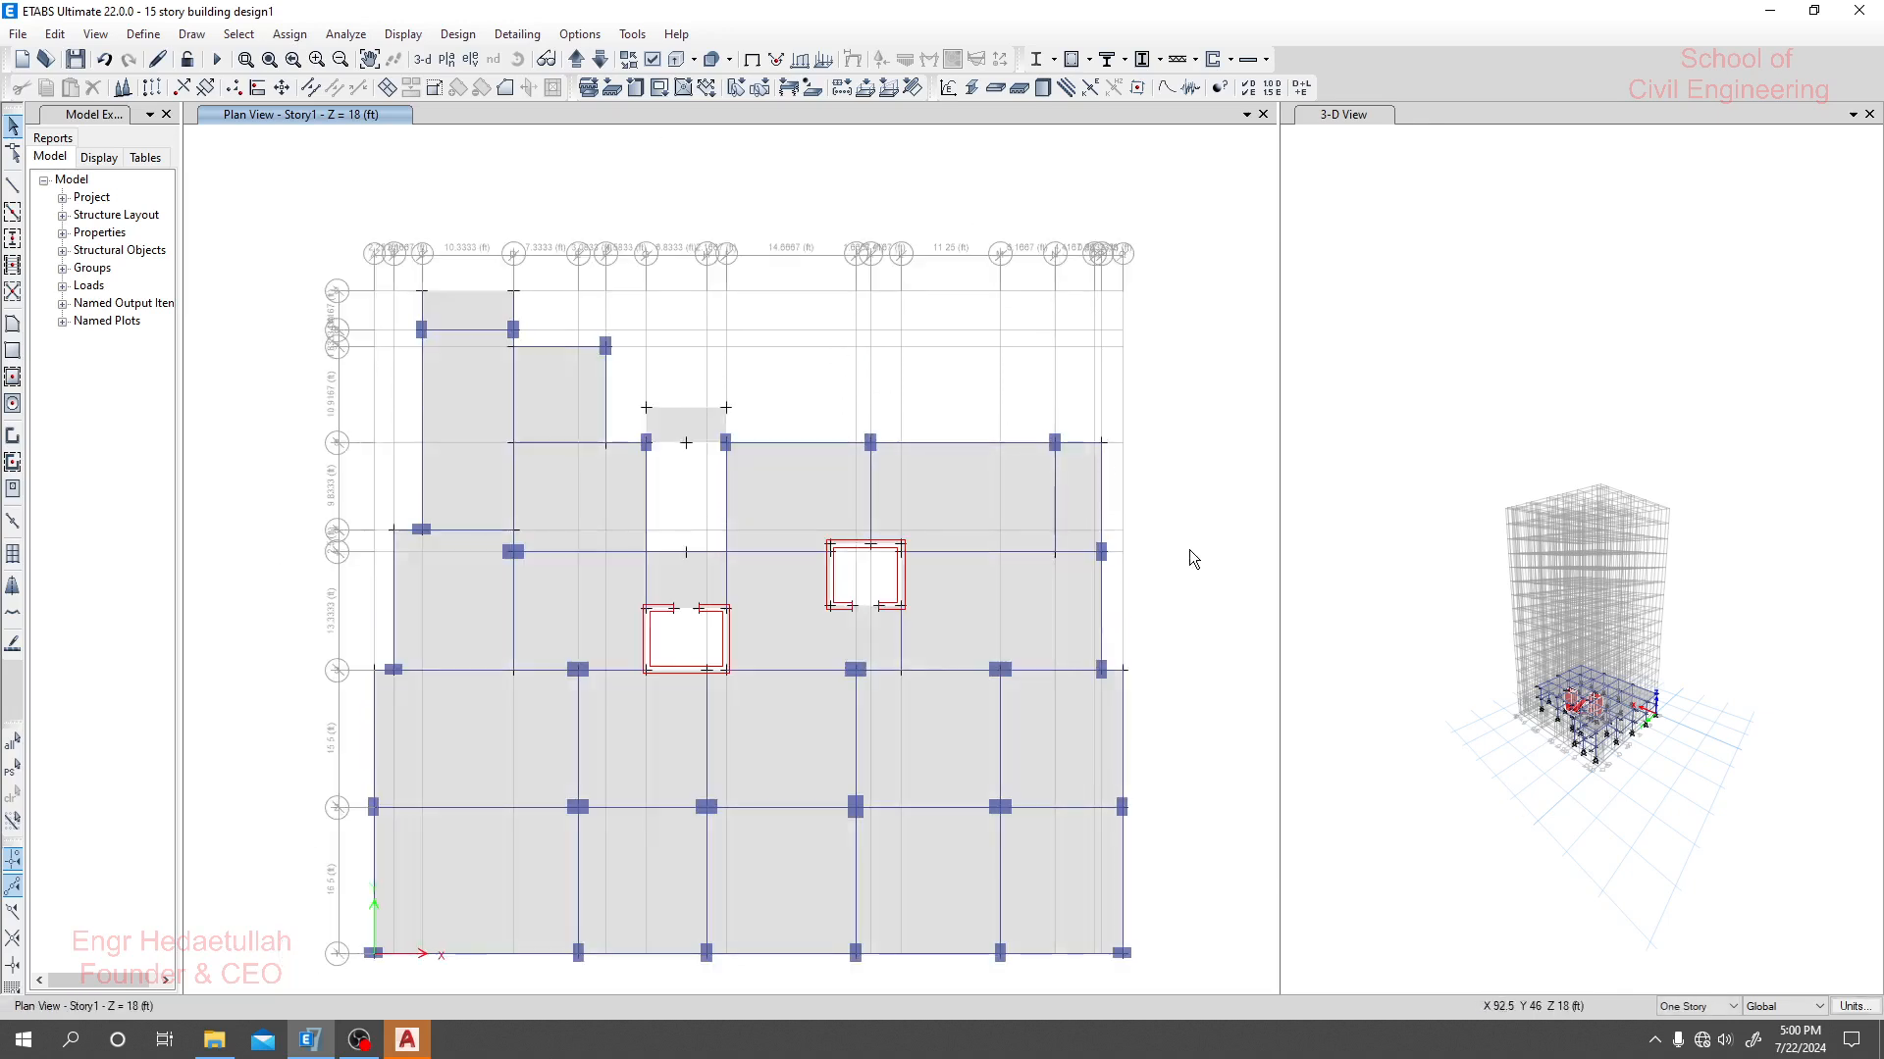